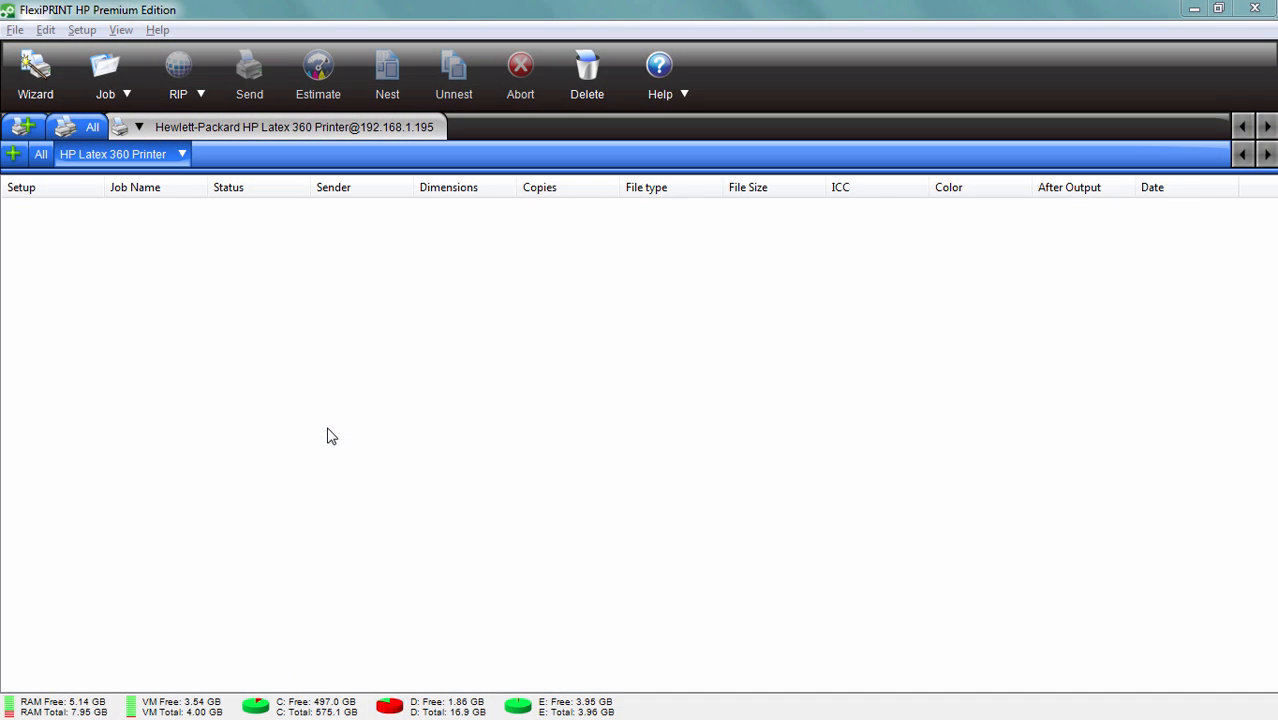
{"action": "mouse_move", "coordinate": [261, 347]}
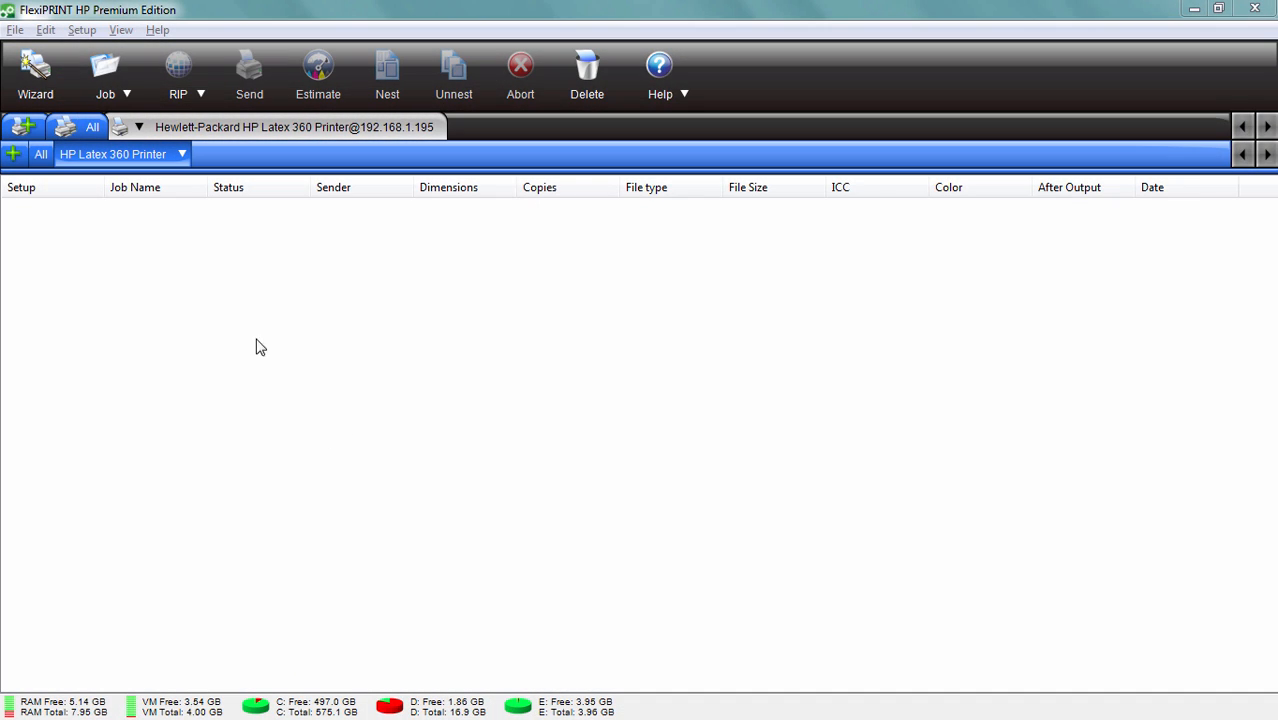
Add the fashionmoon sample image as a job, opening its job properties afterwards
{"action": "left_click", "coordinate": [96, 72]}
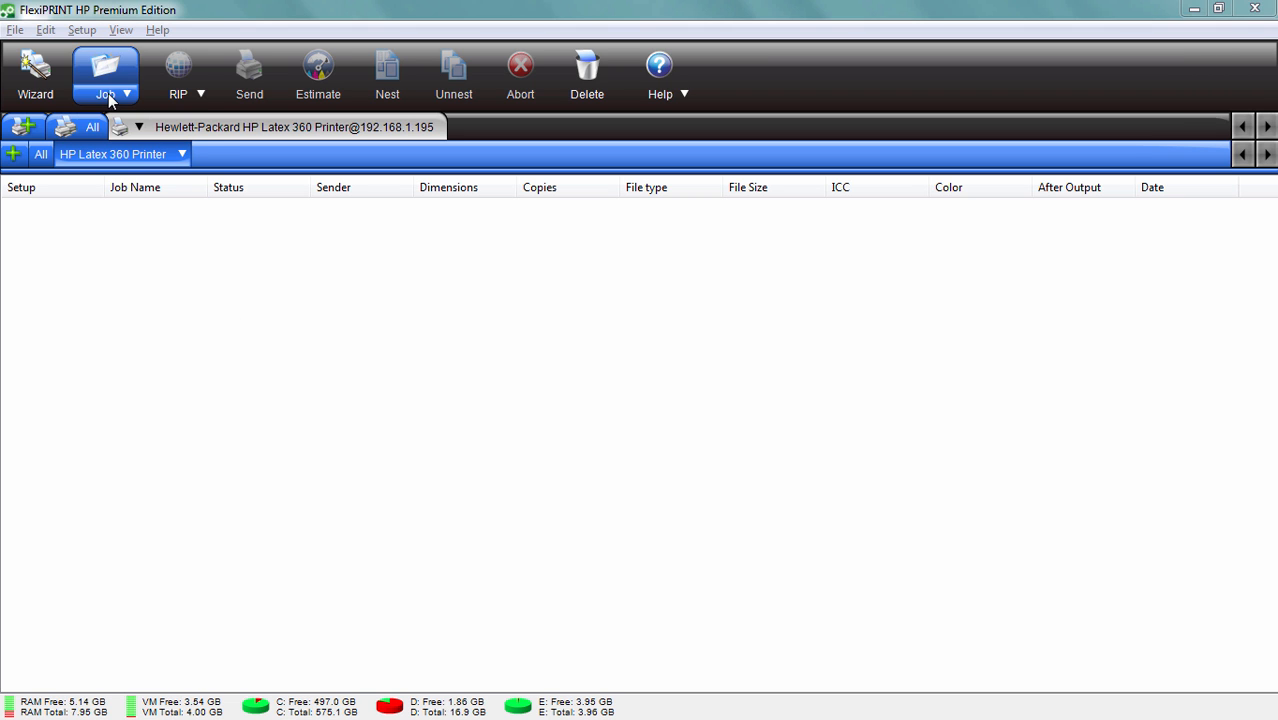
{"action": "left_click", "coordinate": [97, 74]}
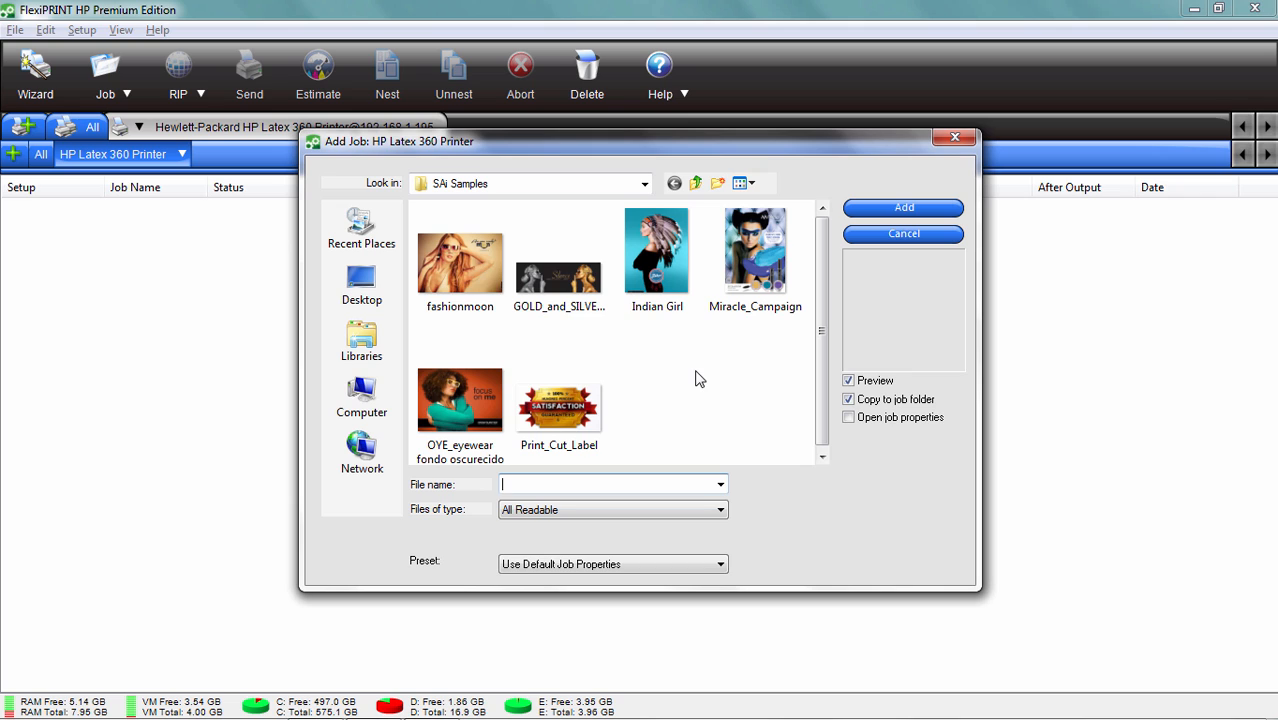
{"action": "left_click", "coordinate": [460, 260]}
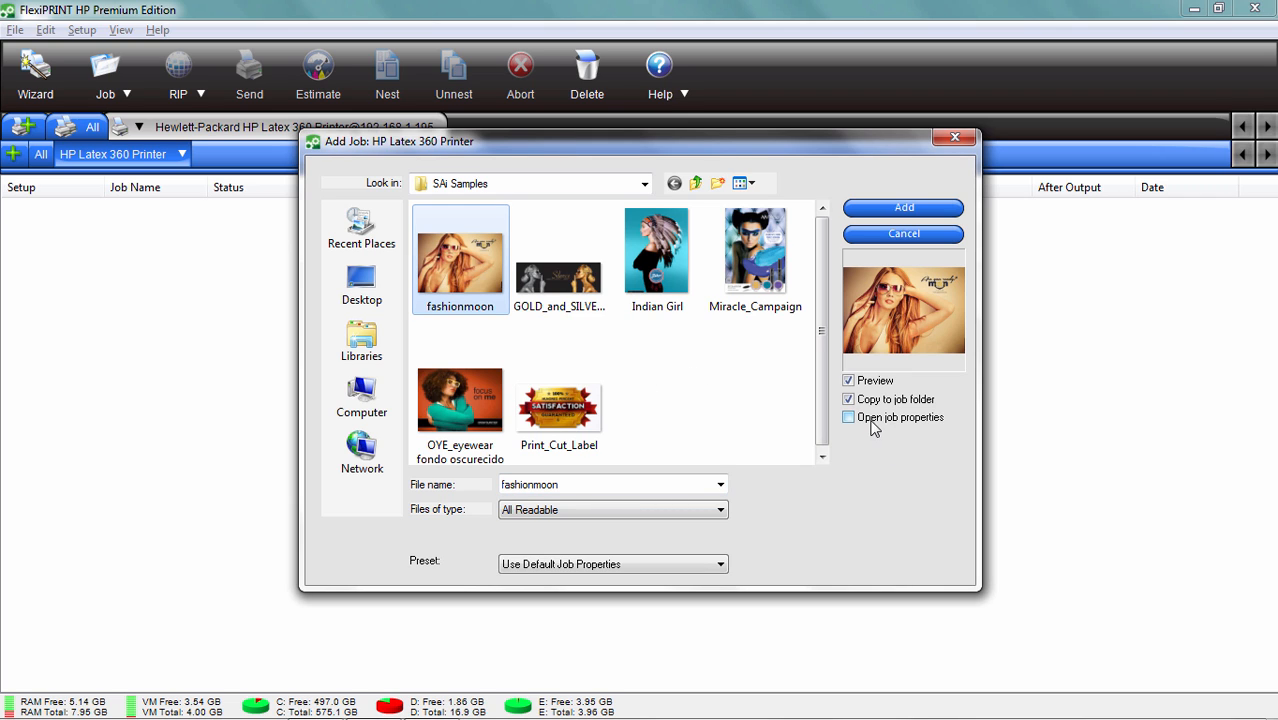
{"action": "left_click", "coordinate": [850, 417]}
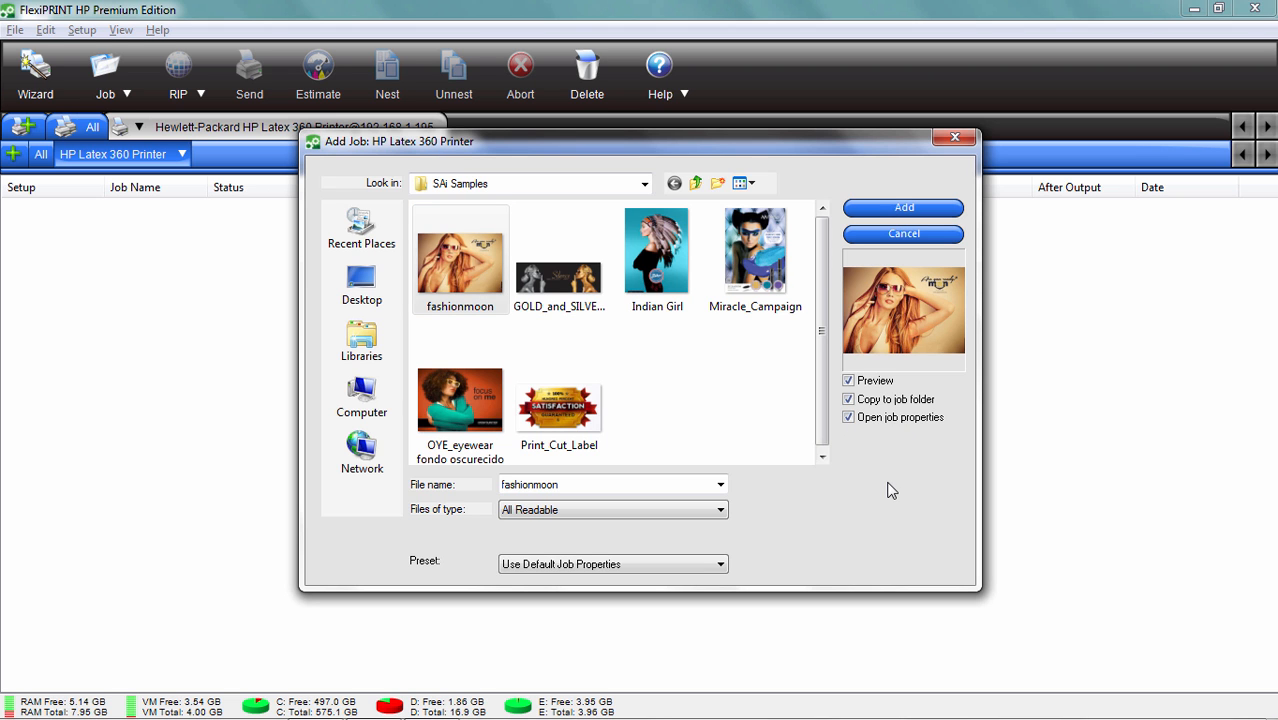
{"action": "left_click", "coordinate": [903, 207]}
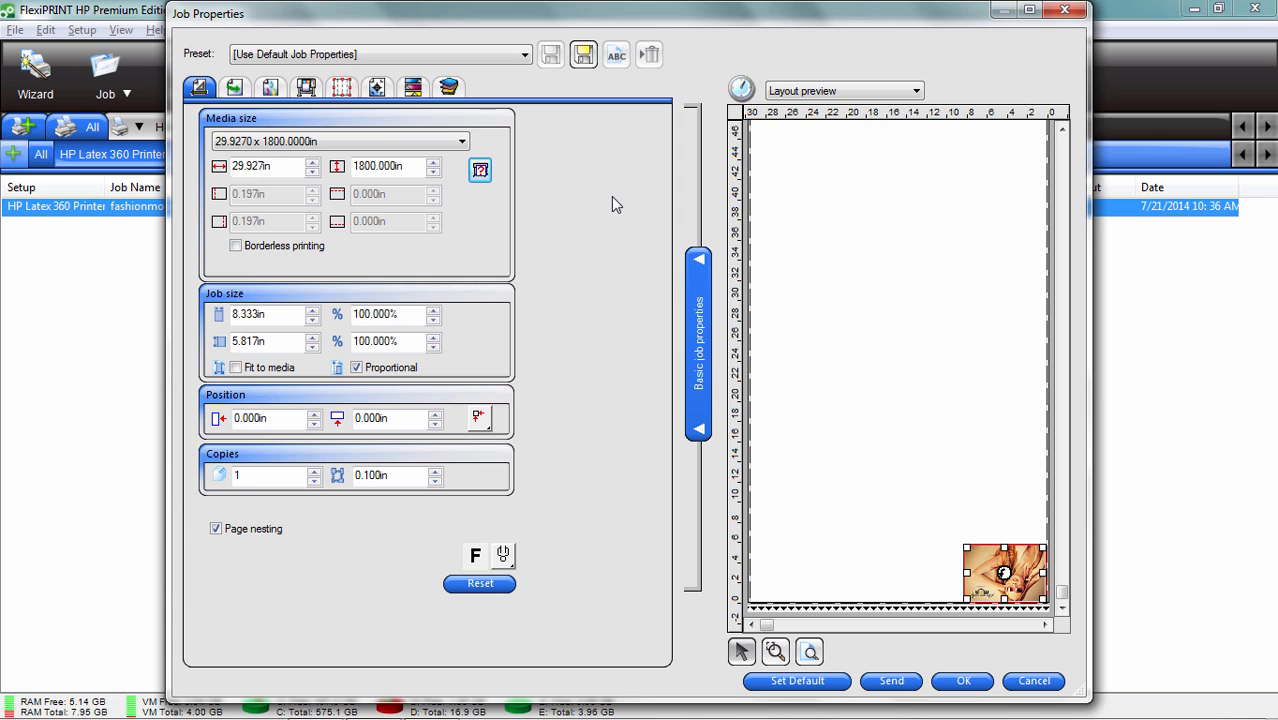
{"action": "mouse_move", "coordinate": [612, 204]}
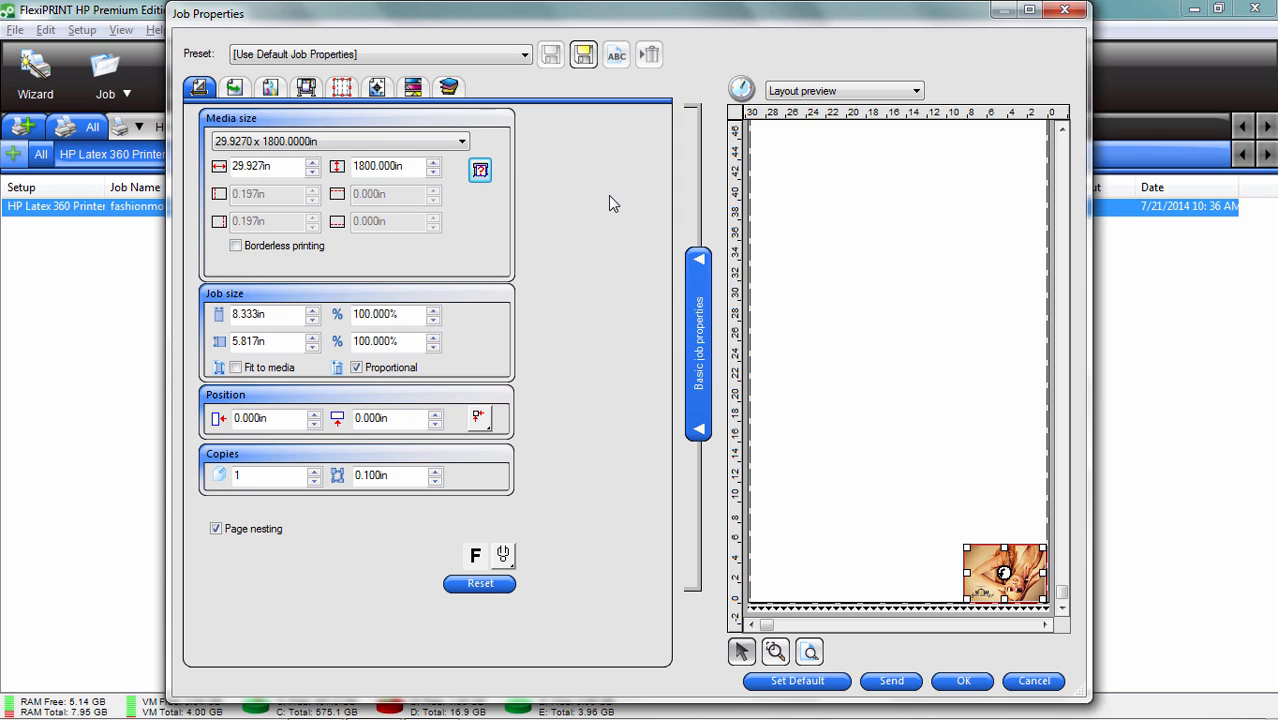
{"action": "mouse_move", "coordinate": [579, 181]}
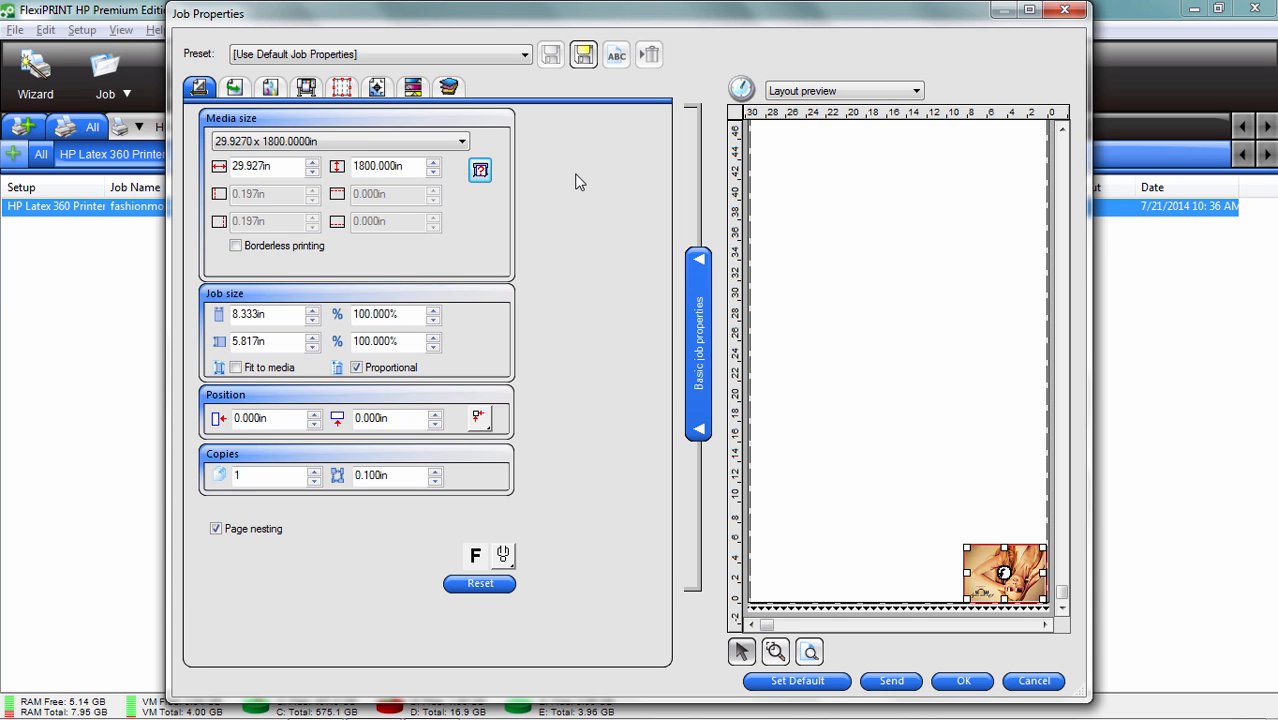
{"action": "mouse_move", "coordinate": [812, 222]}
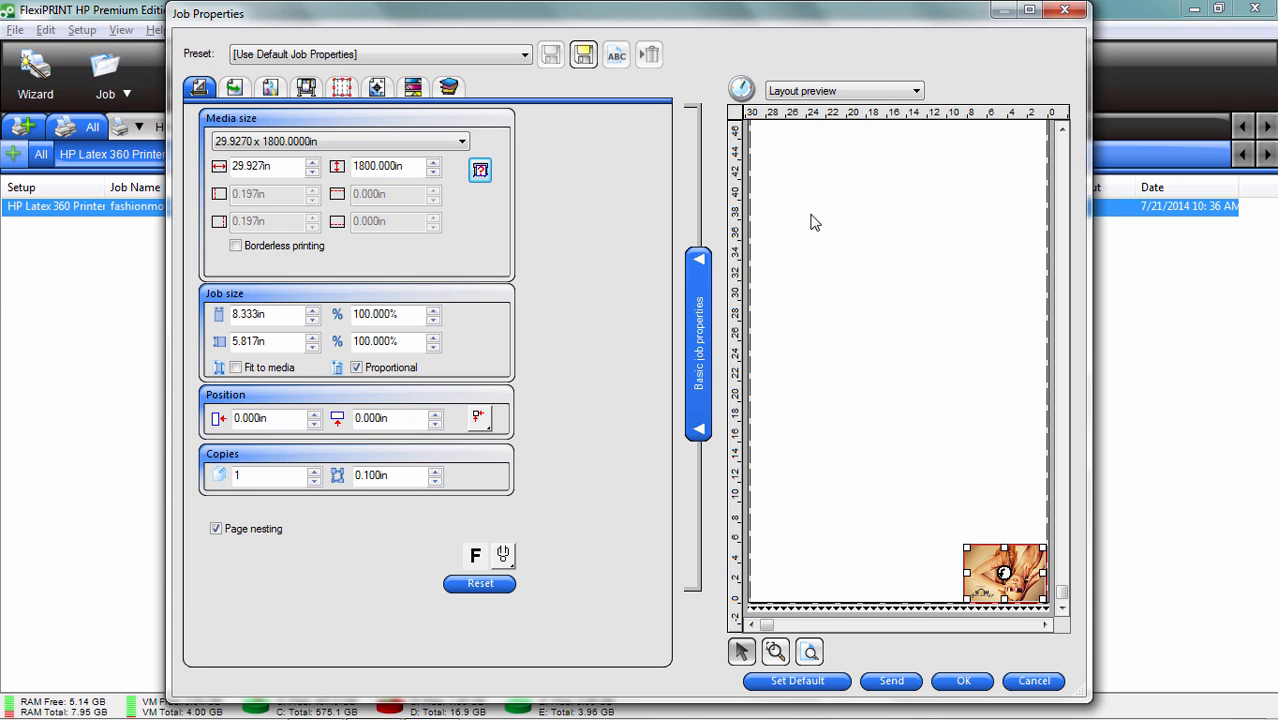
{"action": "mouse_move", "coordinate": [841, 317]}
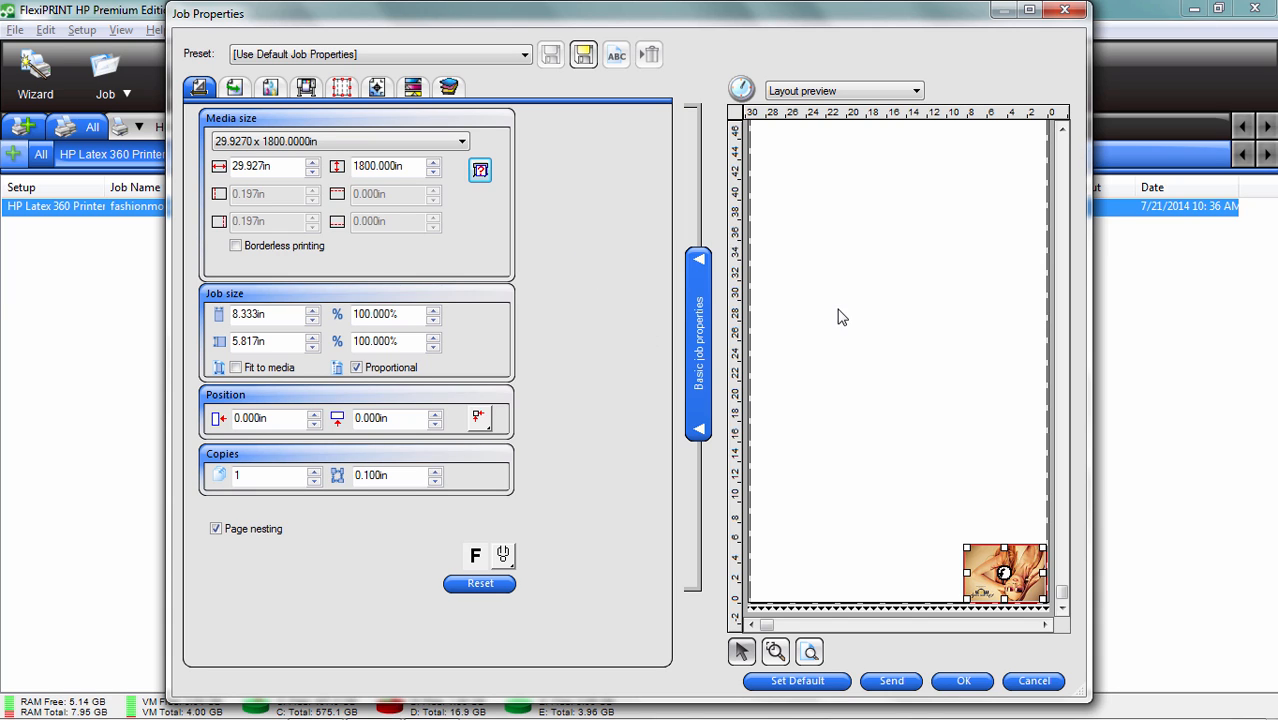
{"action": "mouse_move", "coordinate": [996, 305]}
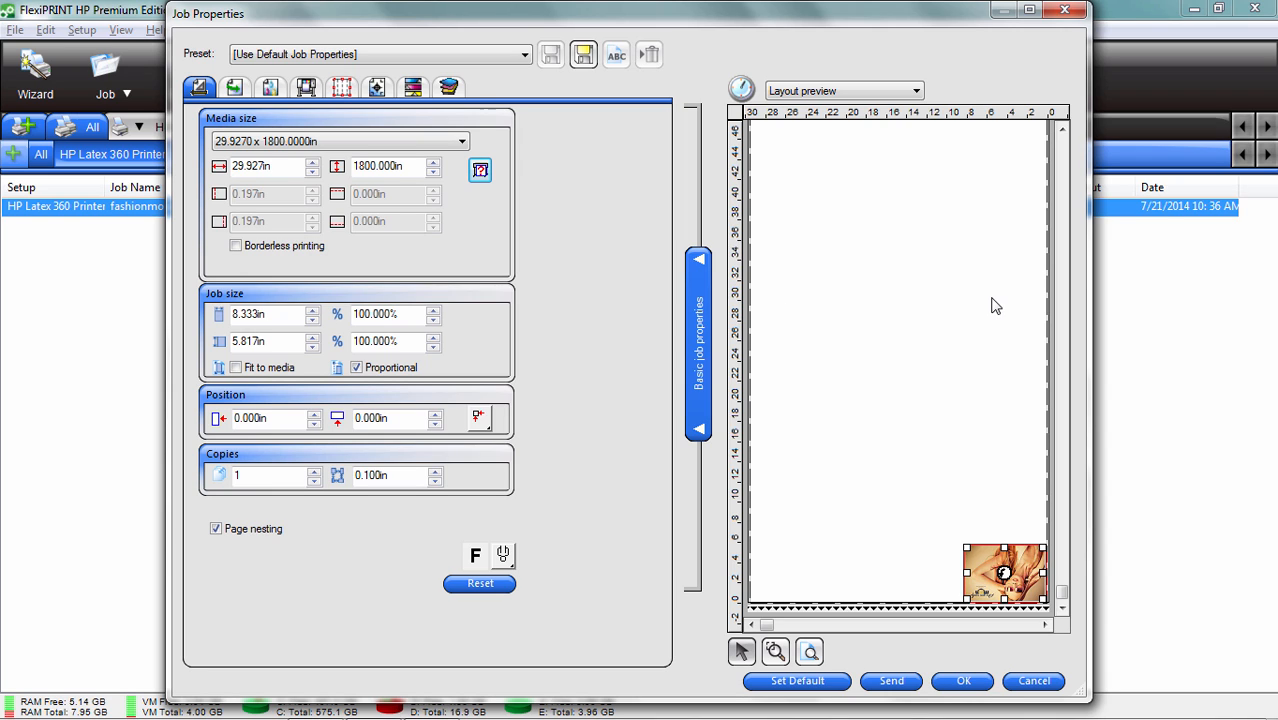
{"action": "mouse_move", "coordinate": [903, 345]}
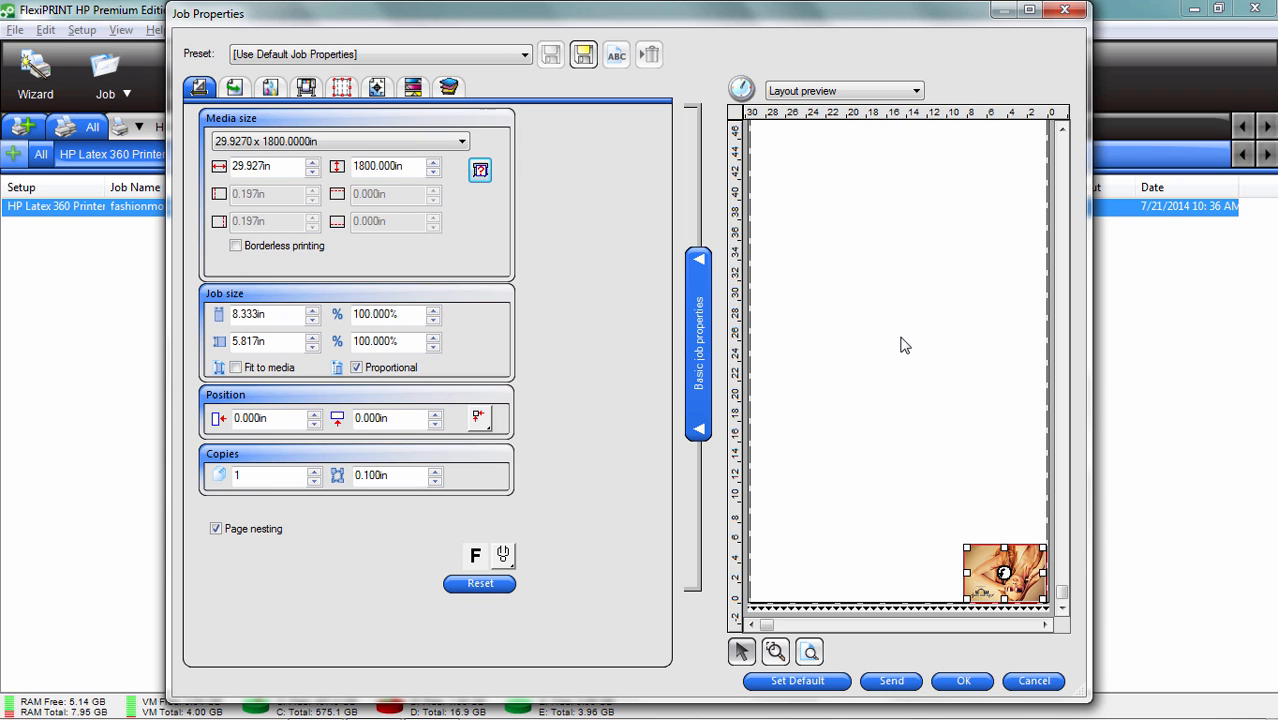
{"action": "mouse_move", "coordinate": [897, 406]}
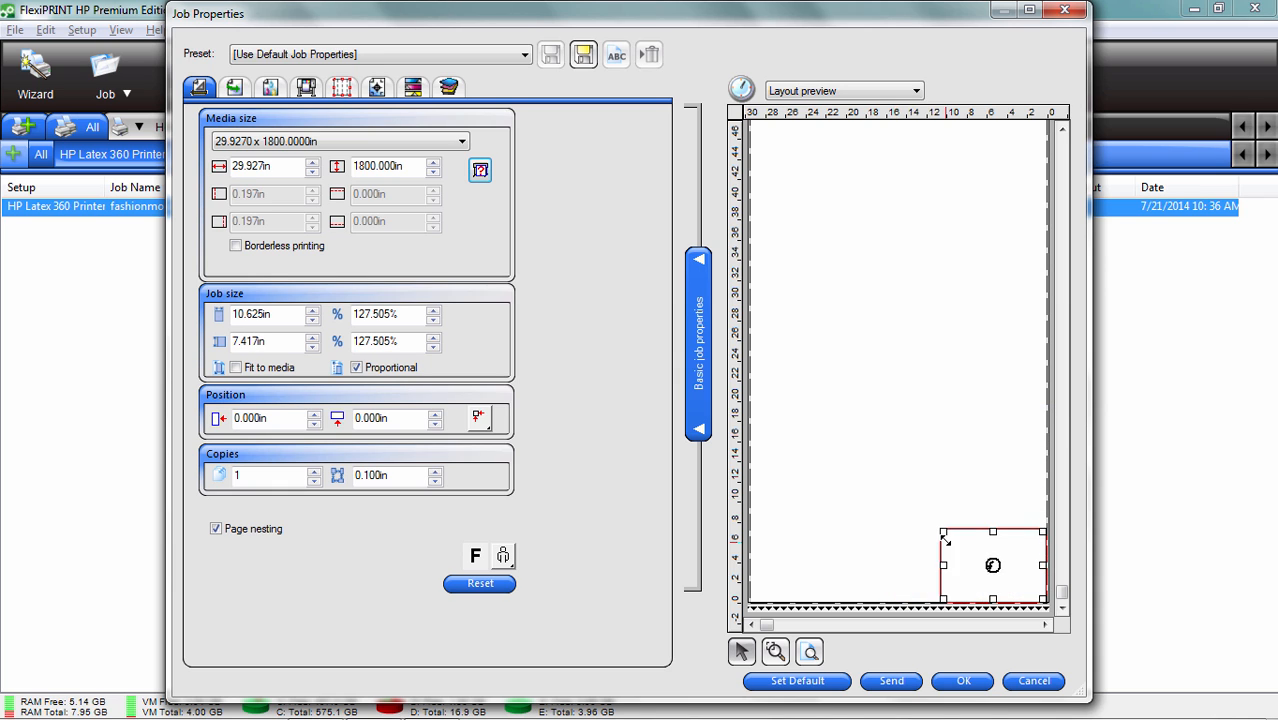
Raise the fashionmoon job to 4 copies with 0.900 in spacing
{"action": "left_click", "coordinate": [313, 471]}
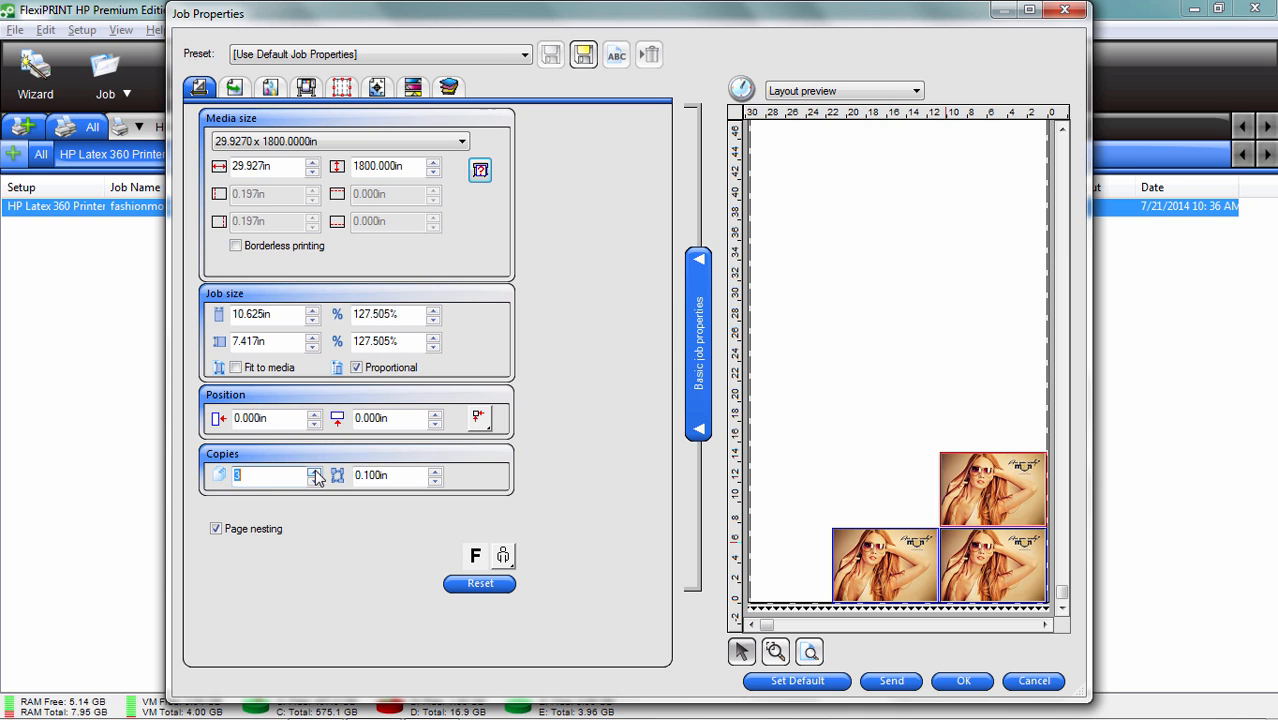
{"action": "left_click", "coordinate": [314, 471]}
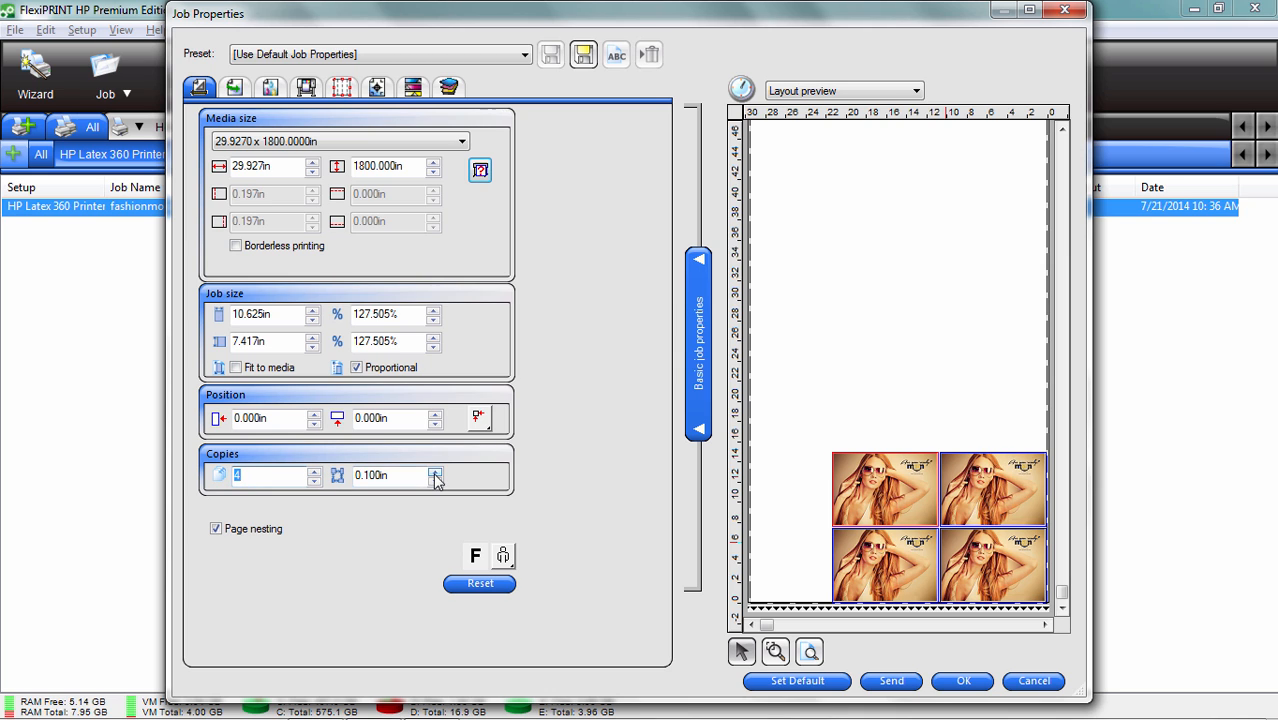
{"action": "left_click", "coordinate": [434, 470]}
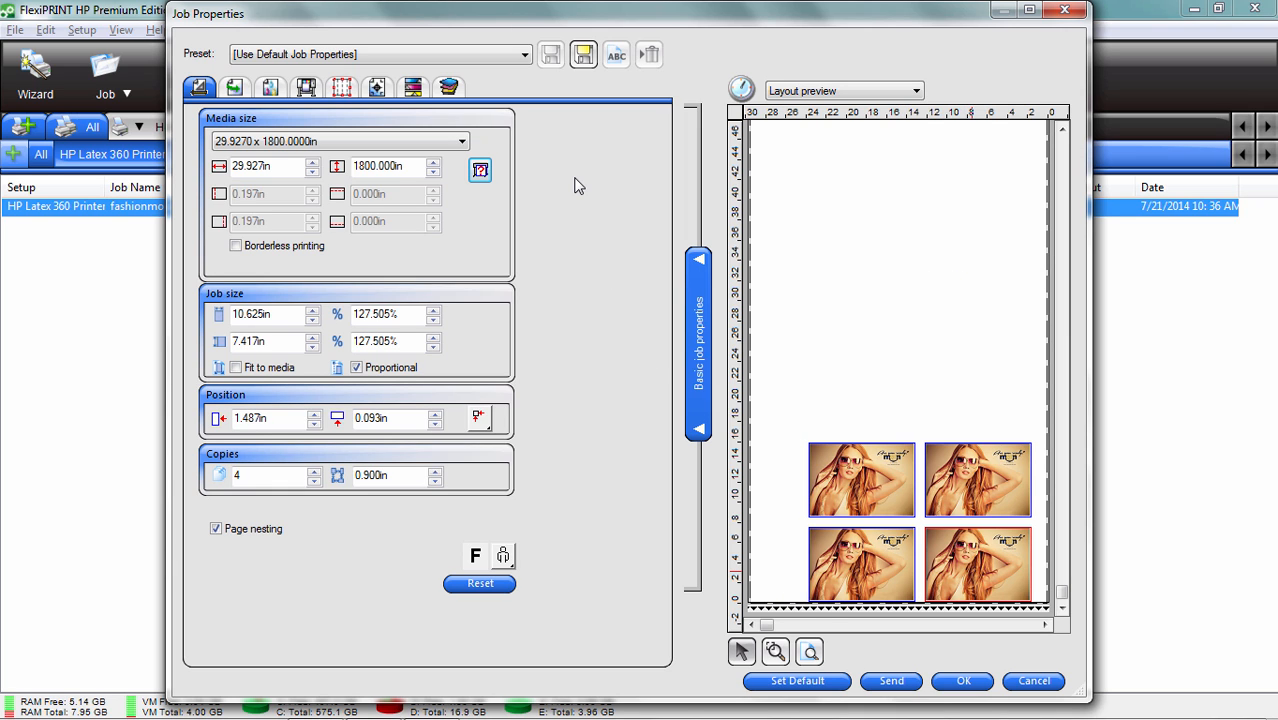
{"action": "mouse_move", "coordinate": [592, 190]}
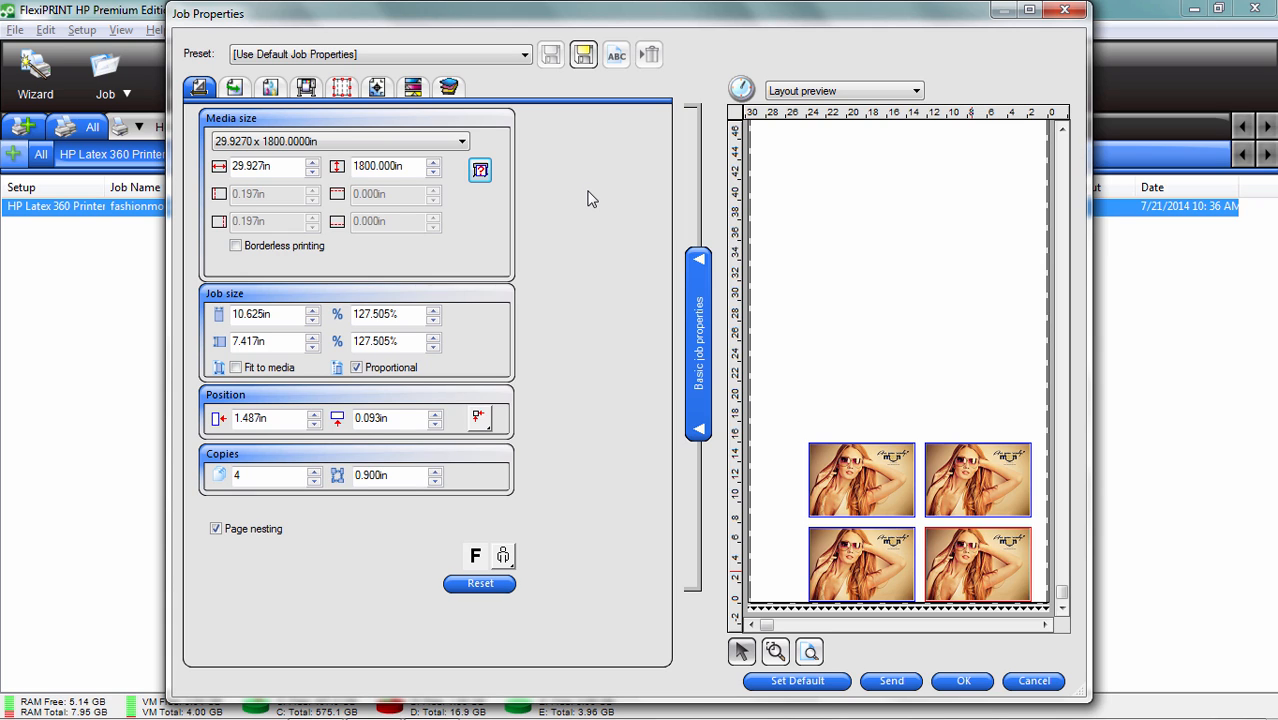
{"action": "mouse_move", "coordinate": [270, 82]}
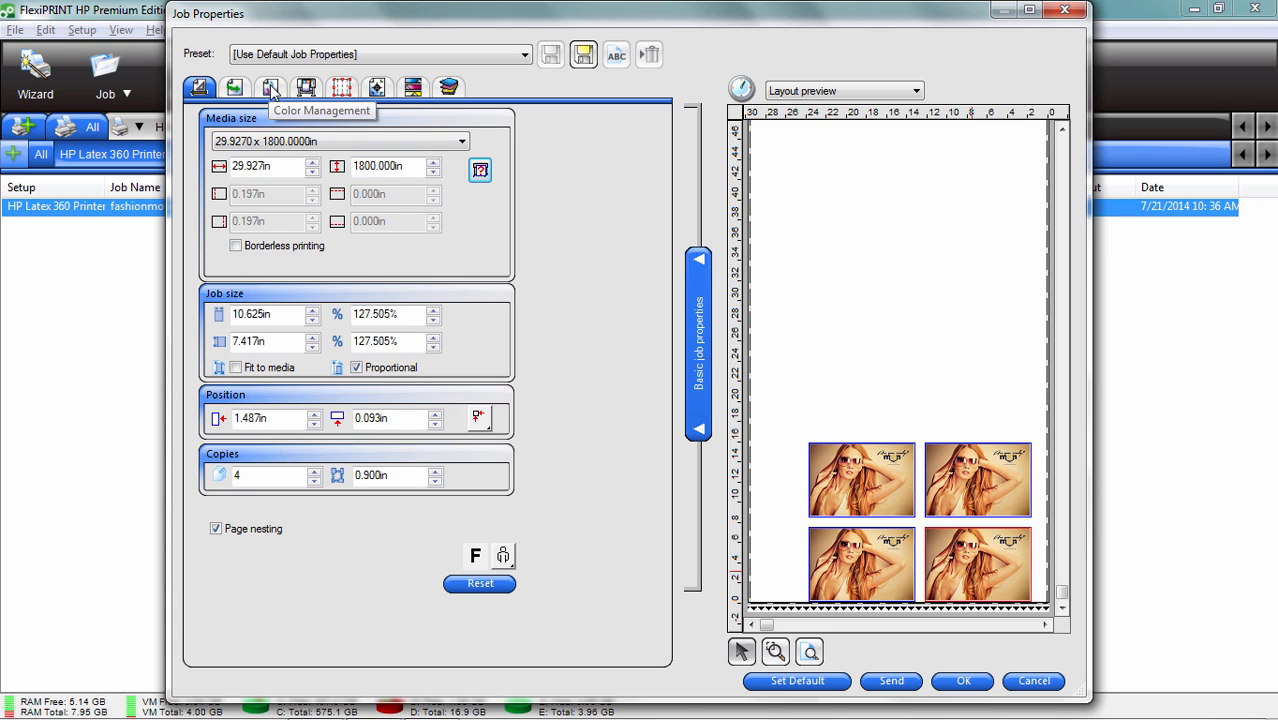
{"action": "mouse_move", "coordinate": [433, 73]}
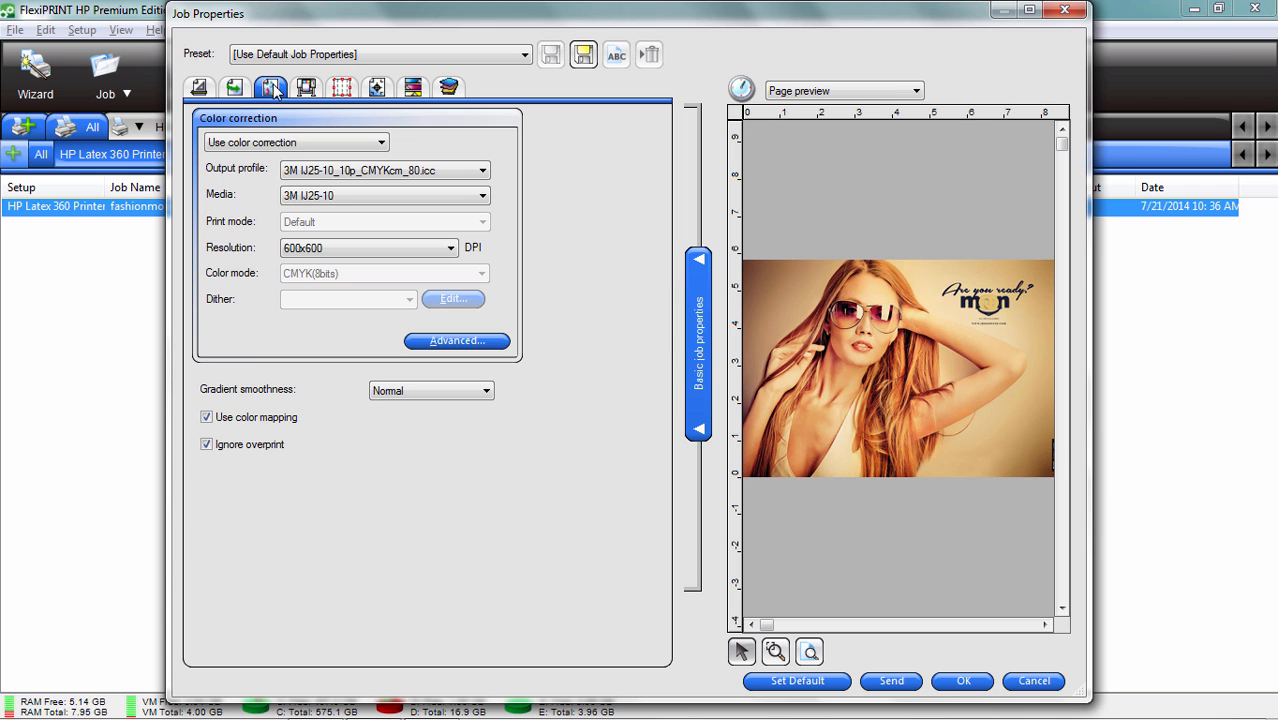
Browse the output profile list and keep the 3M IJ25-10 profile
{"action": "left_click", "coordinate": [484, 170]}
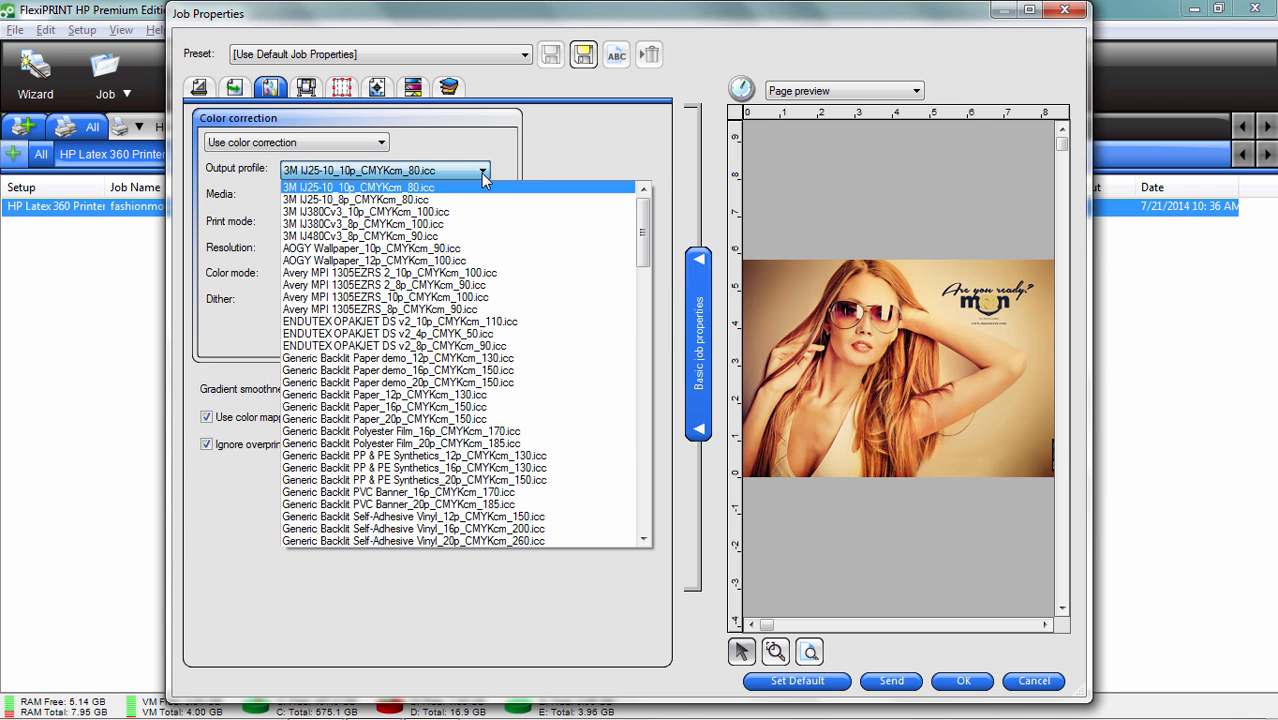
{"action": "left_click", "coordinate": [375, 187]}
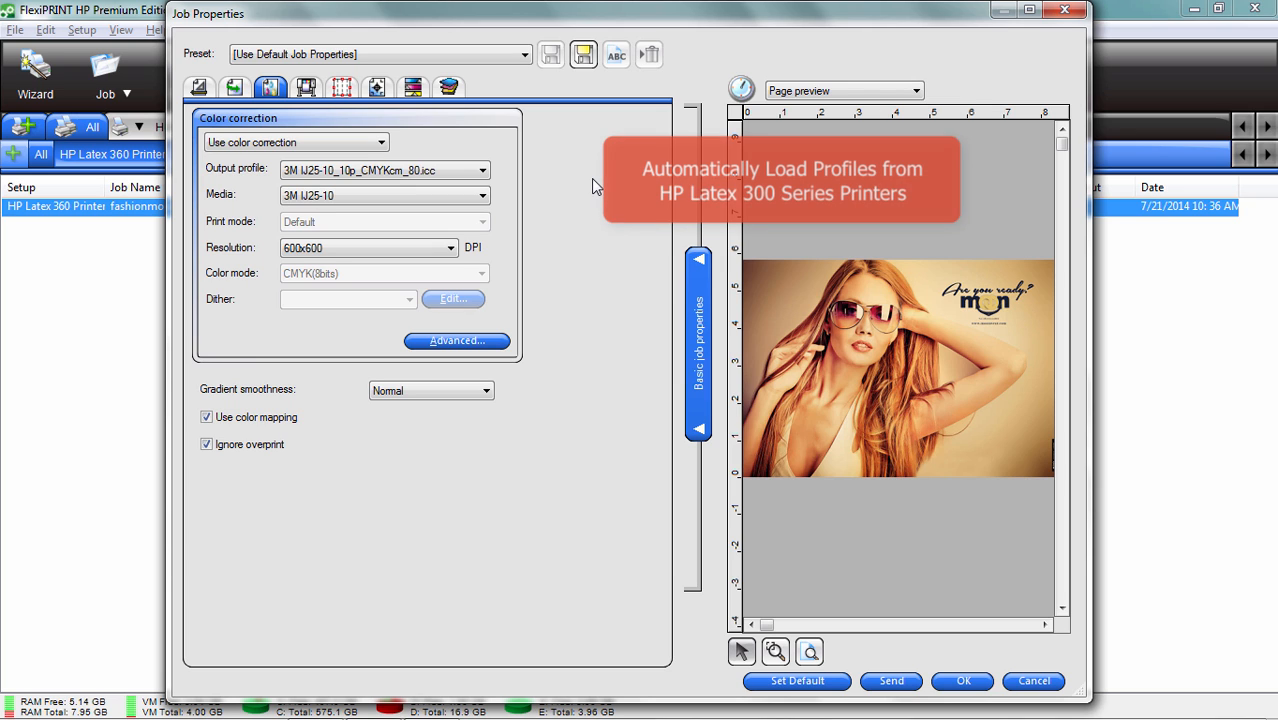
{"action": "mouse_move", "coordinate": [588, 201]}
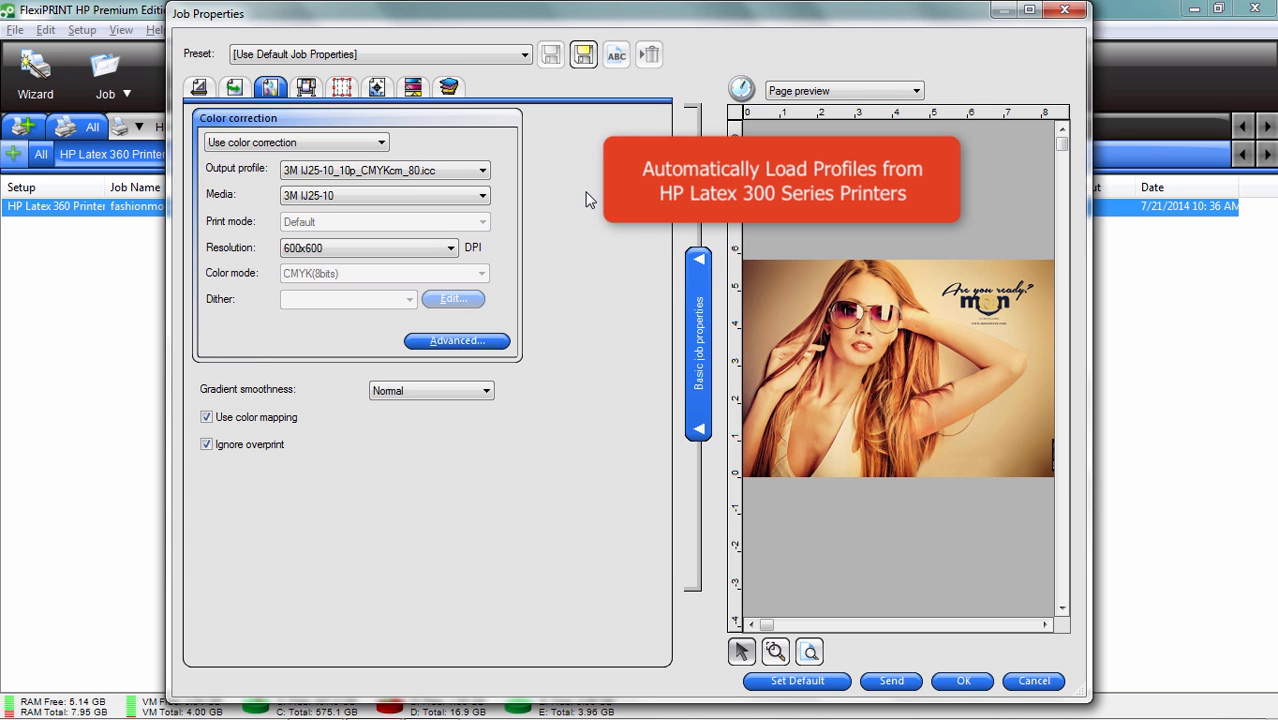
{"action": "mouse_move", "coordinate": [575, 197]}
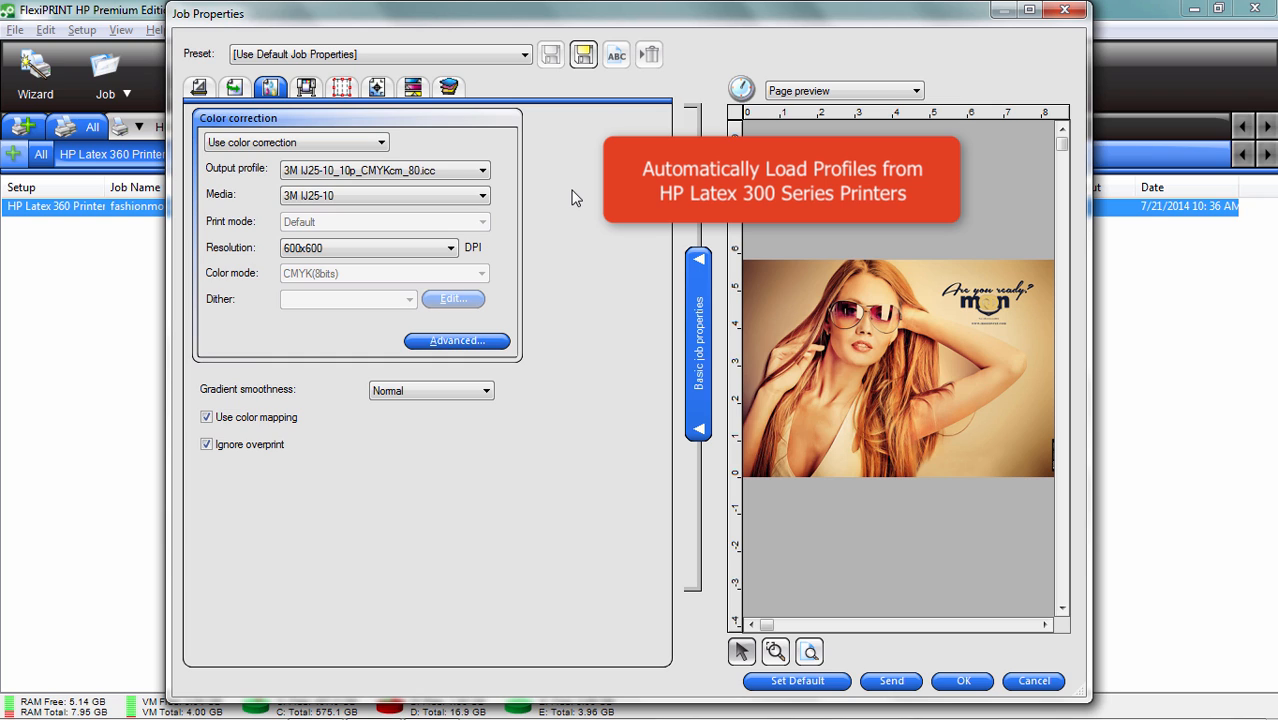
{"action": "mouse_move", "coordinate": [569, 205]}
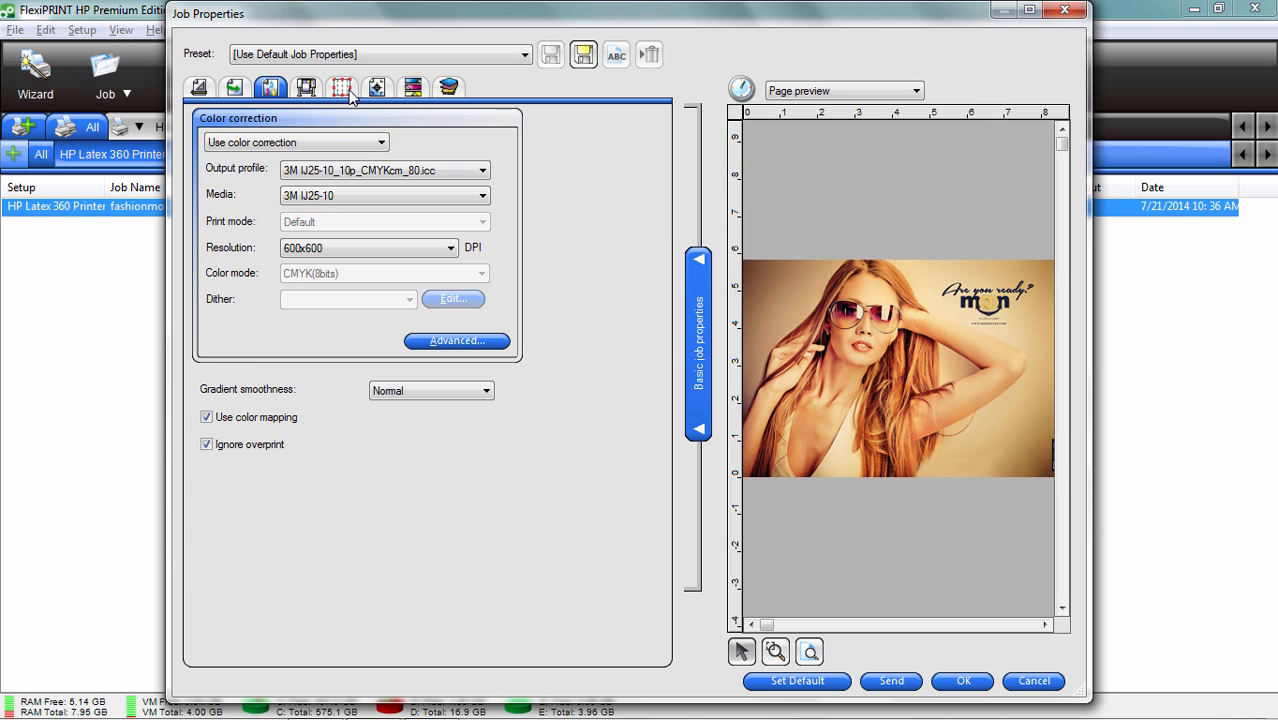
Open the tiling settings and toggle printing for the bottom-left tile
{"action": "left_click", "coordinate": [338, 89]}
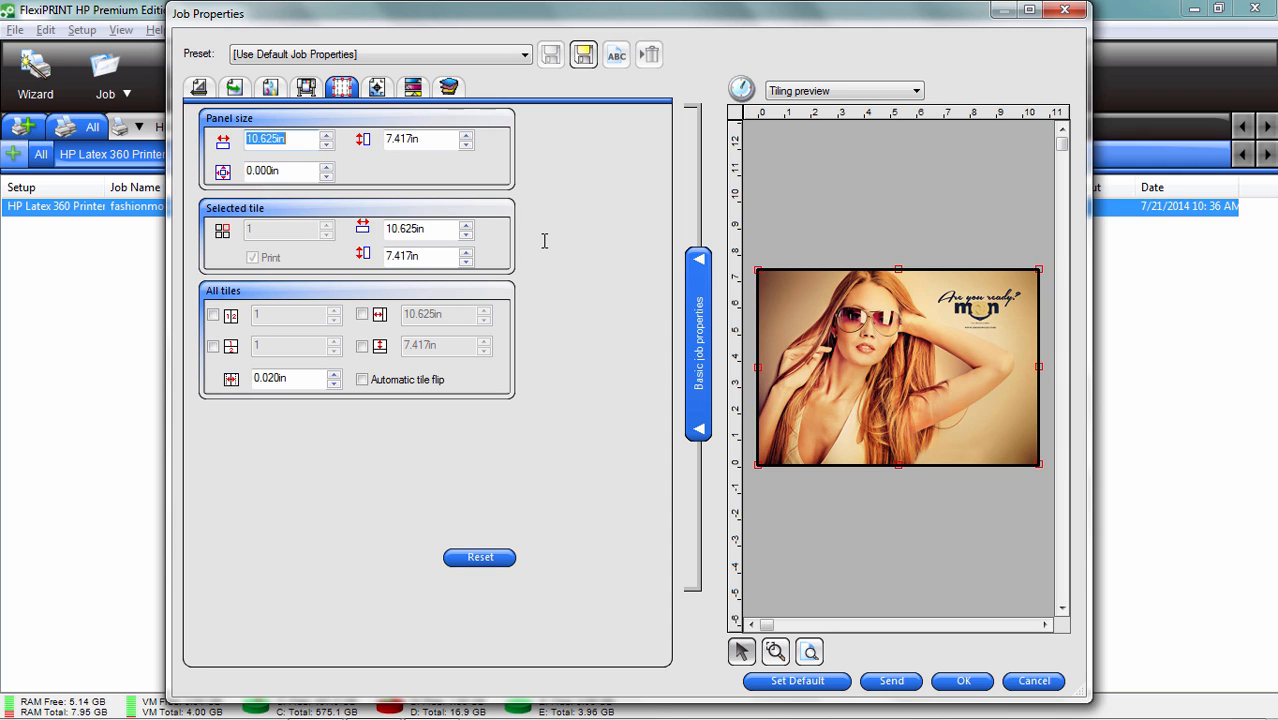
{"action": "mouse_move", "coordinate": [608, 279]}
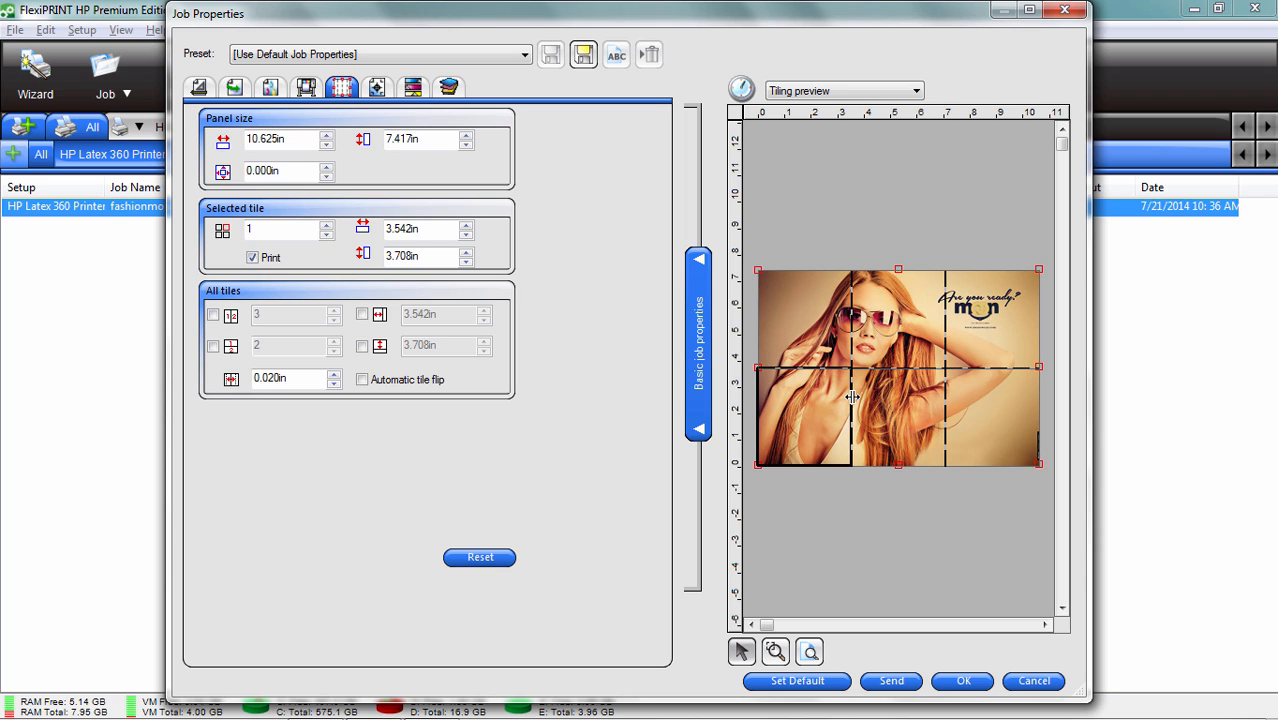
{"action": "mouse_move", "coordinate": [848, 295]}
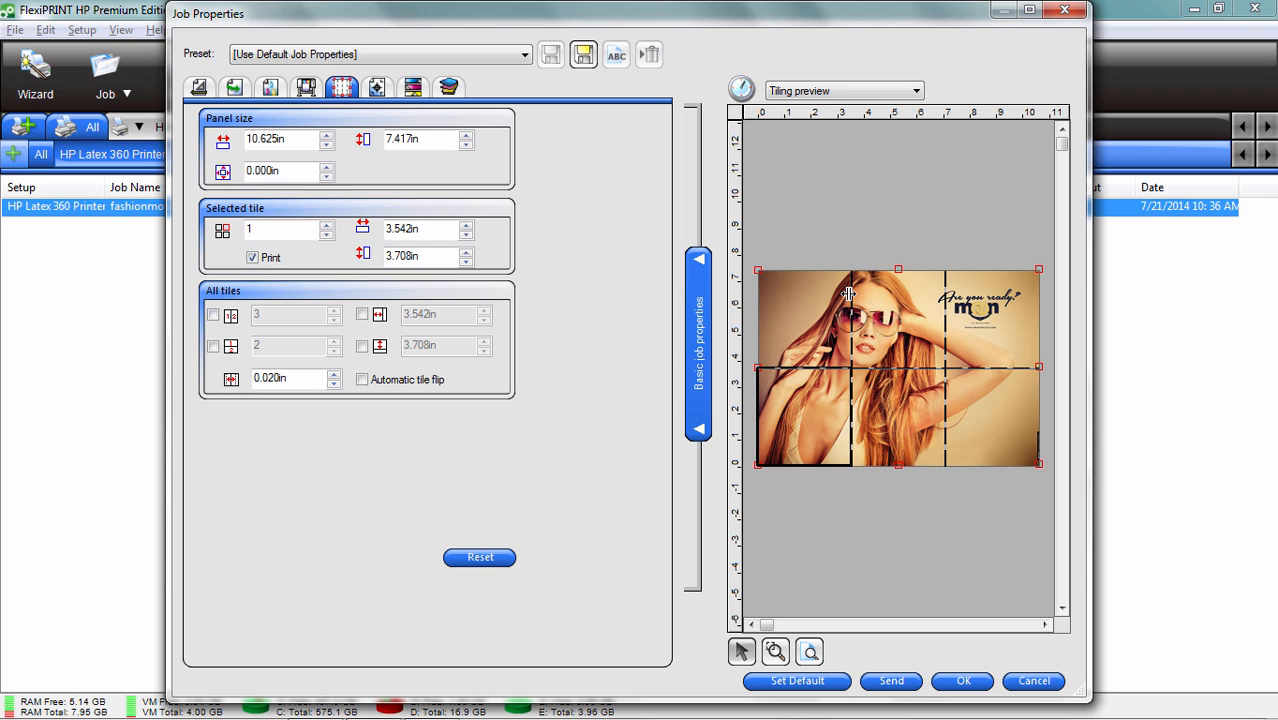
{"action": "mouse_move", "coordinate": [851, 317]}
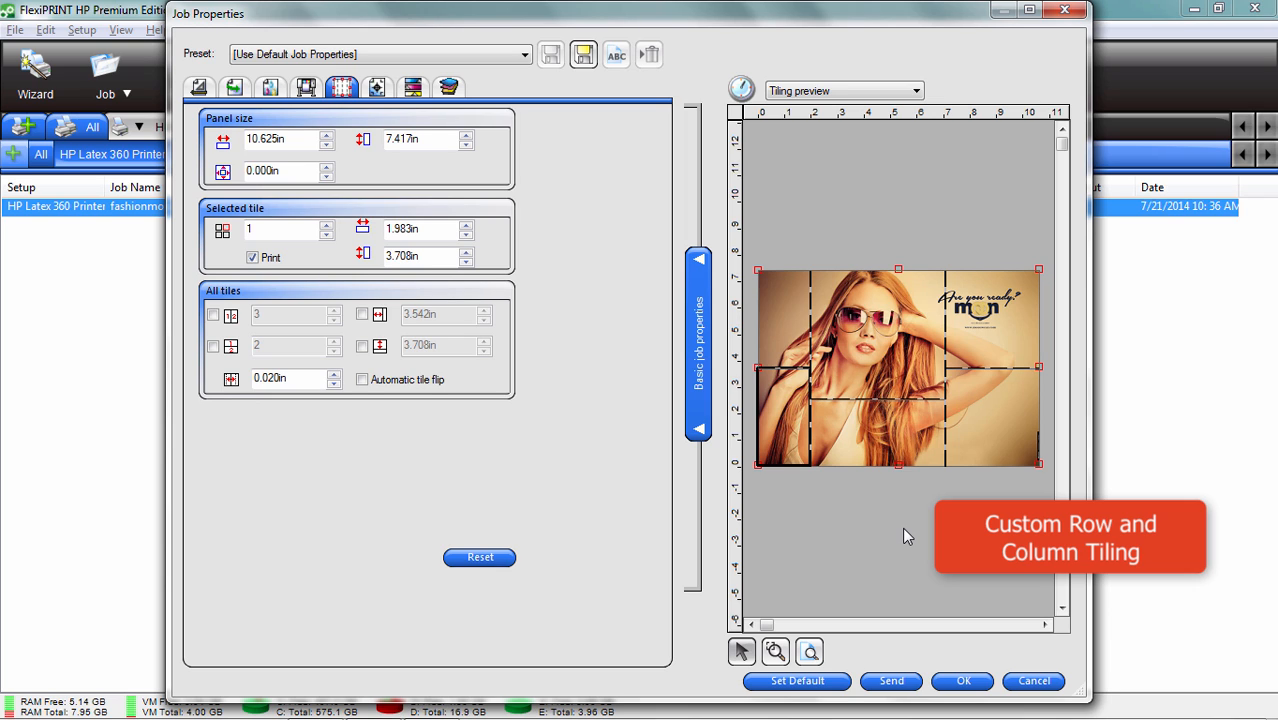
{"action": "mouse_move", "coordinate": [573, 343]}
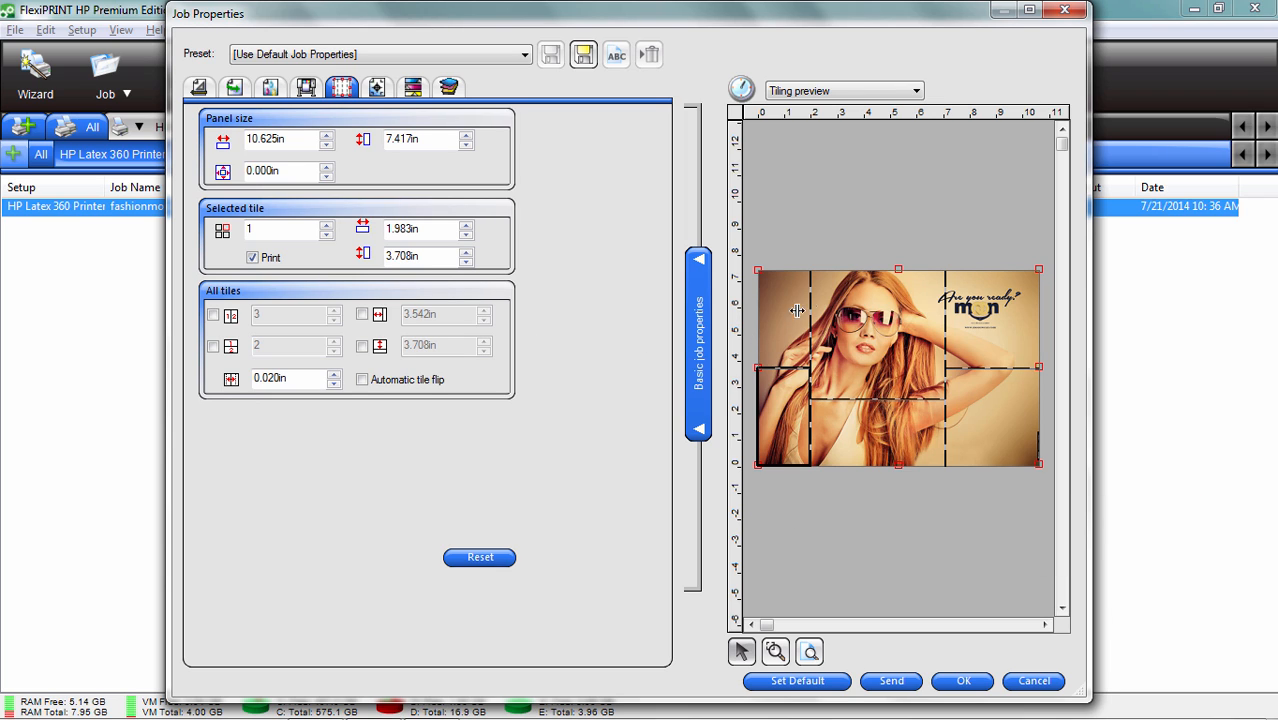
{"action": "left_click", "coordinate": [253, 257]}
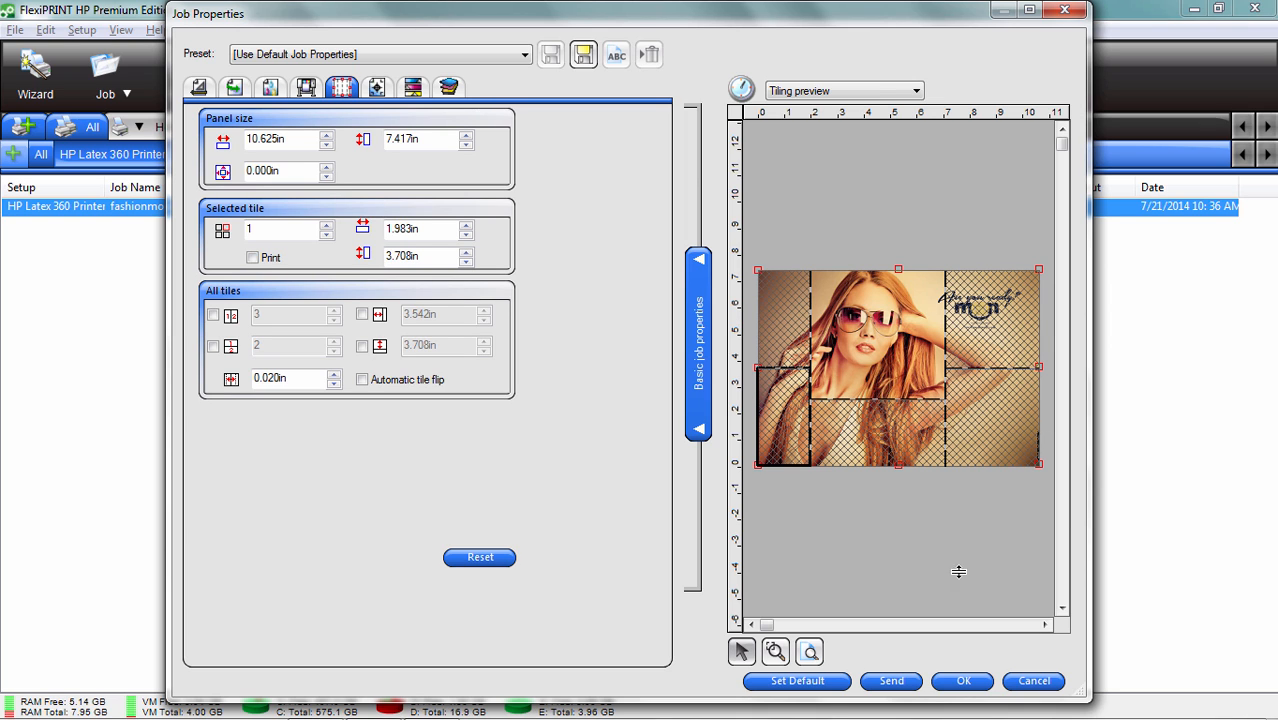
{"action": "mouse_move", "coordinate": [875, 330]}
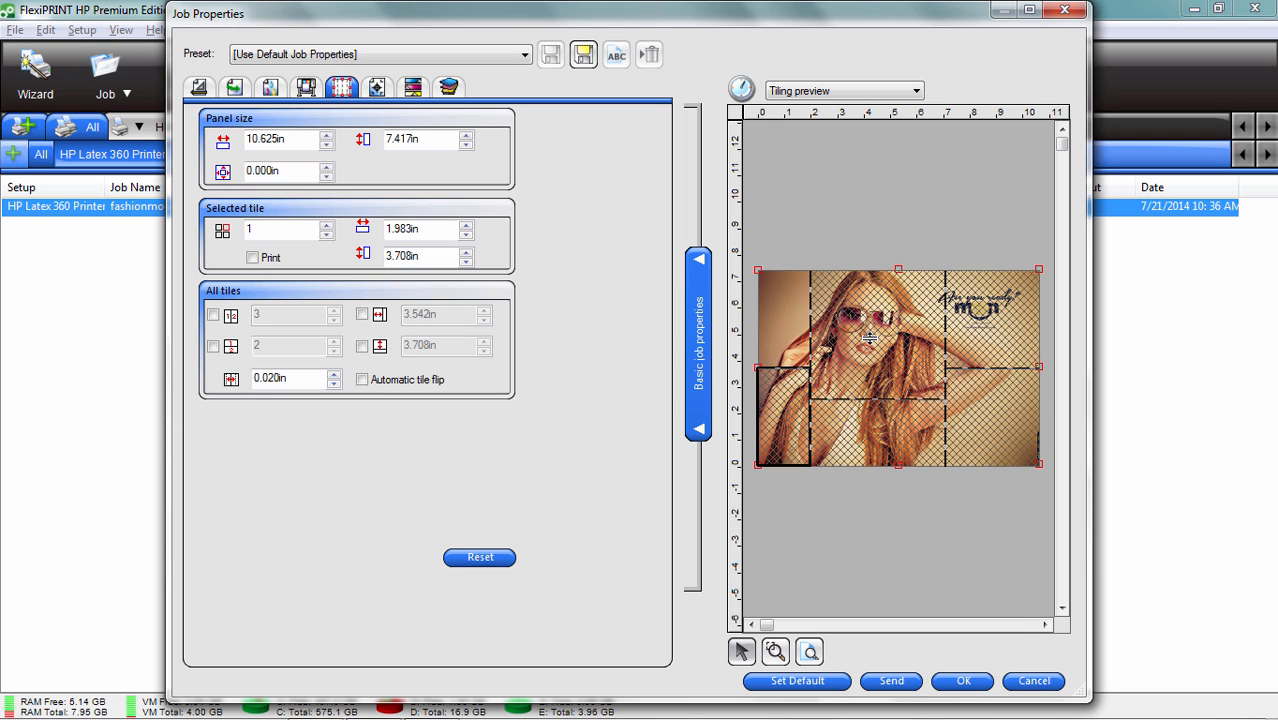
{"action": "left_click", "coordinate": [252, 257]}
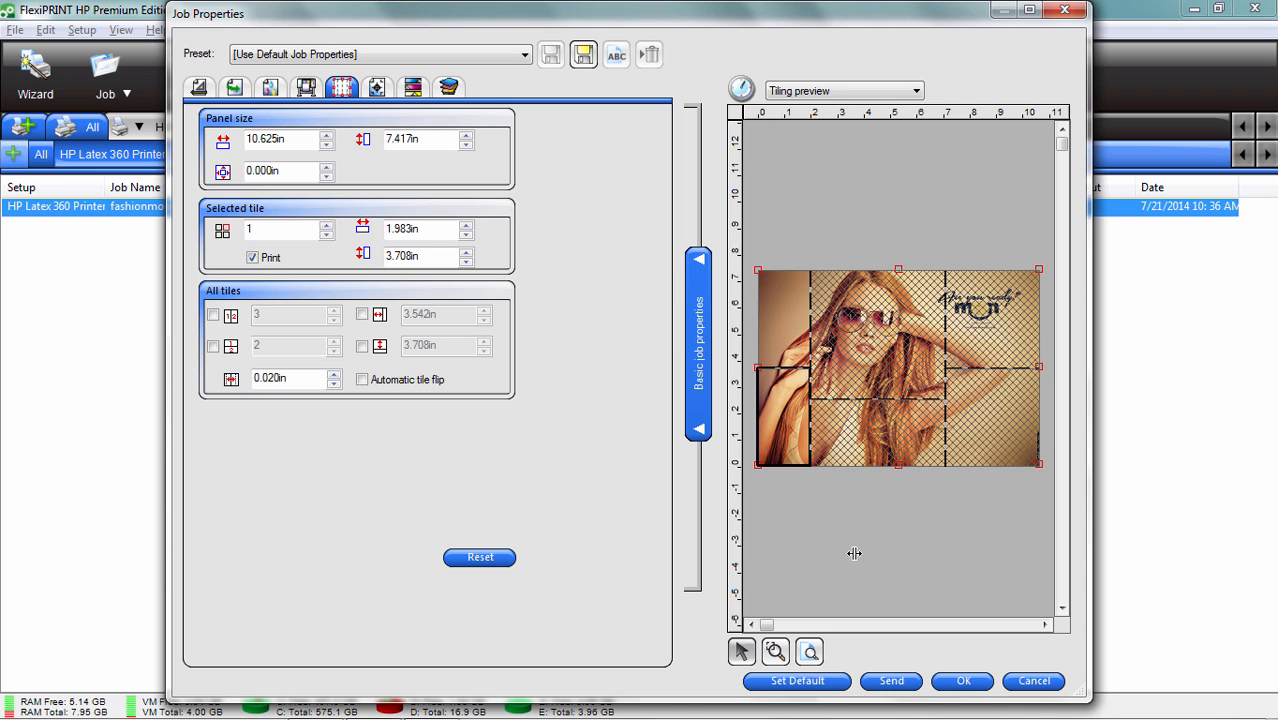
{"action": "left_click", "coordinate": [252, 257]}
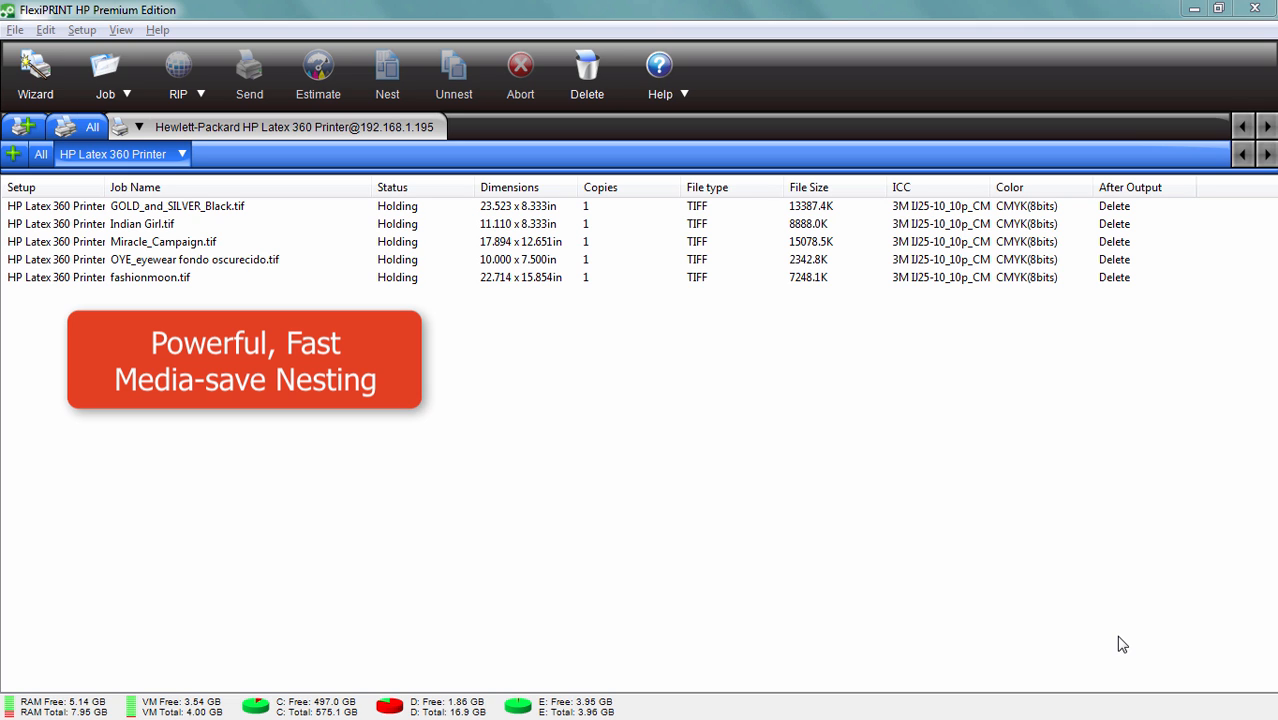
Select the GOLD_and_SILVER_Black.tif and OYE_eyewear jobs in the queue
{"action": "left_click", "coordinate": [177, 206]}
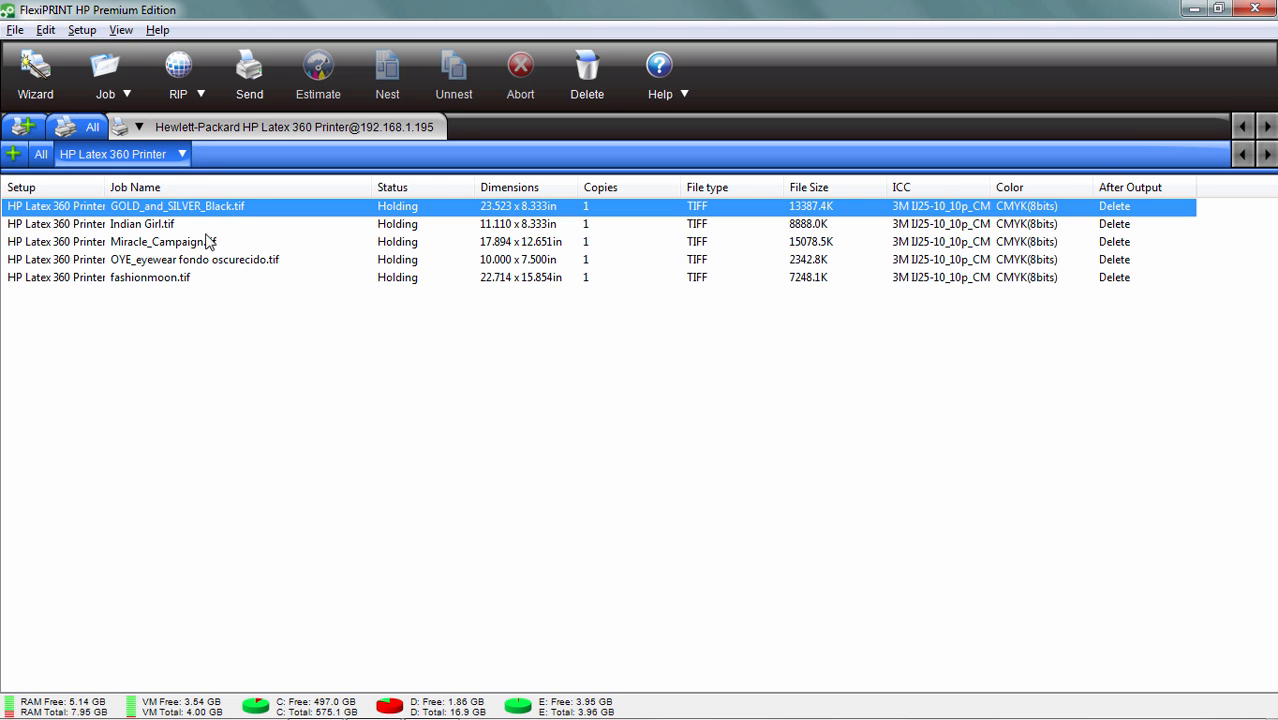
{"action": "left_click", "coordinate": [195, 259]}
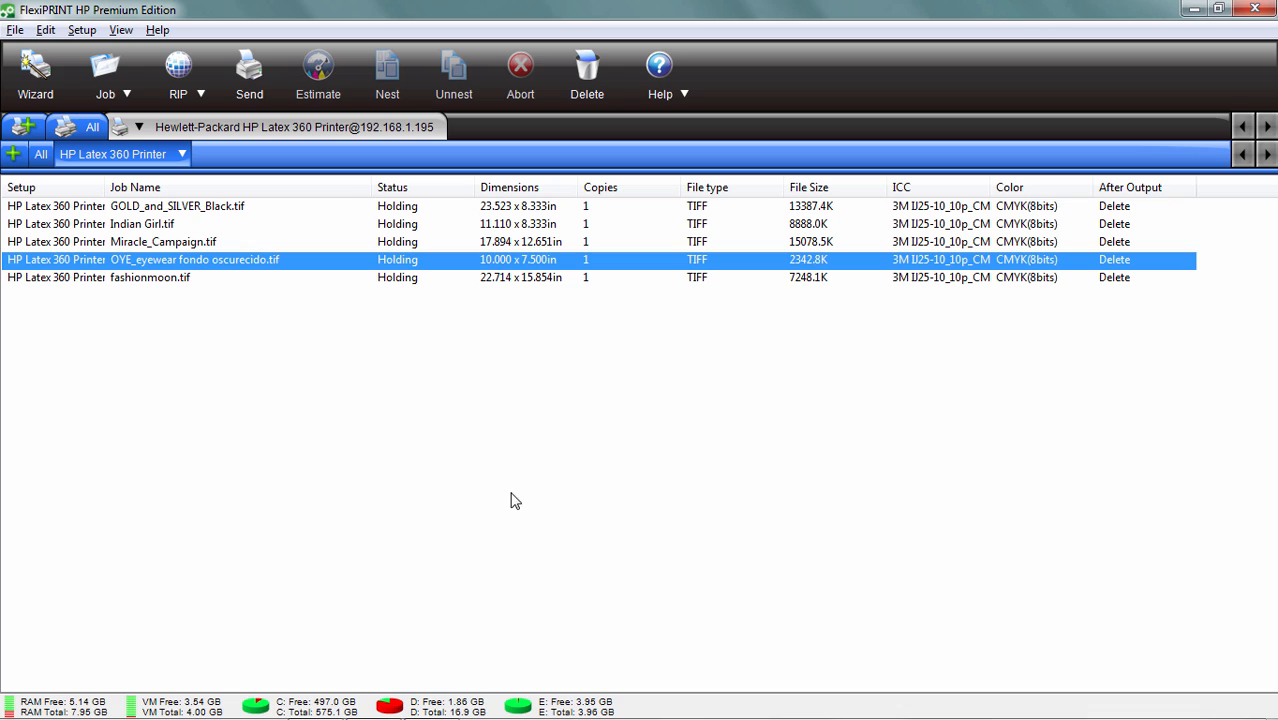
{"action": "mouse_move", "coordinate": [440, 445]}
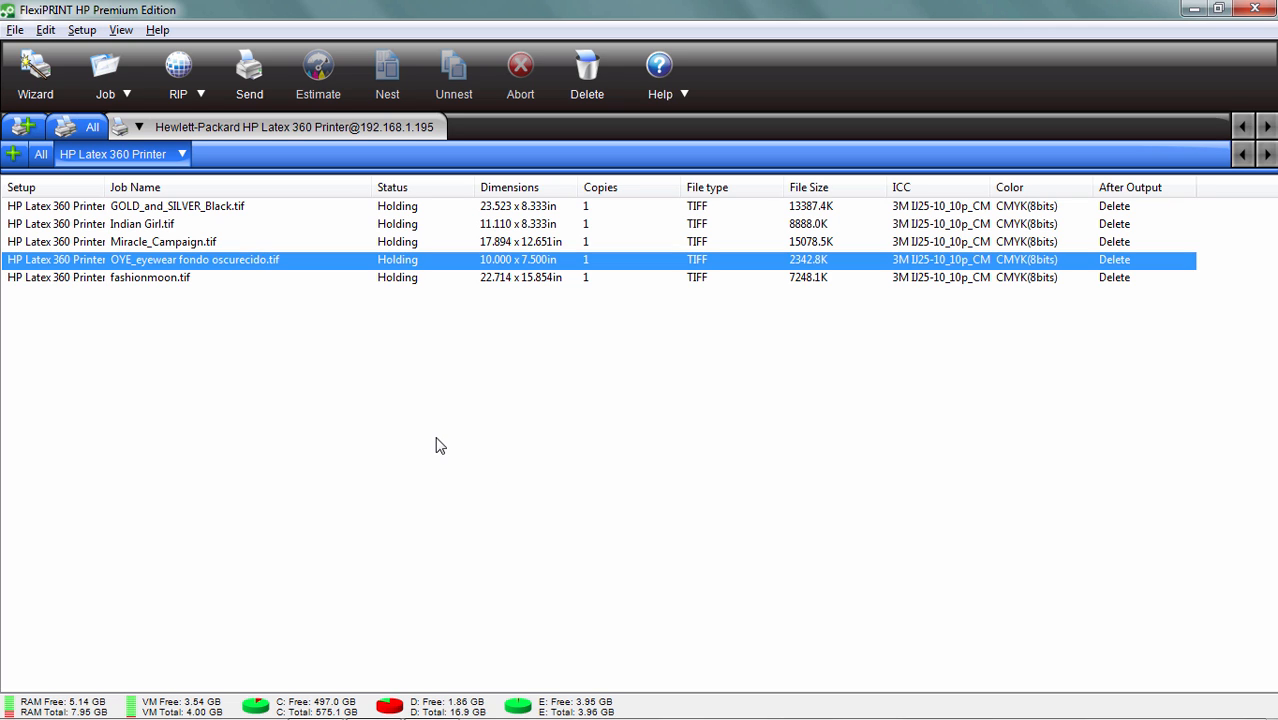
{"action": "left_click", "coordinate": [177, 206]}
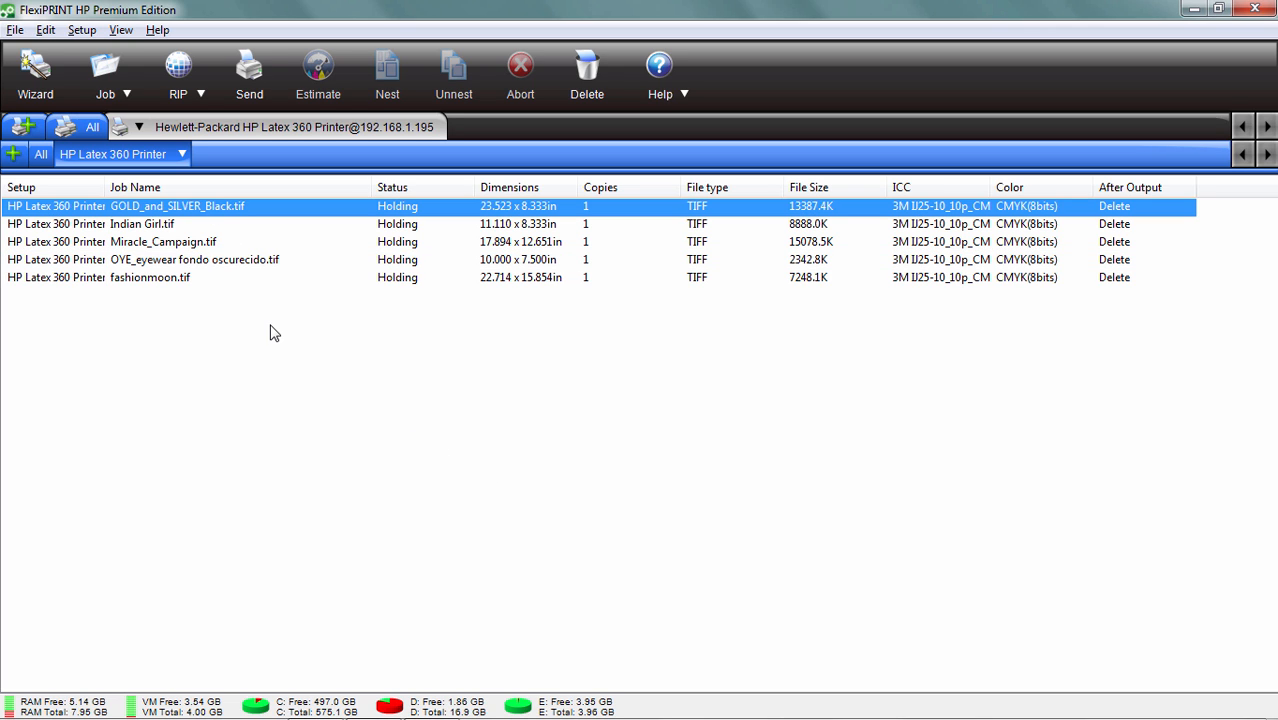
{"action": "mouse_move", "coordinate": [277, 384]}
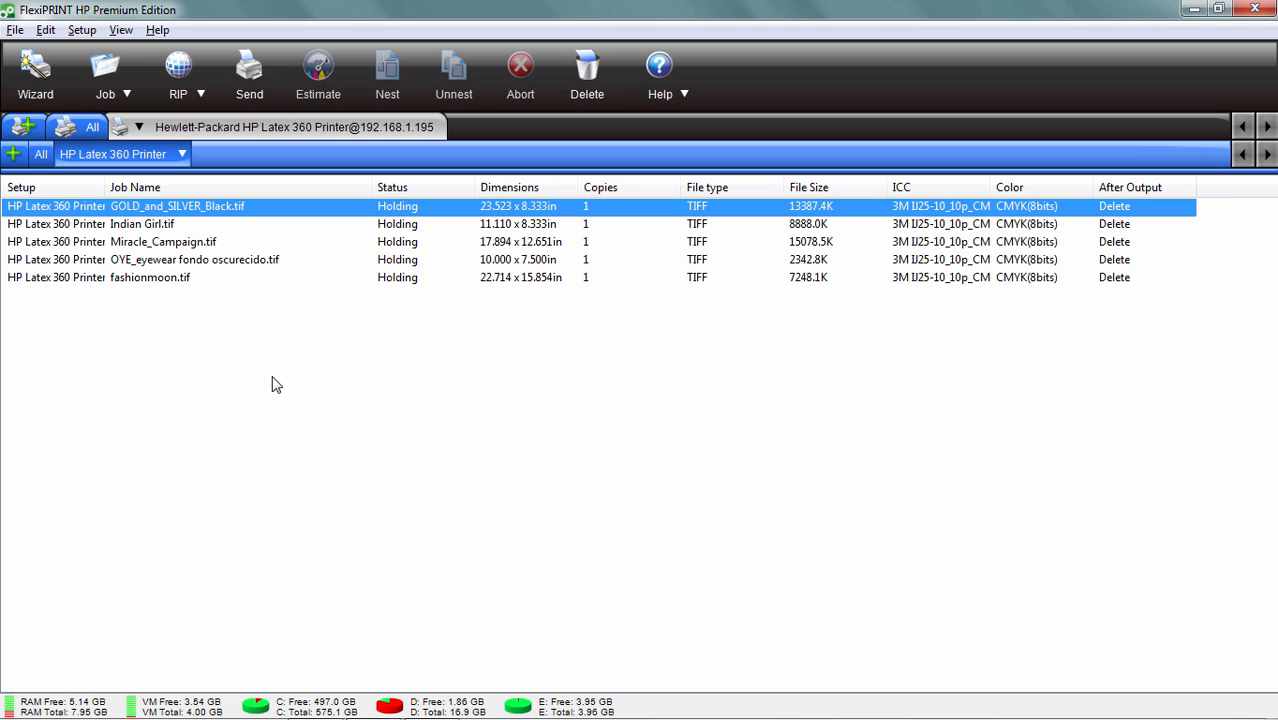
{"action": "mouse_move", "coordinate": [295, 419]}
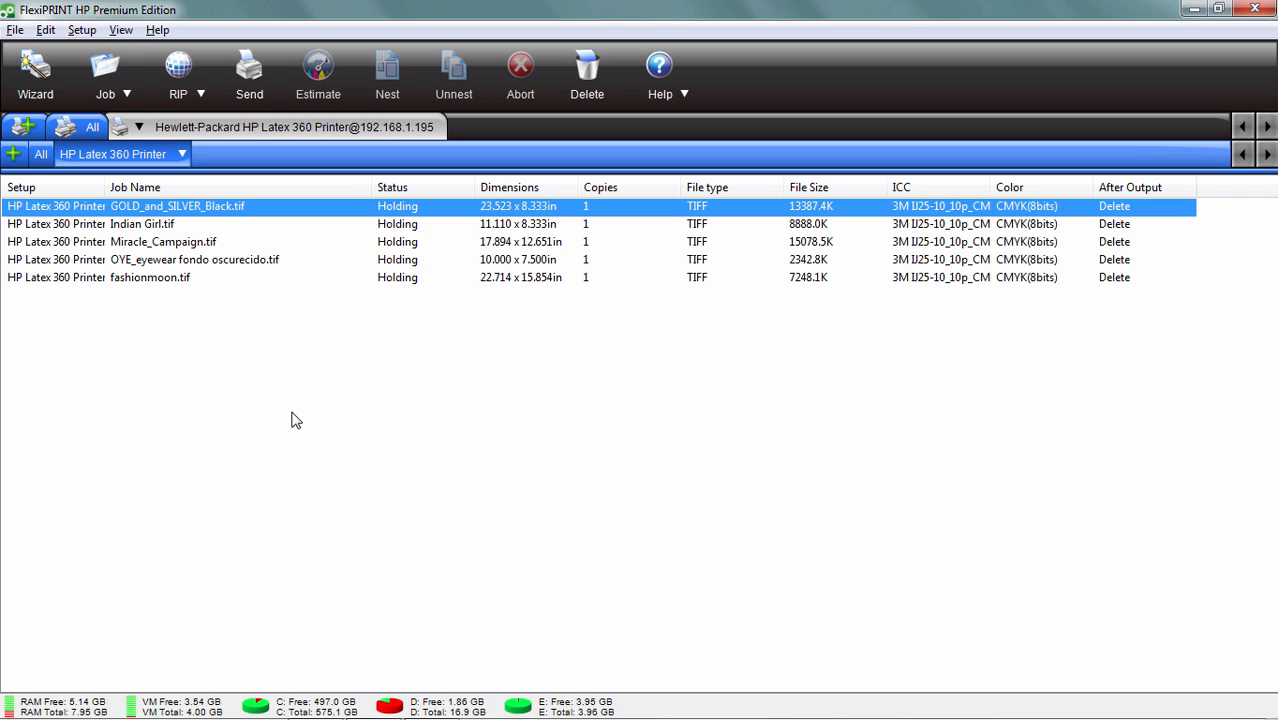
{"action": "mouse_move", "coordinate": [310, 416]}
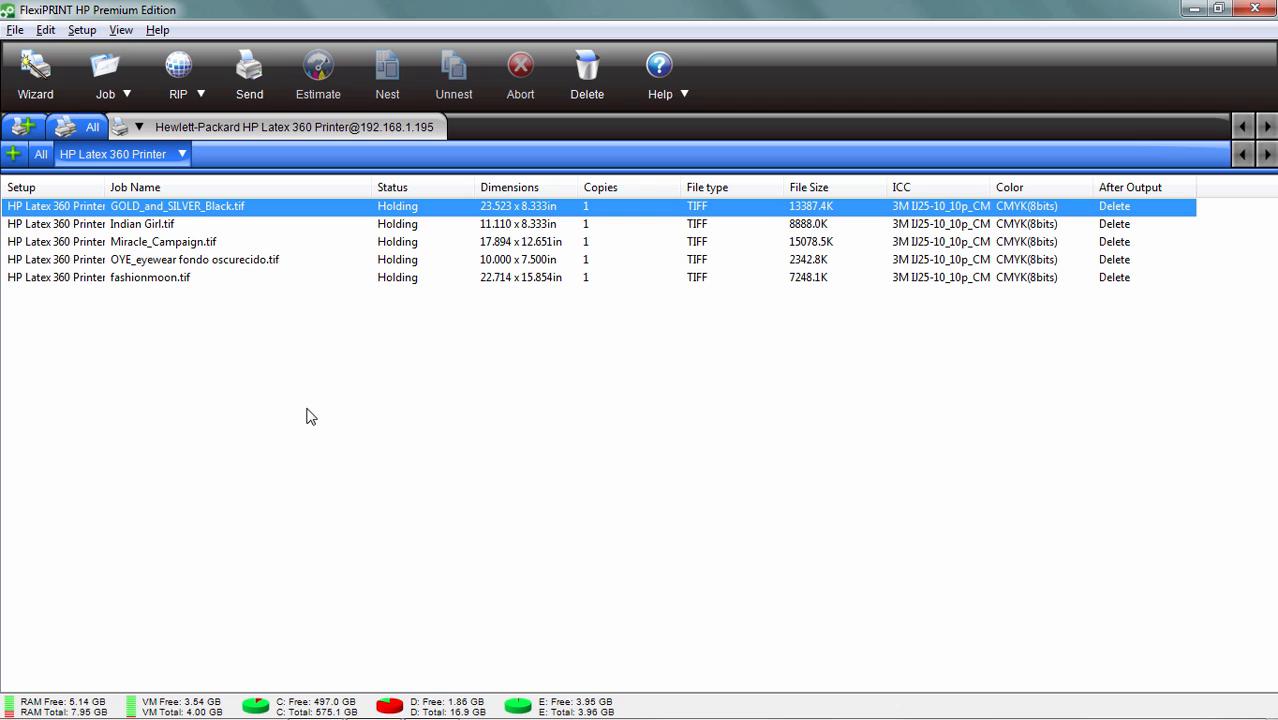
{"action": "mouse_move", "coordinate": [240, 281]}
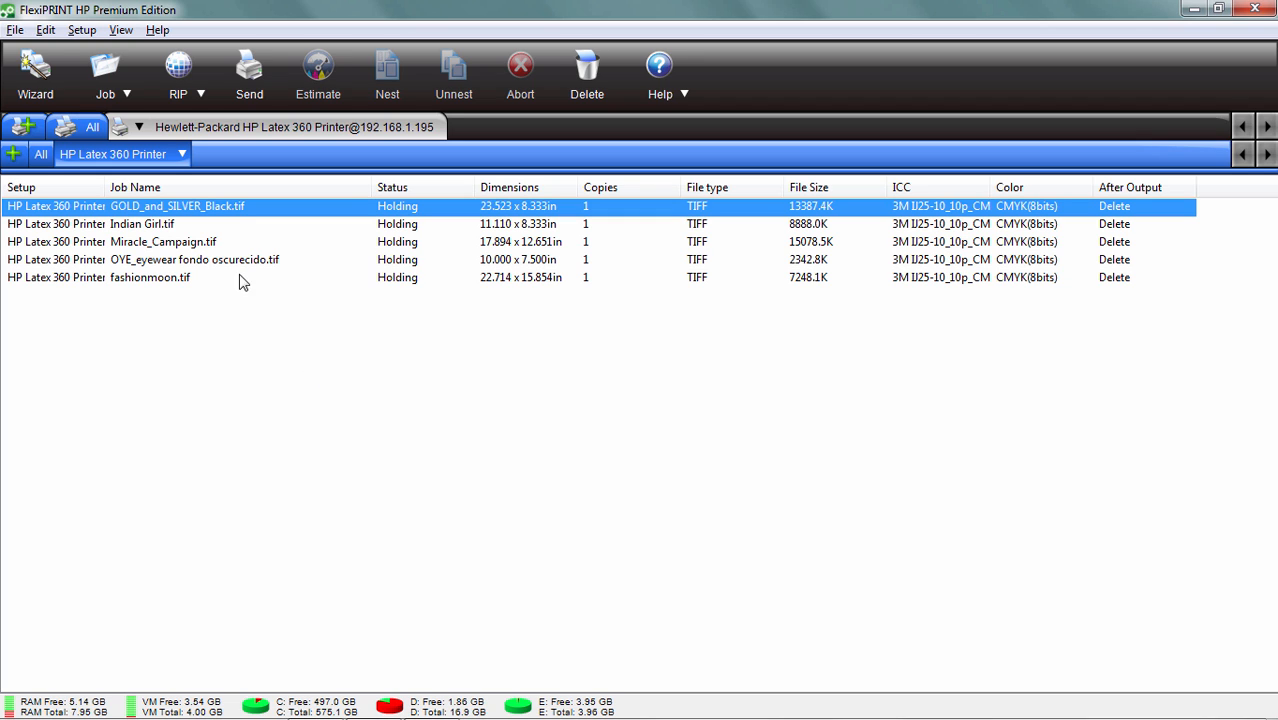
{"action": "mouse_move", "coordinate": [227, 267]}
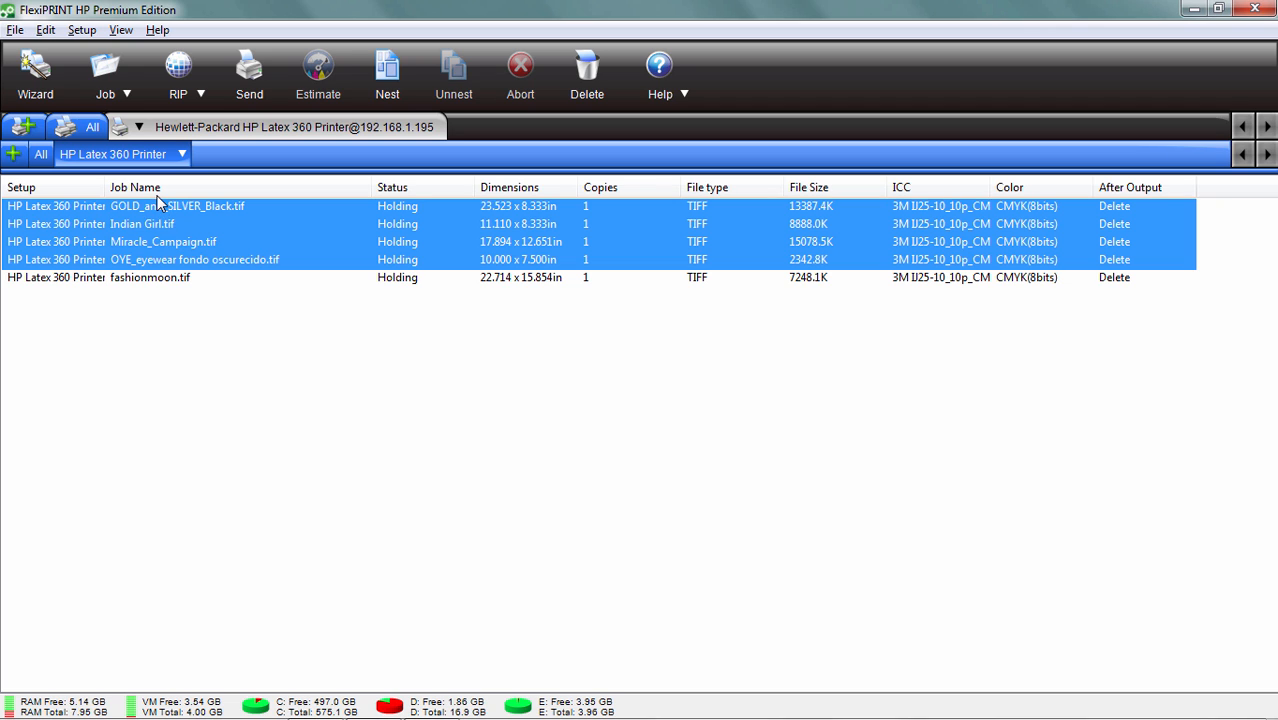
Nest the four selected jobs and open the Nest (4 jobs) properties
{"action": "right_click", "coordinate": [165, 224]}
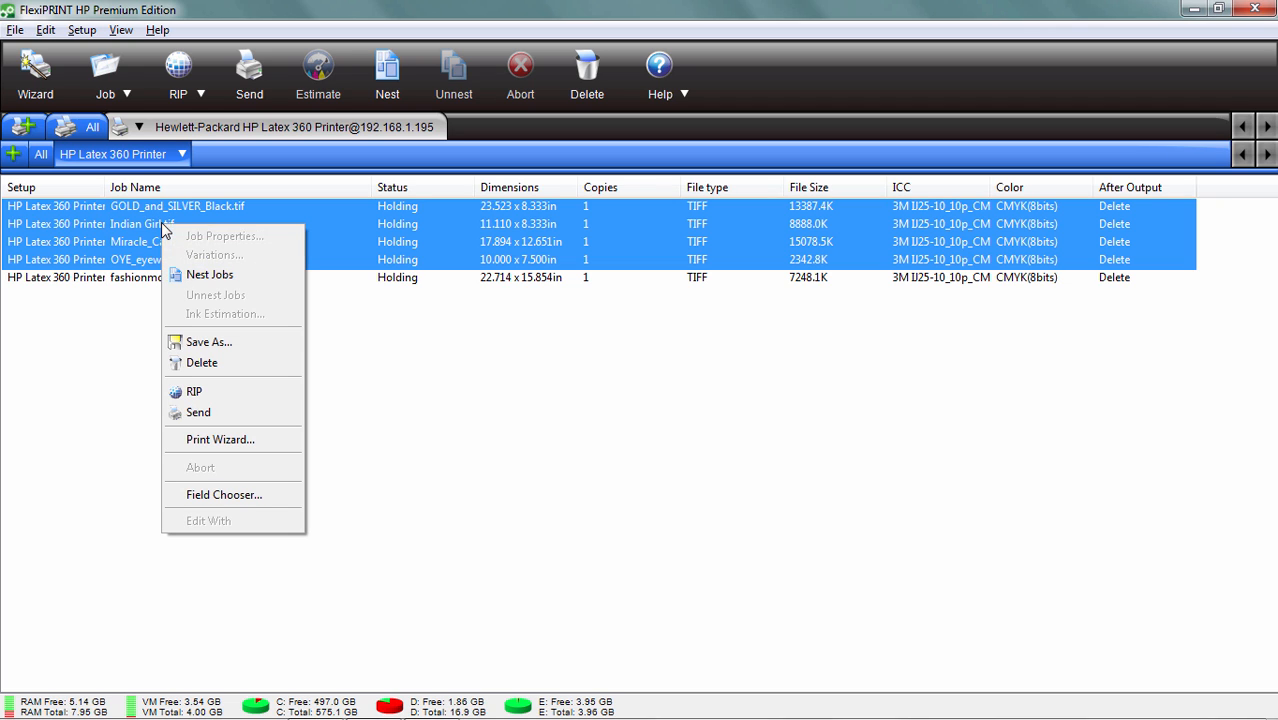
{"action": "mouse_move", "coordinate": [210, 274]}
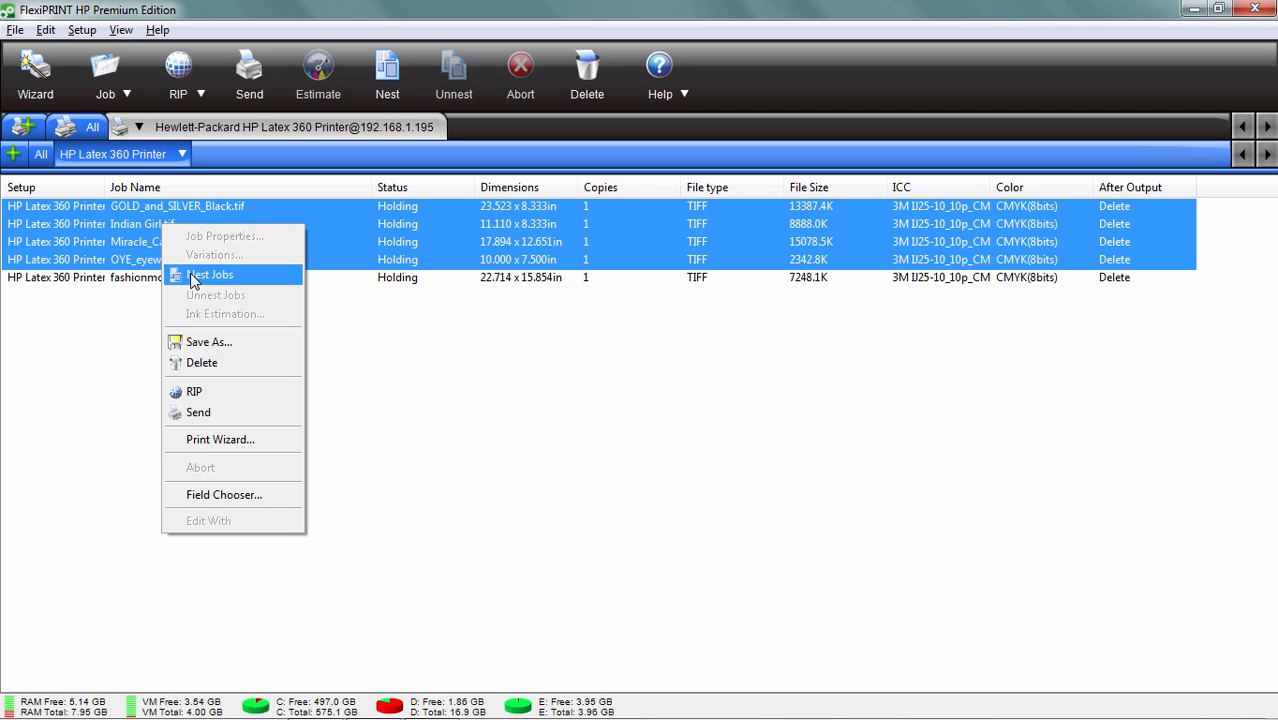
{"action": "left_click", "coordinate": [210, 274]}
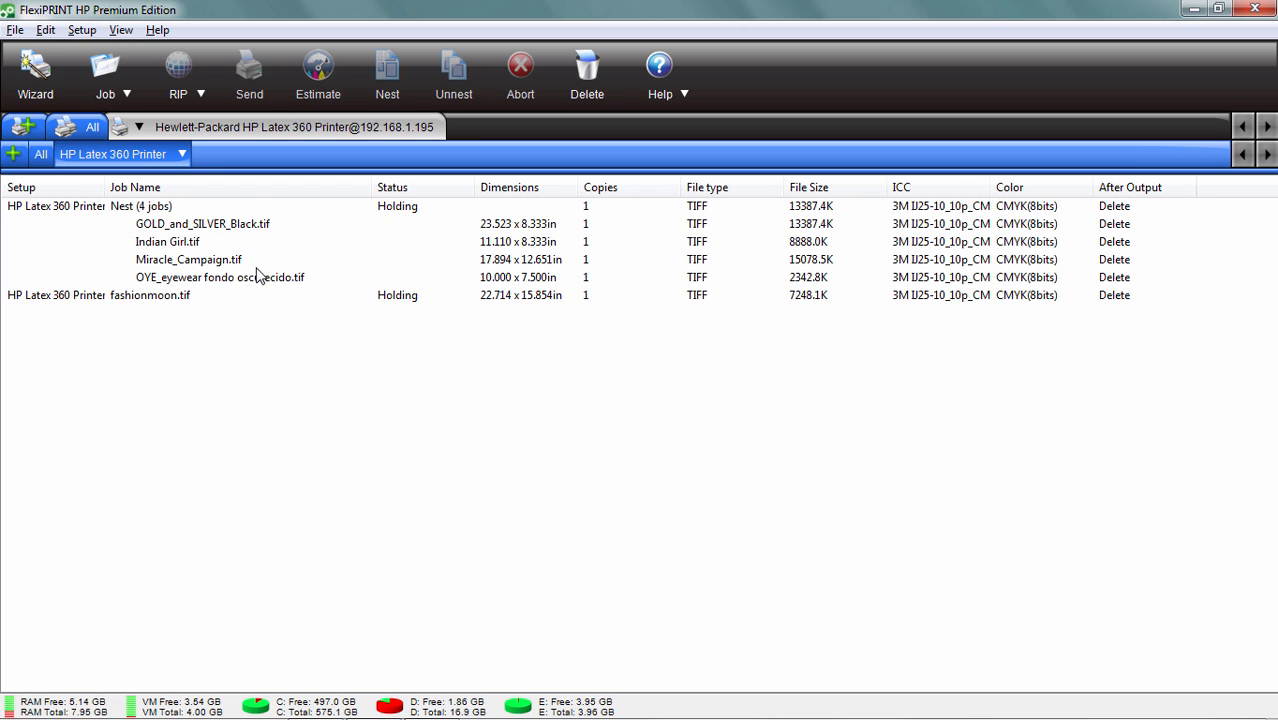
{"action": "mouse_move", "coordinate": [149, 210]}
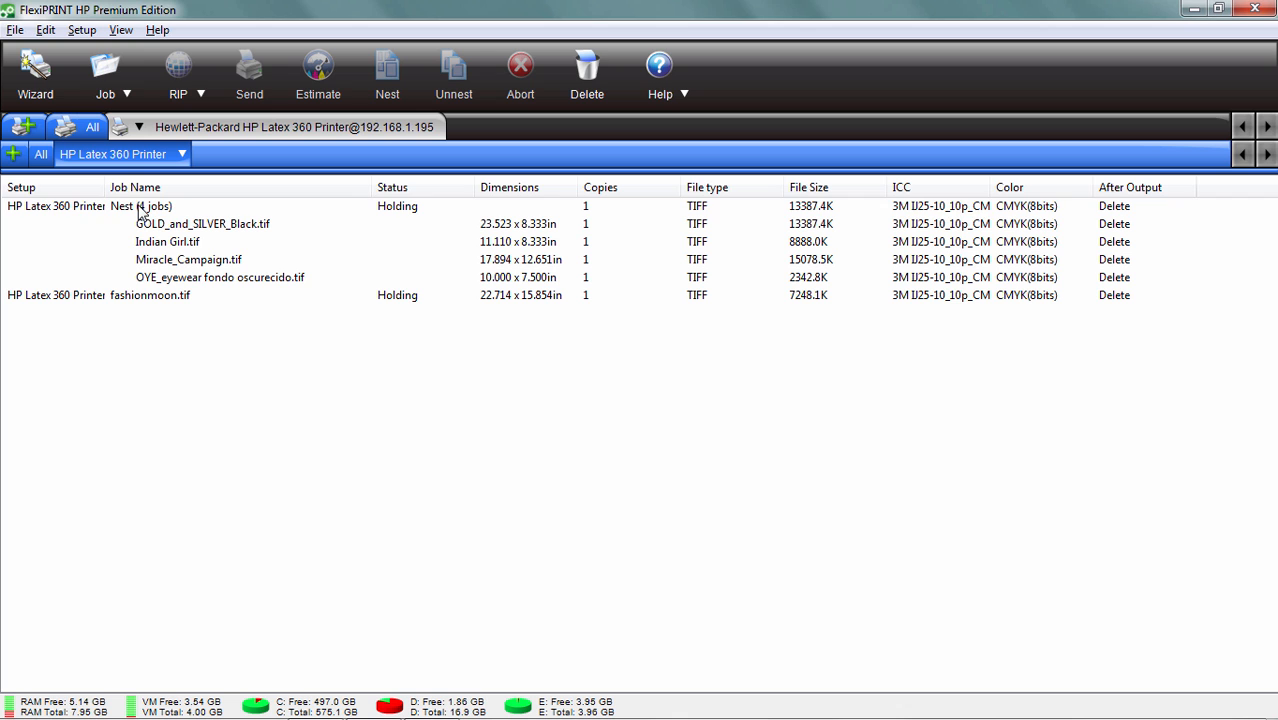
{"action": "double_click", "coordinate": [140, 206]}
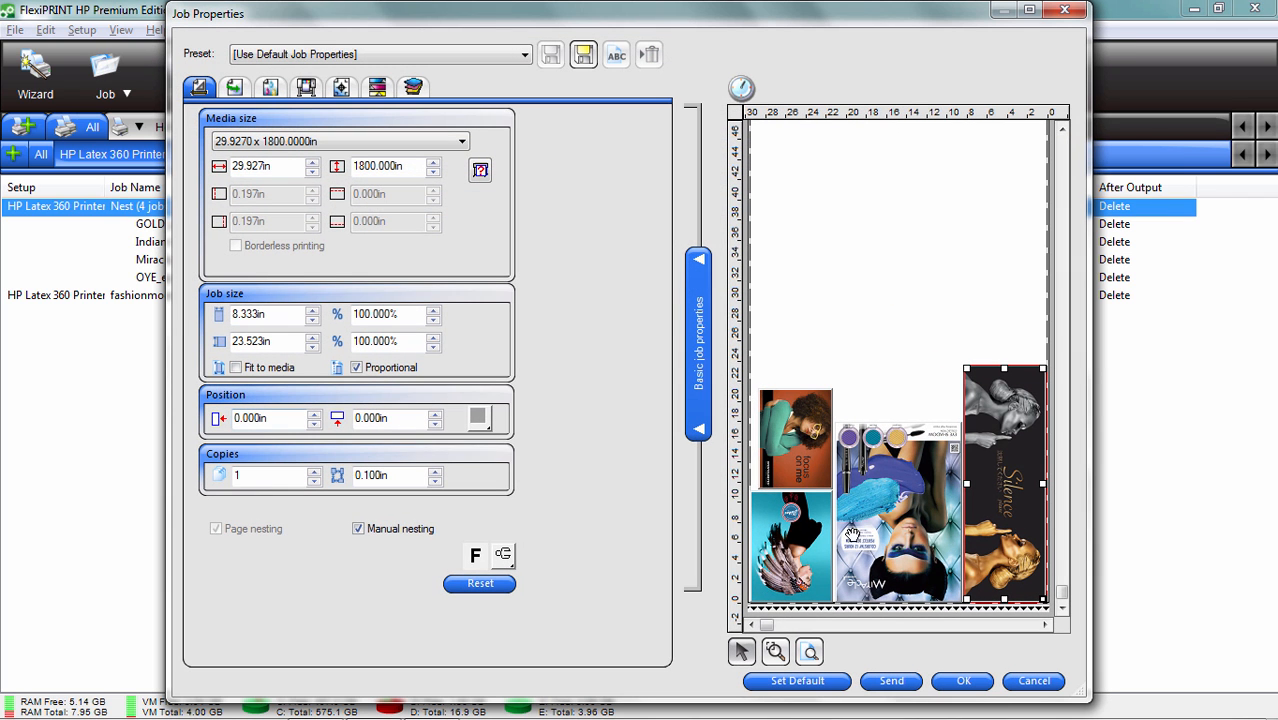
{"action": "mouse_move", "coordinate": [896, 263]}
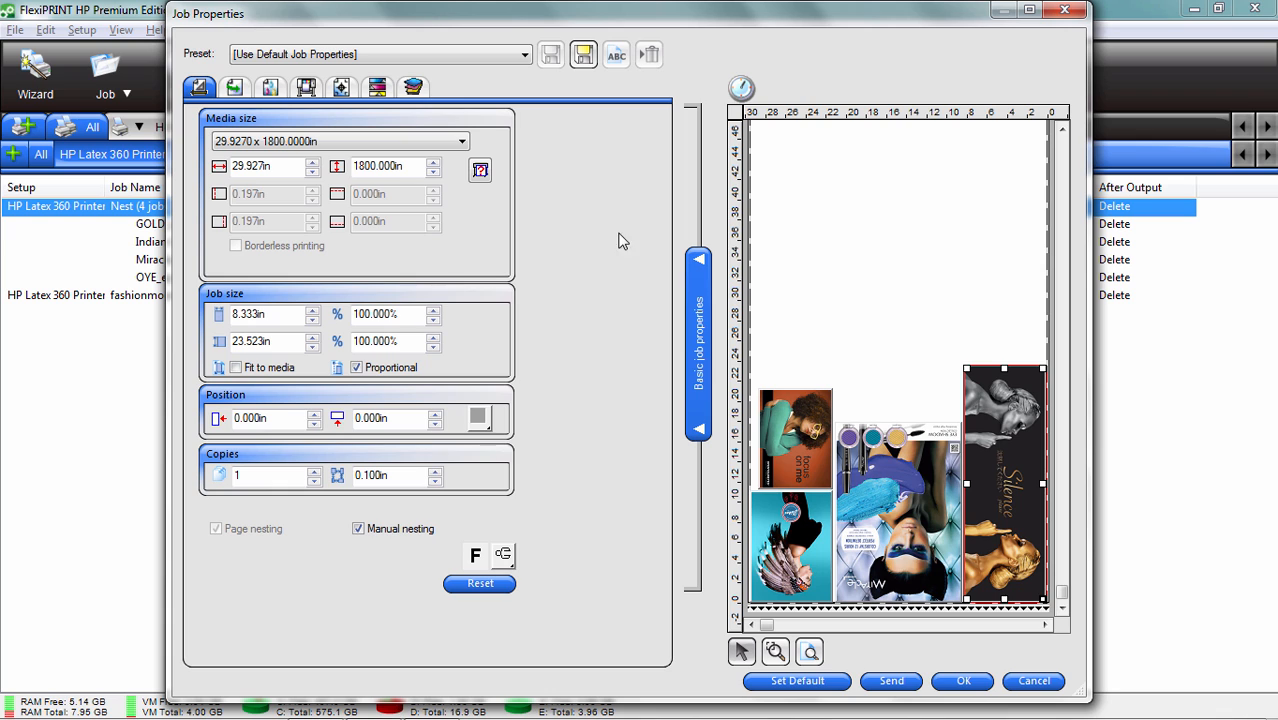
{"action": "mouse_move", "coordinate": [590, 381]}
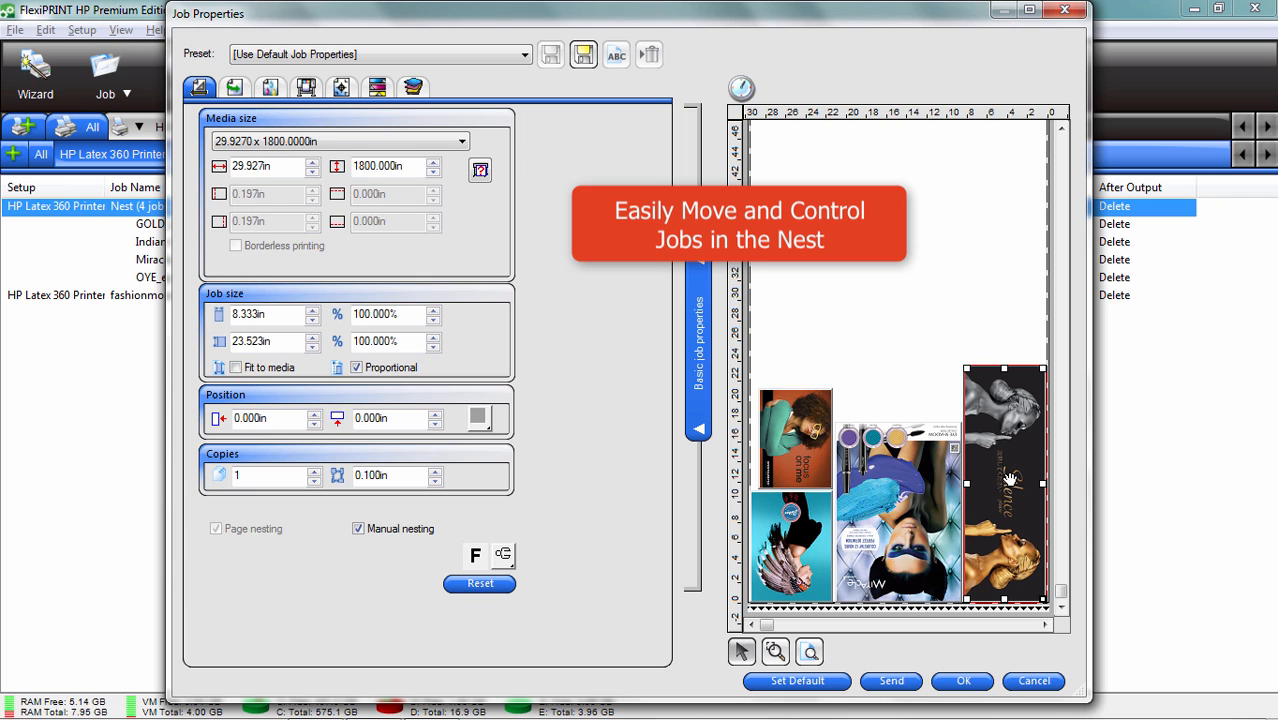
{"action": "mouse_move", "coordinate": [1025, 584]}
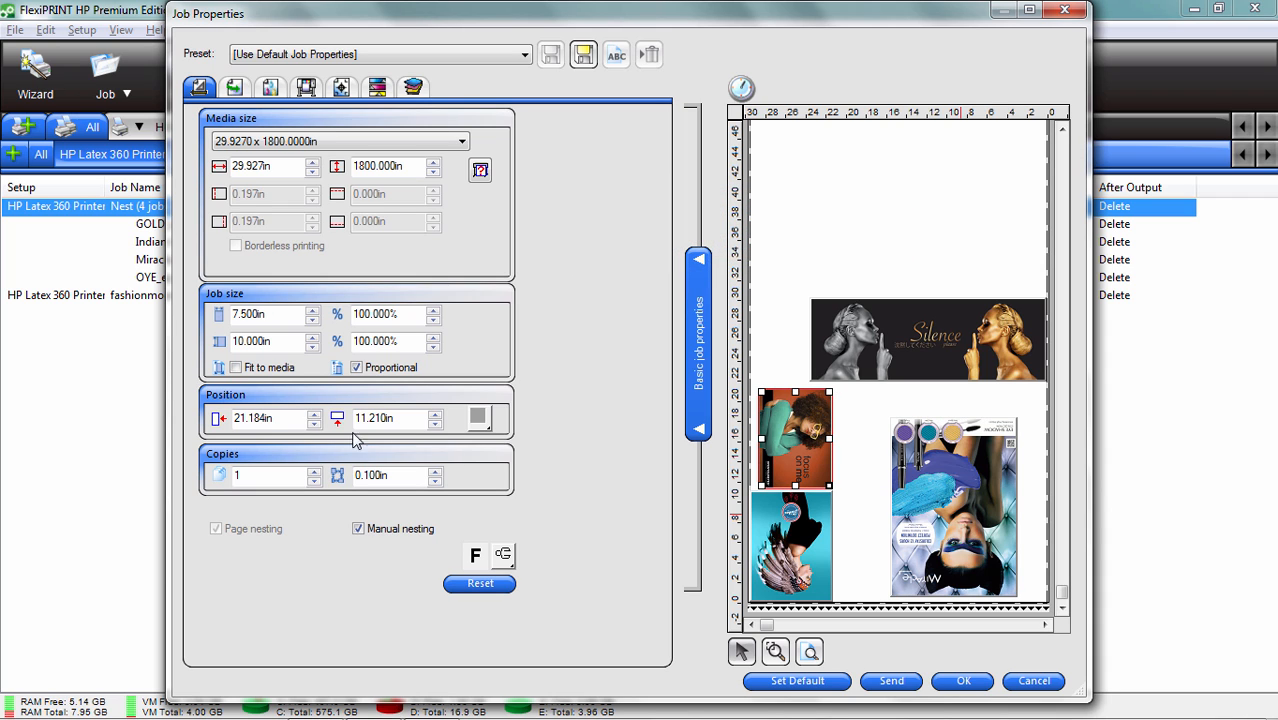
Set the eyewear image in the nest to 4 copies
{"action": "left_click", "coordinate": [313, 471]}
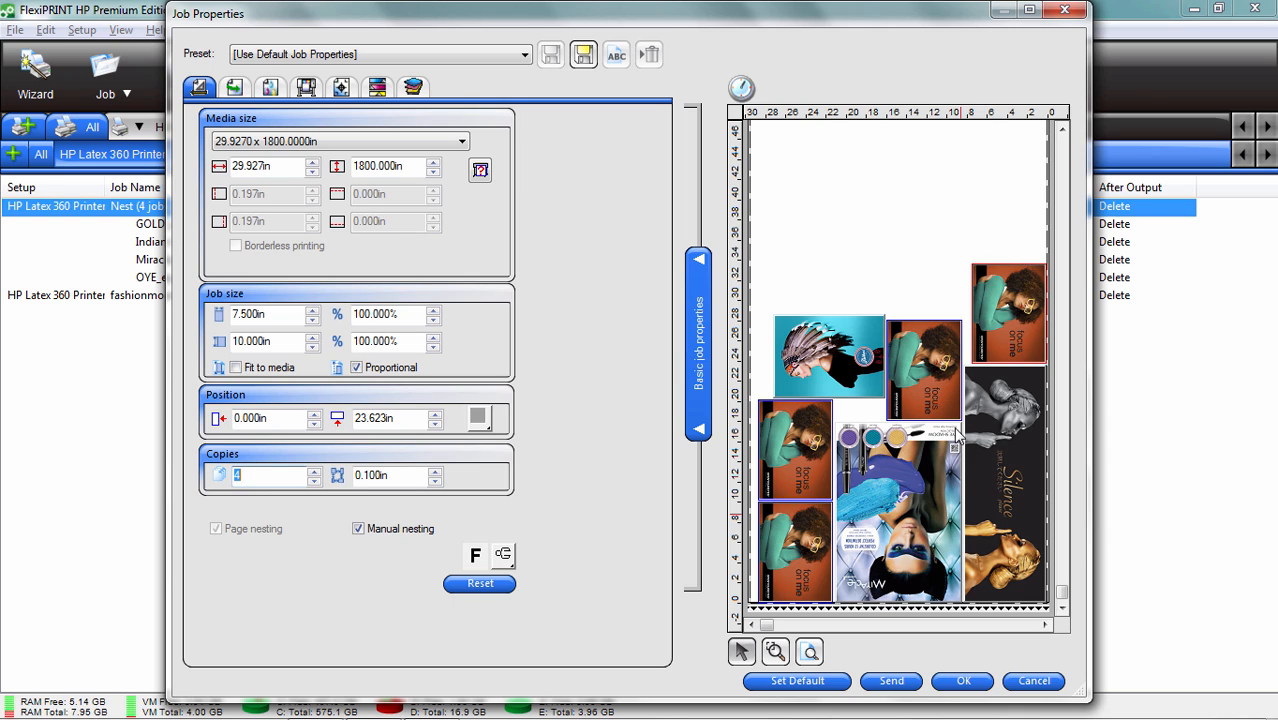
{"action": "mouse_move", "coordinate": [638, 413]}
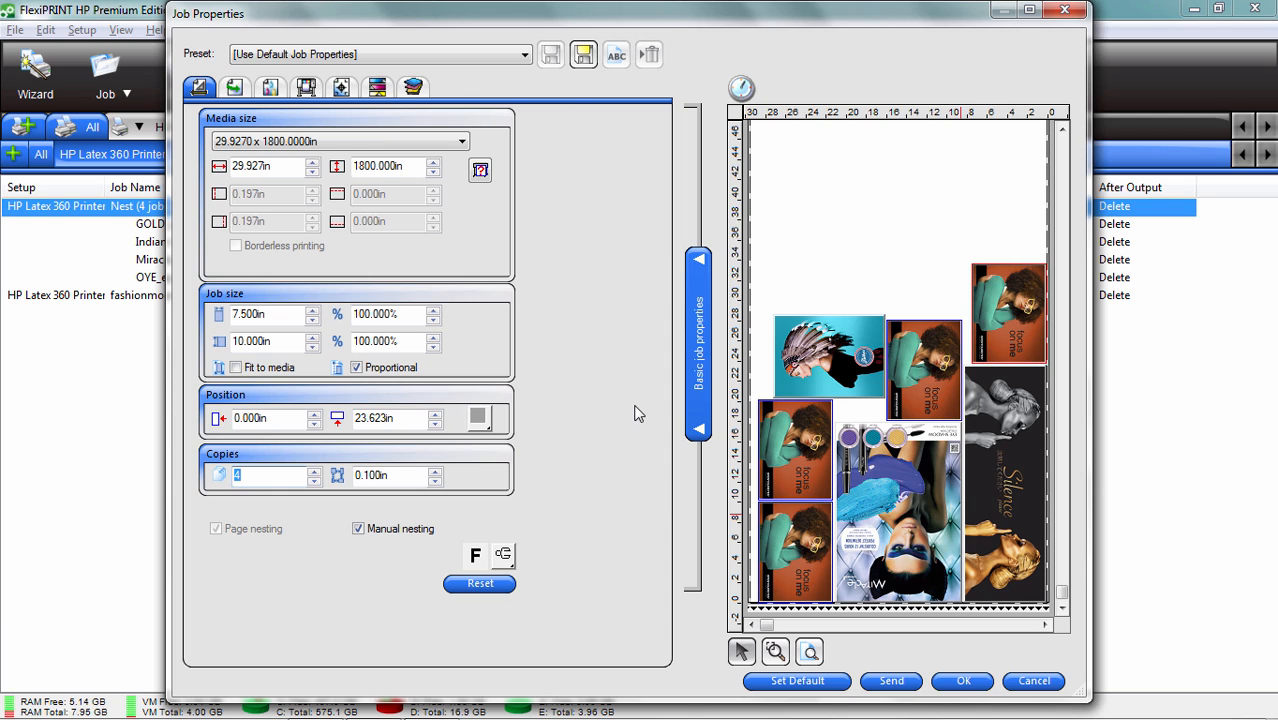
{"action": "mouse_move", "coordinate": [1033, 682]}
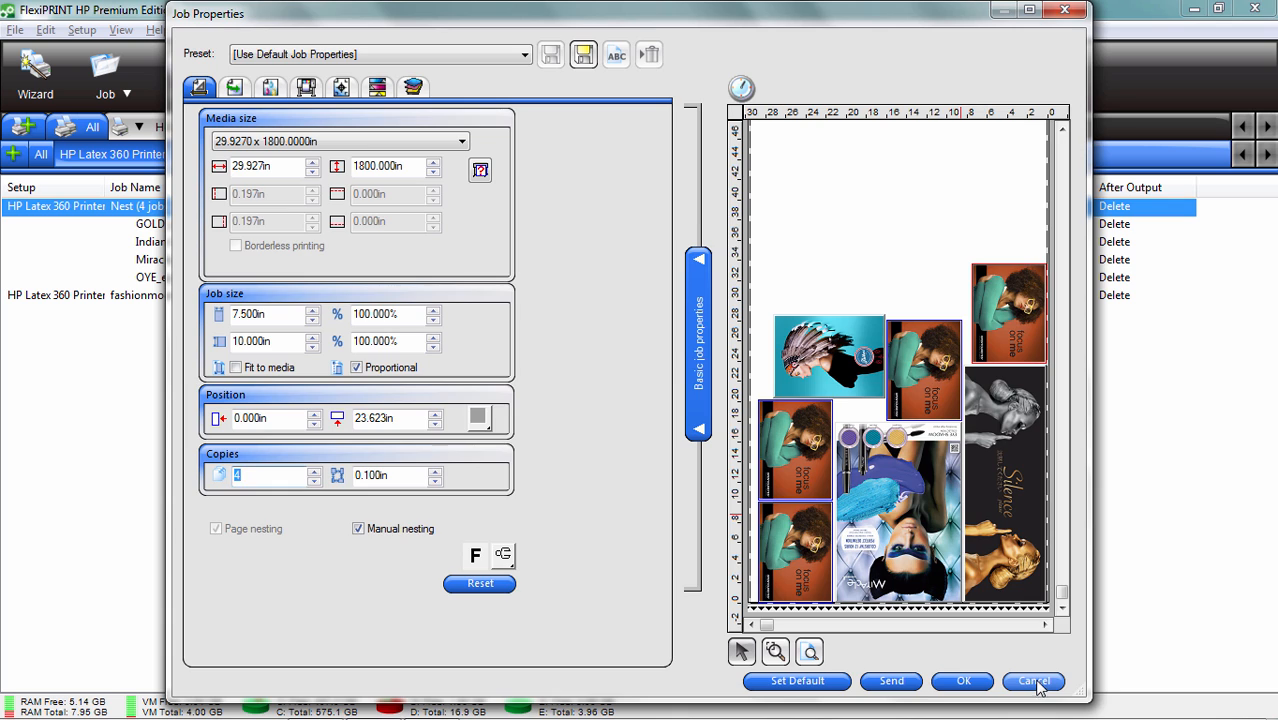
{"action": "left_click", "coordinate": [1033, 681]}
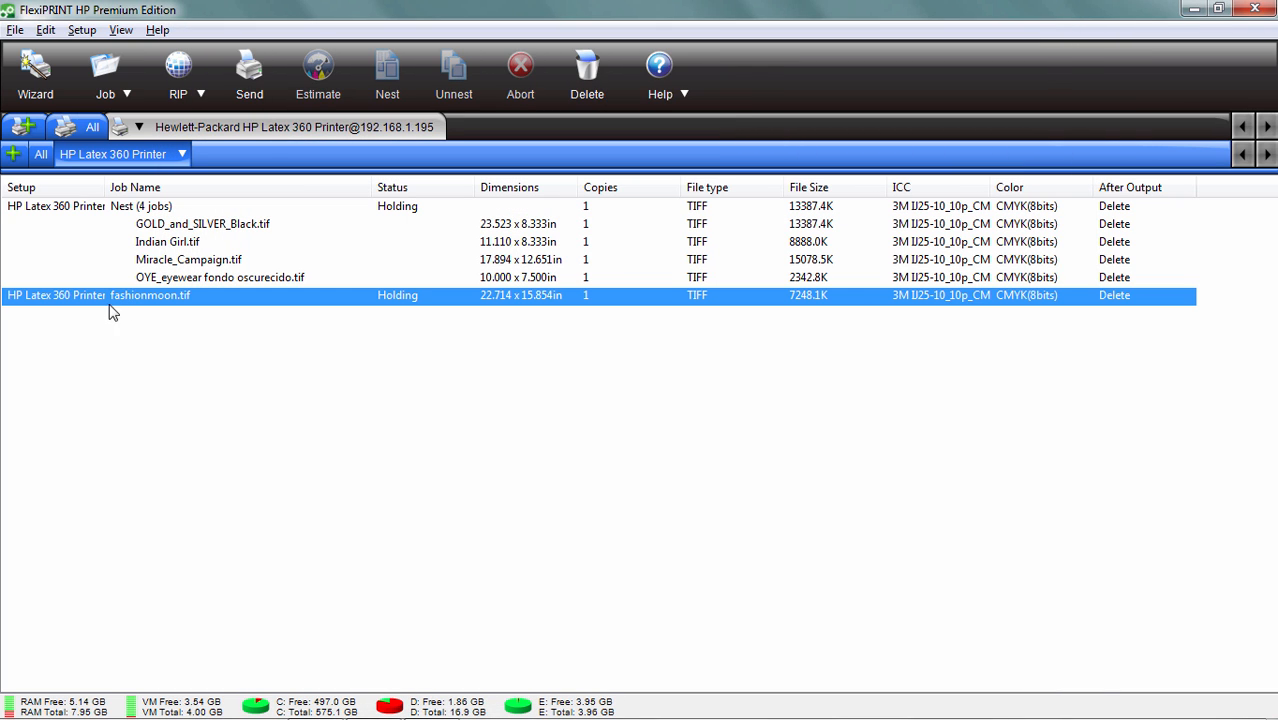
{"action": "mouse_move", "coordinate": [139, 315]}
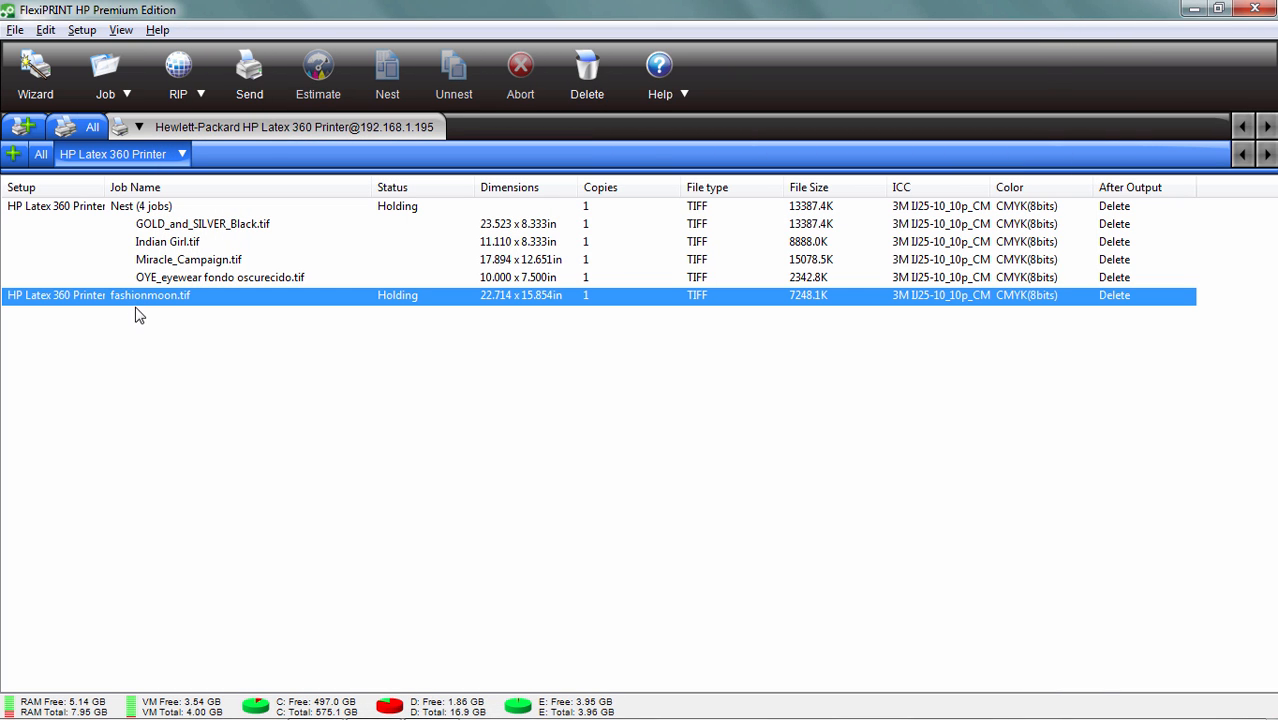
{"action": "double_click", "coordinate": [150, 295]}
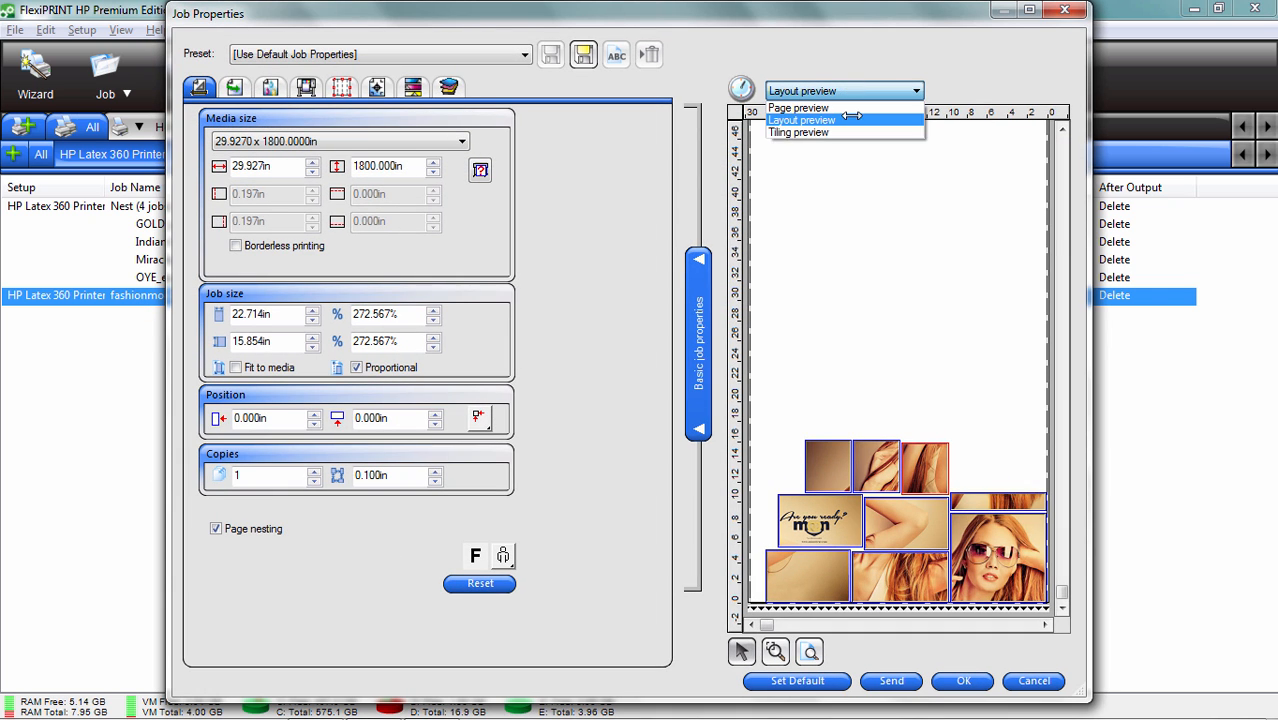
{"action": "left_click", "coordinate": [801, 134]}
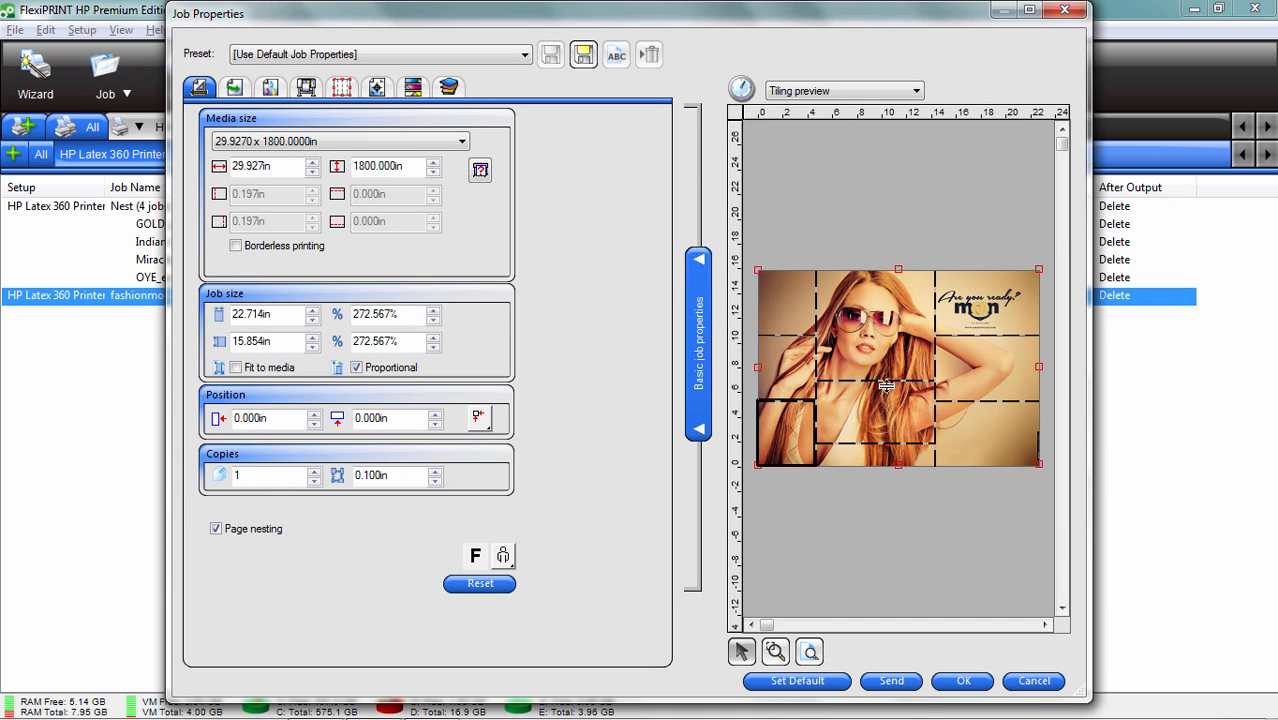
{"action": "mouse_move", "coordinate": [897, 520]}
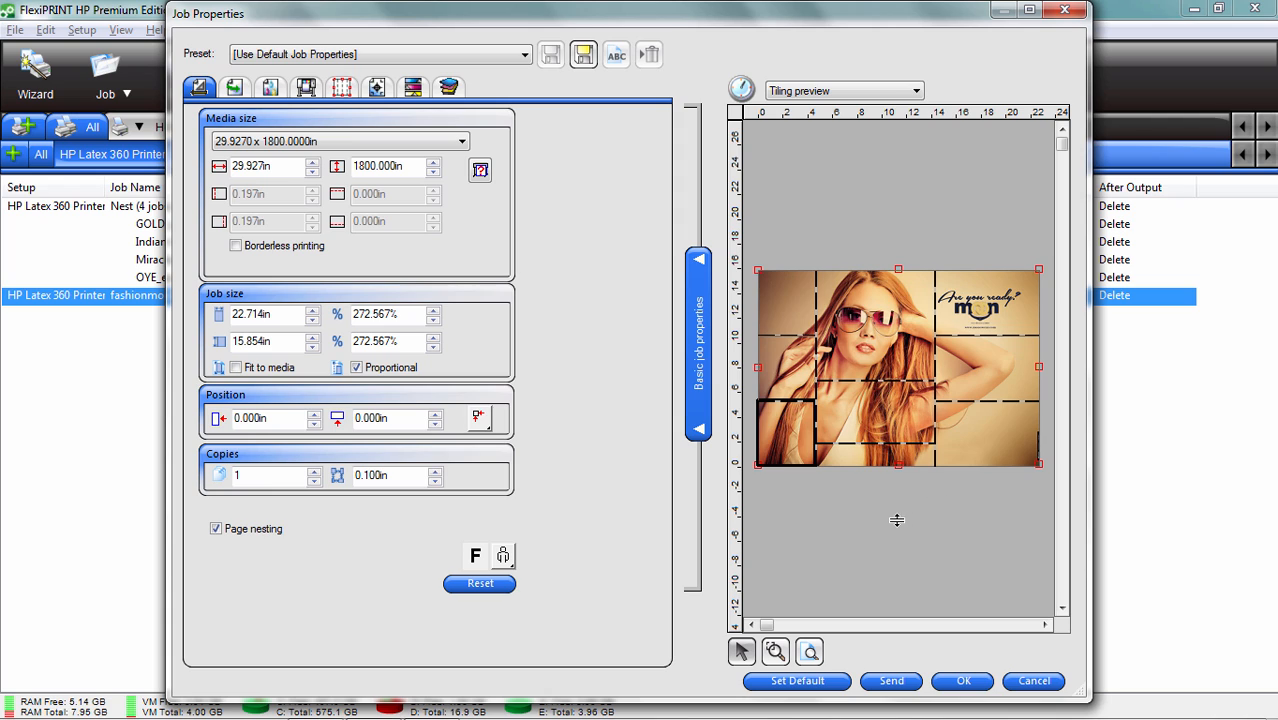
{"action": "mouse_move", "coordinate": [889, 521]}
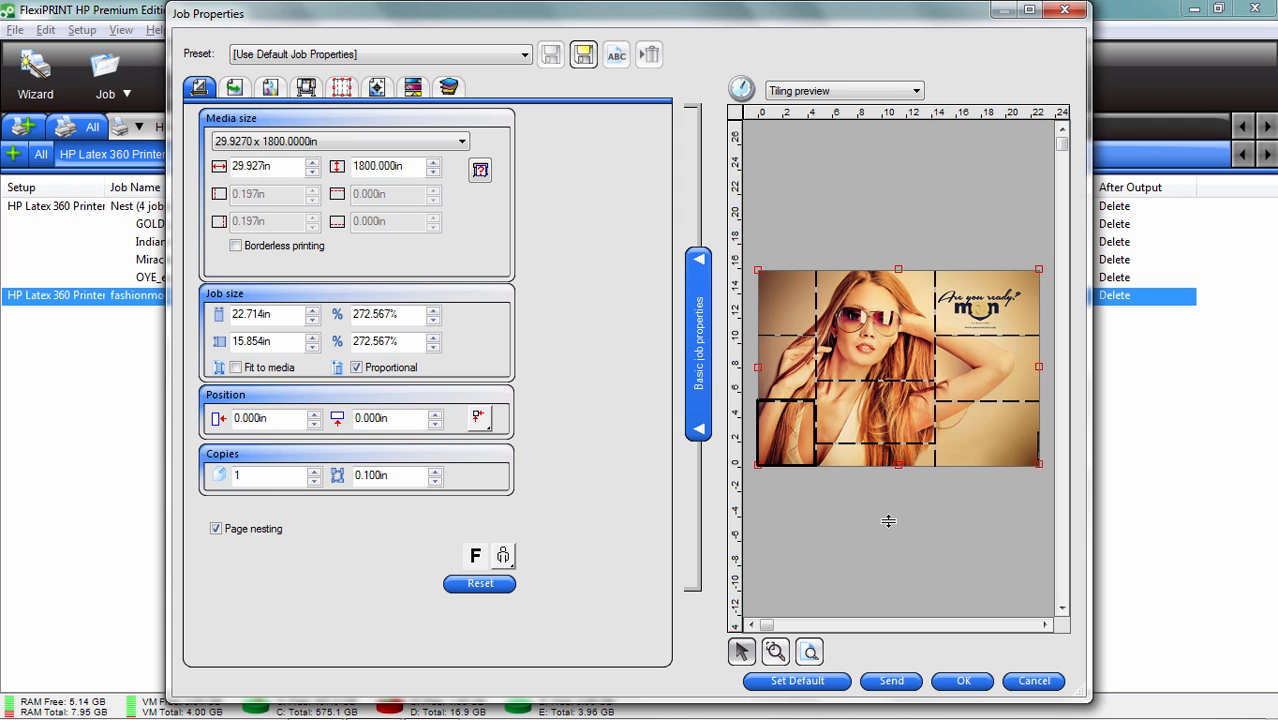
{"action": "mouse_move", "coordinate": [886, 521]}
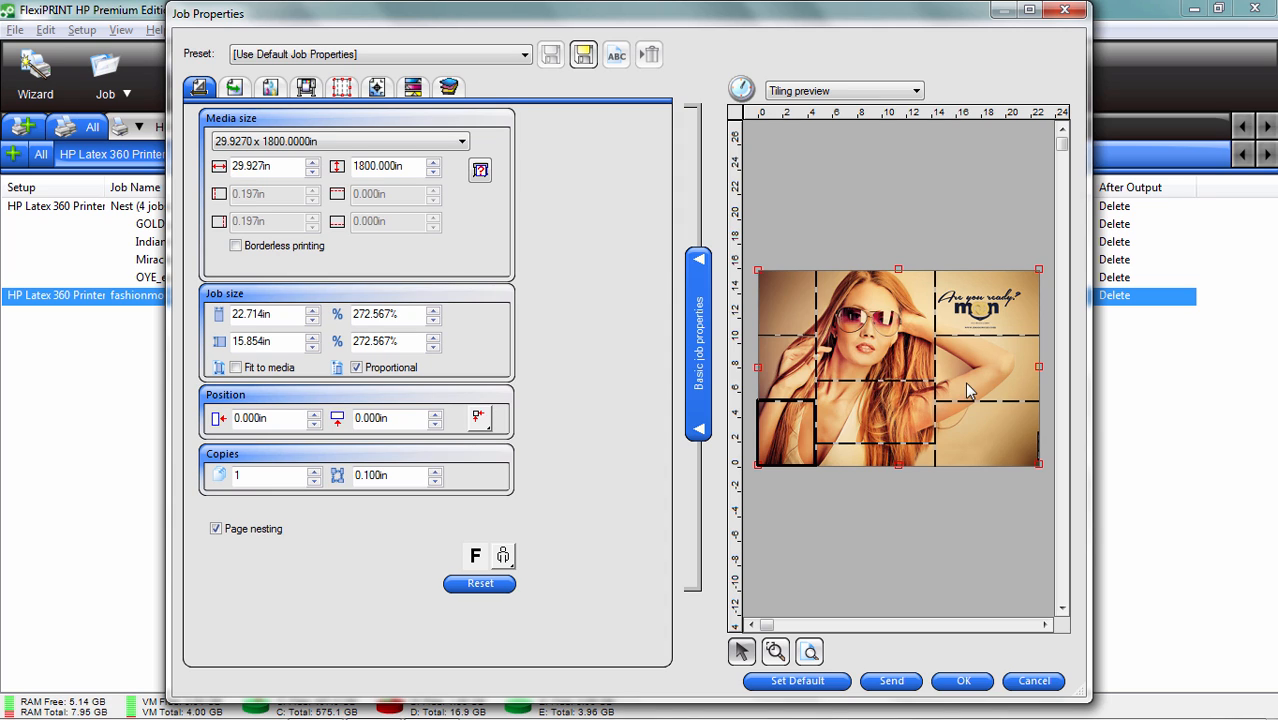
{"action": "mouse_move", "coordinate": [812, 532]}
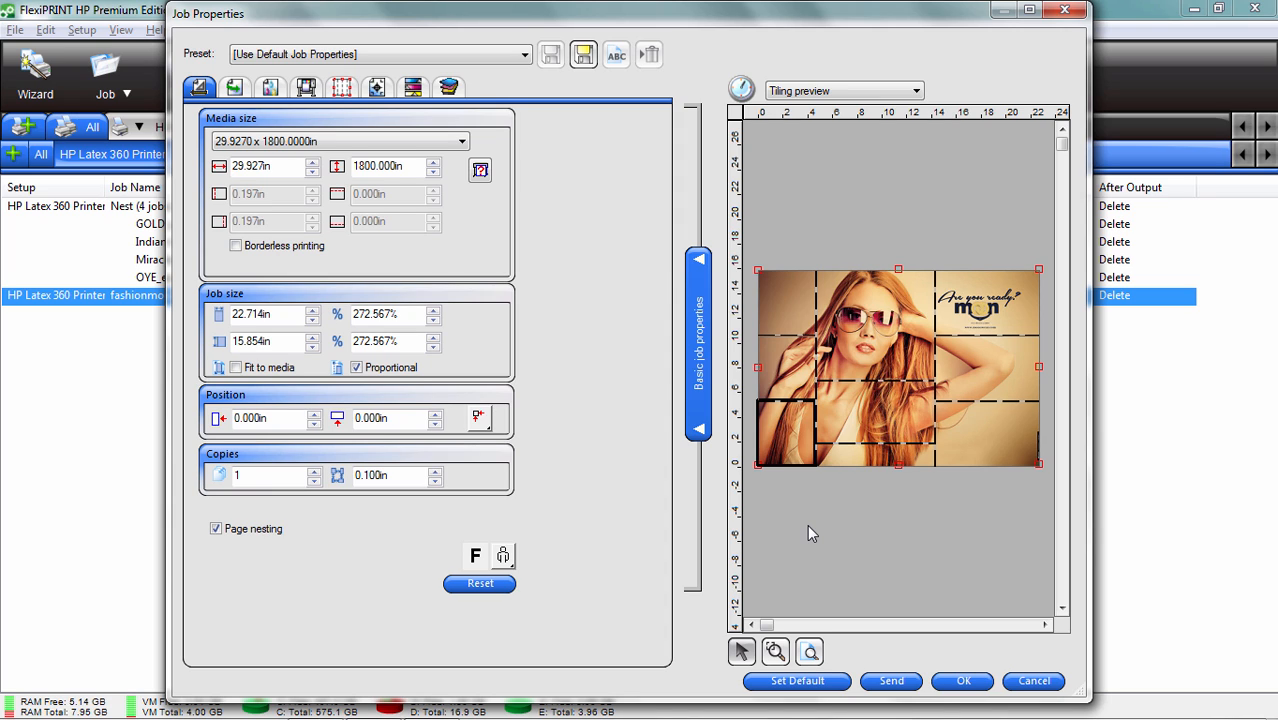
{"action": "mouse_move", "coordinate": [814, 530]}
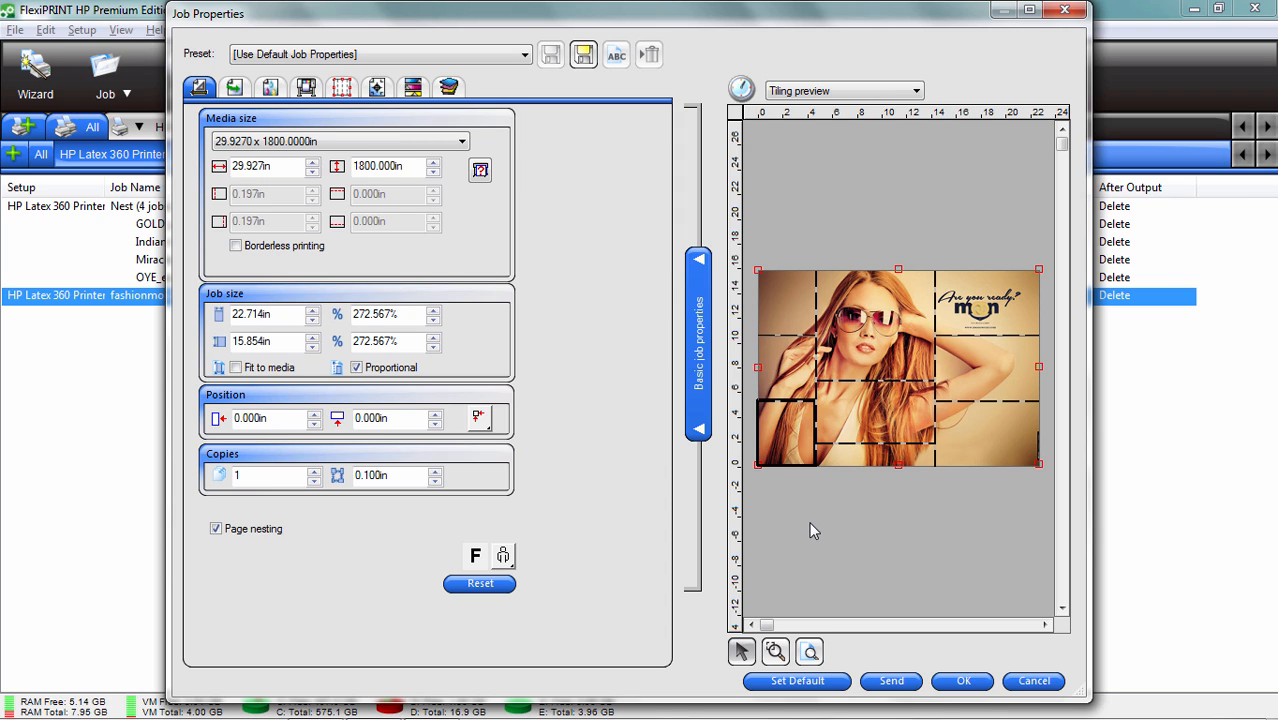
{"action": "mouse_move", "coordinate": [1033, 712]}
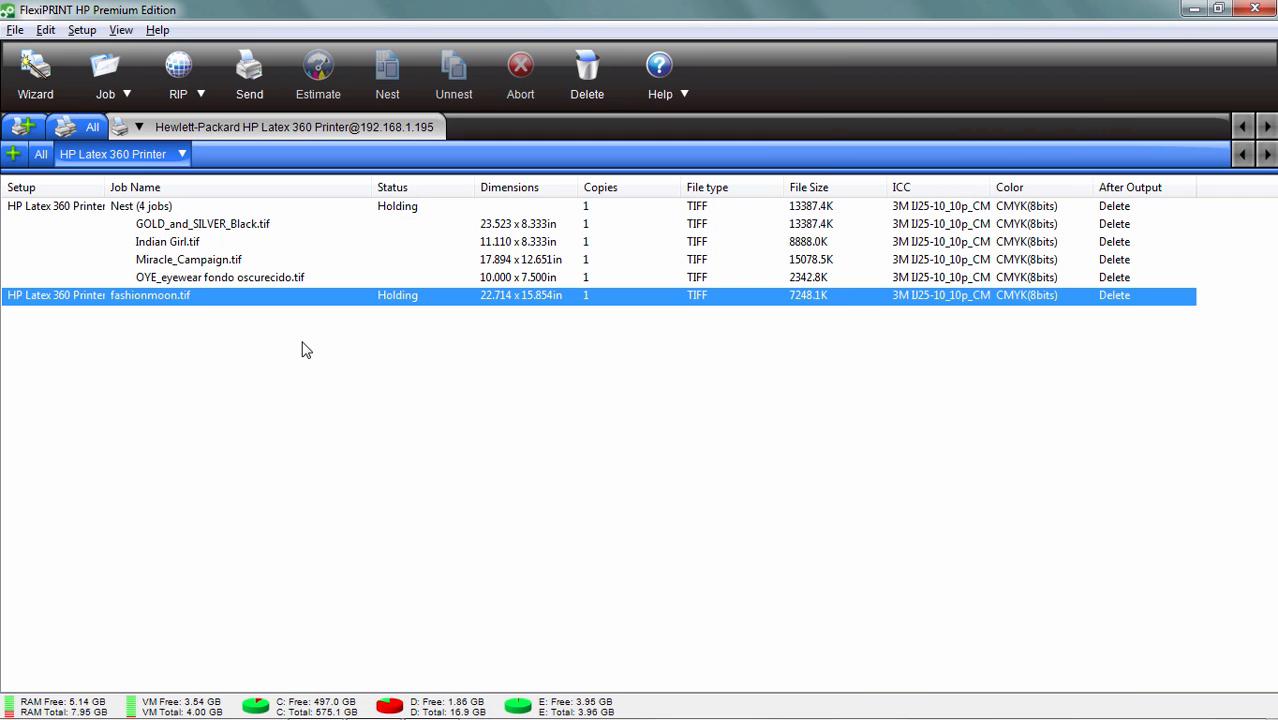
Edit fashionmoon.tif with Adobe Photoshop CC from the queue's context menu
{"action": "right_click", "coordinate": [150, 295]}
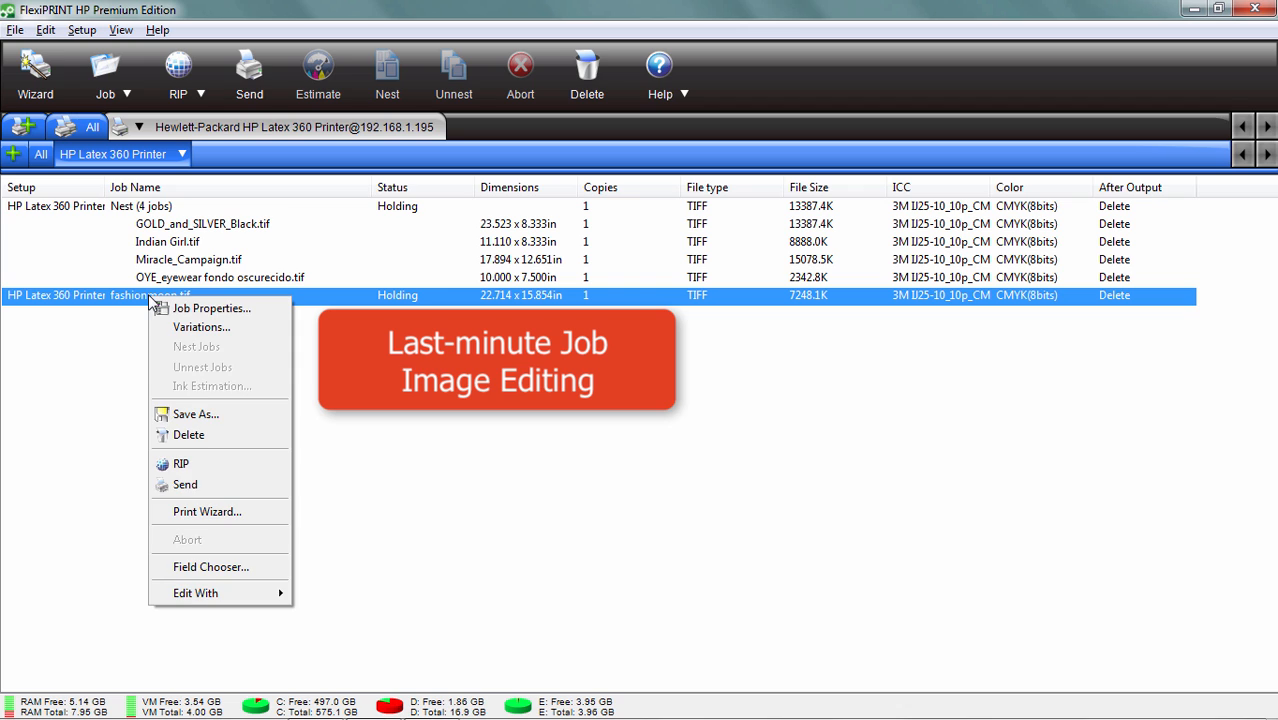
{"action": "mouse_move", "coordinate": [237, 593]}
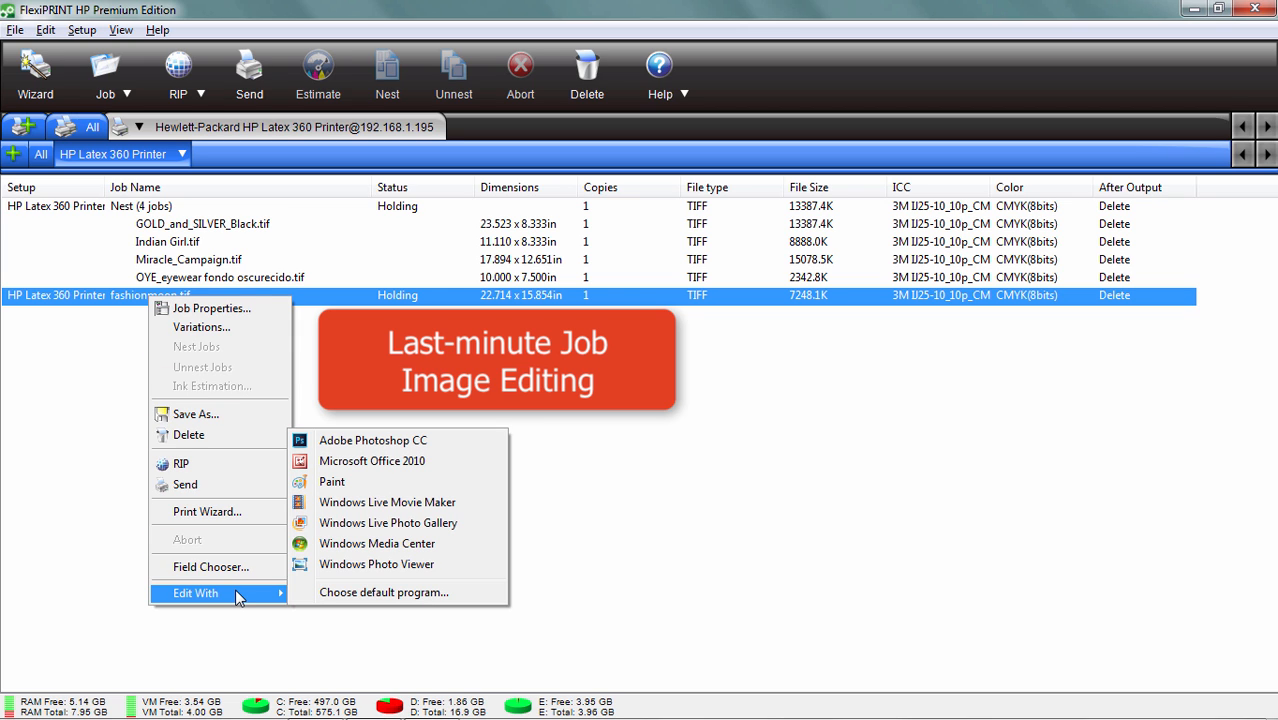
{"action": "mouse_move", "coordinate": [386, 565]}
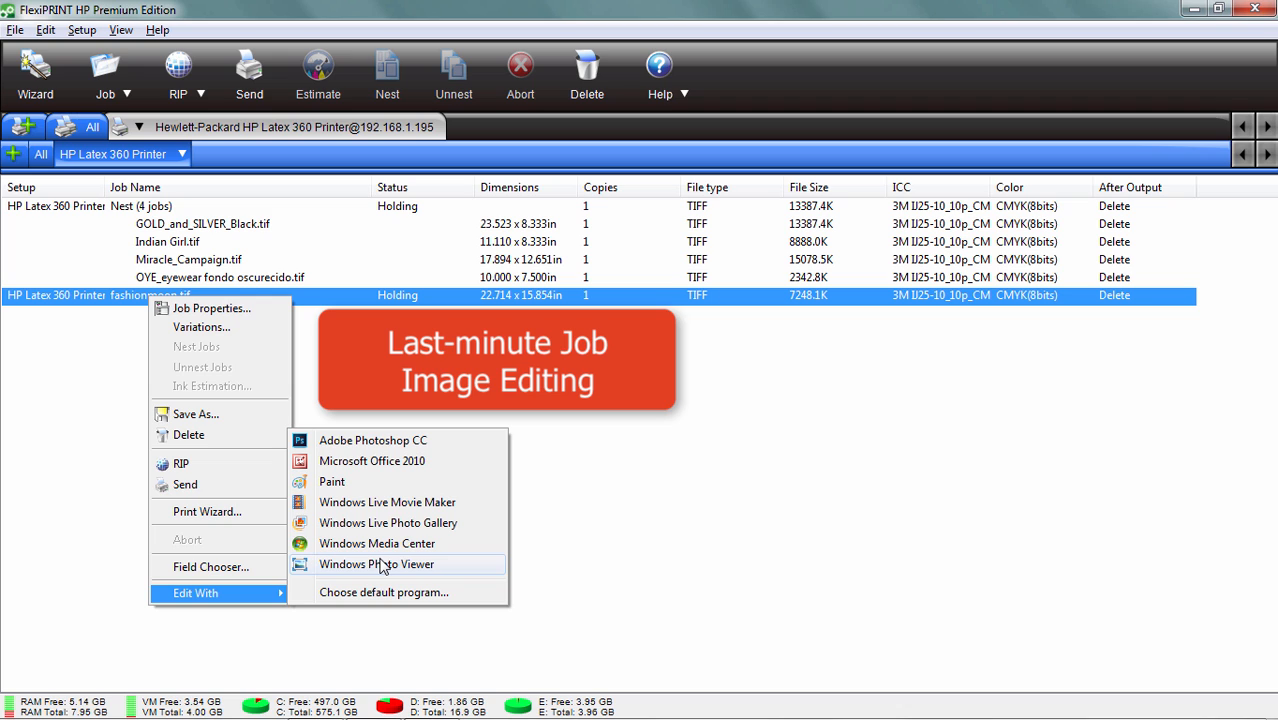
{"action": "mouse_move", "coordinate": [375, 443]}
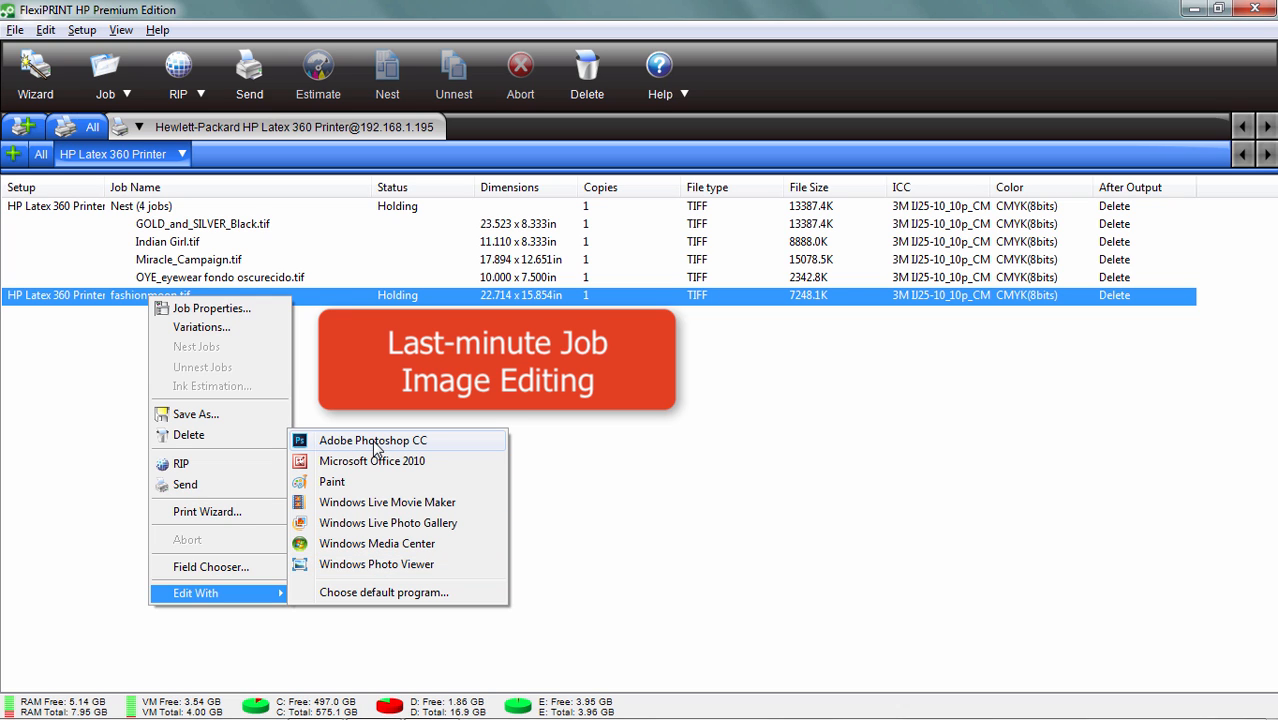
{"action": "mouse_move", "coordinate": [380, 448]}
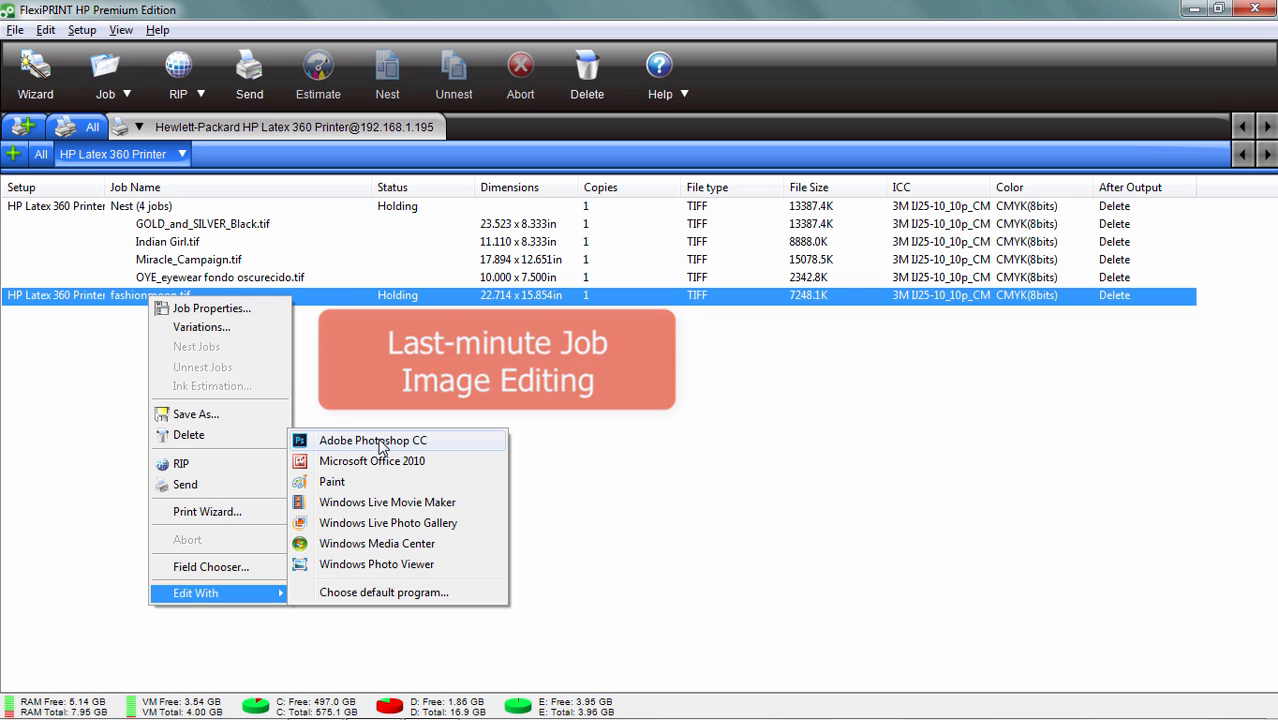
{"action": "left_click", "coordinate": [372, 440]}
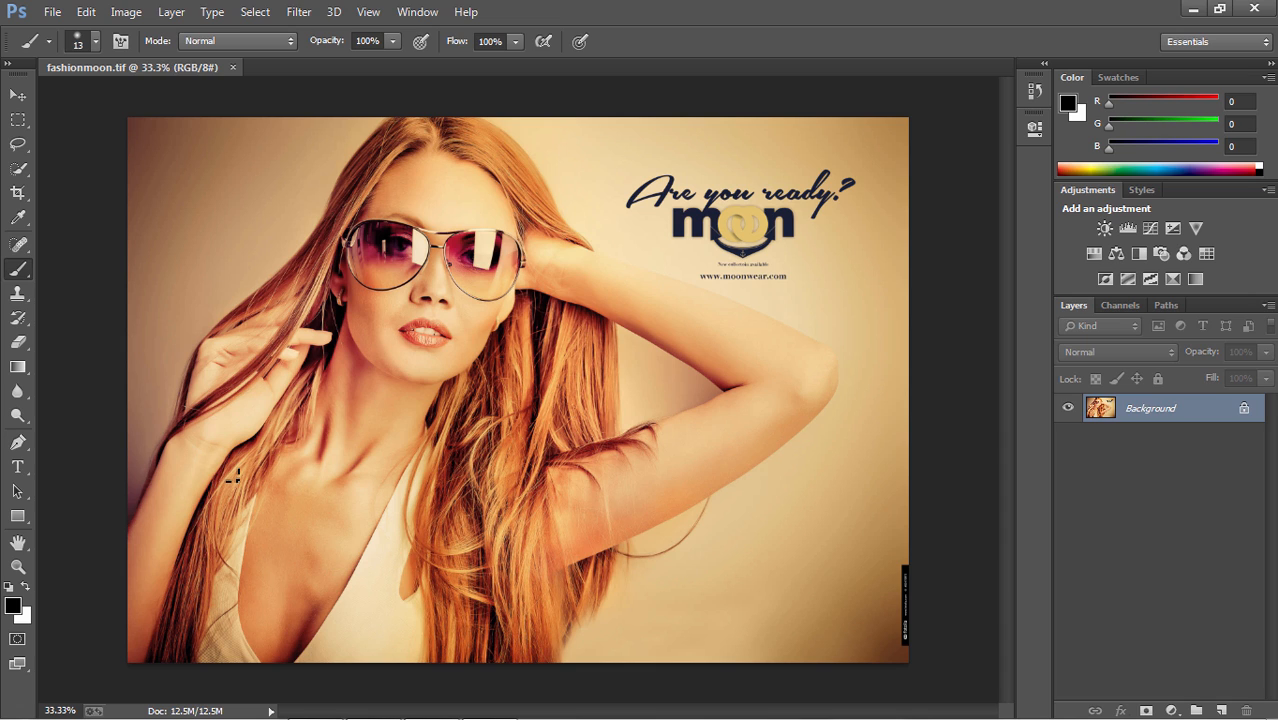
{"action": "mouse_move", "coordinate": [30, 272]}
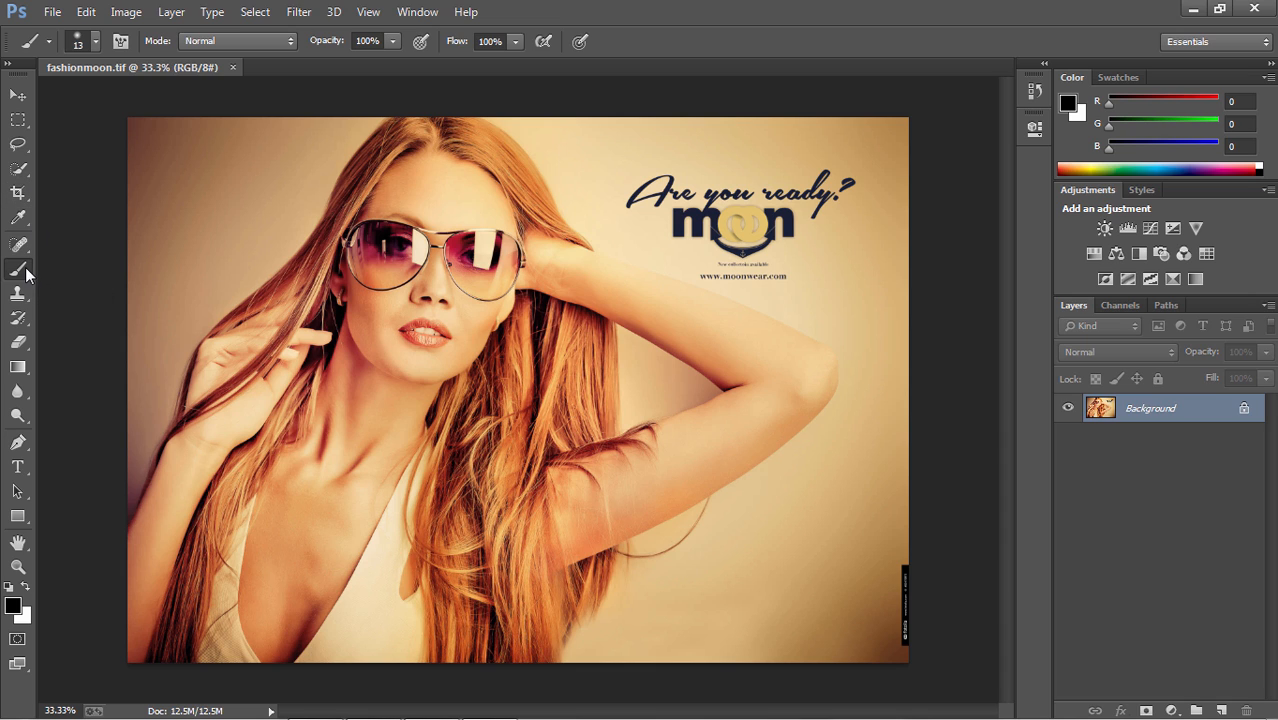
{"action": "mouse_move", "coordinate": [731, 462]}
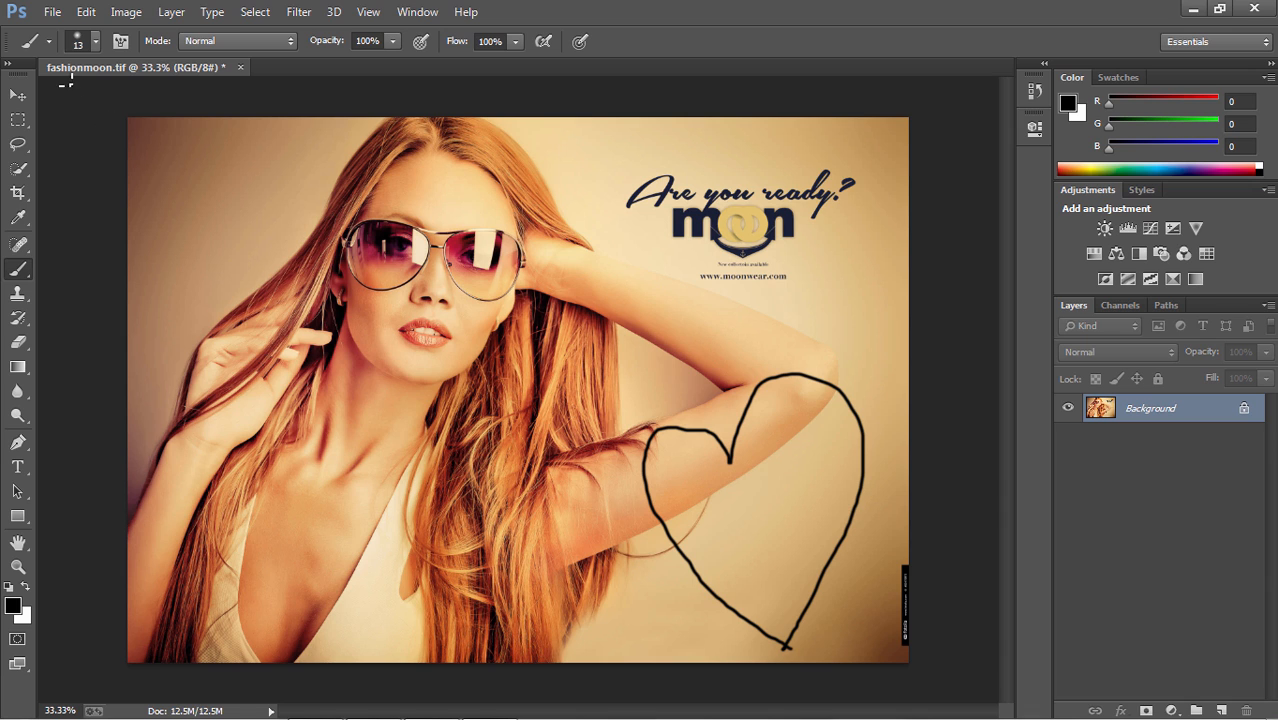
{"action": "mouse_move", "coordinate": [80, 128]}
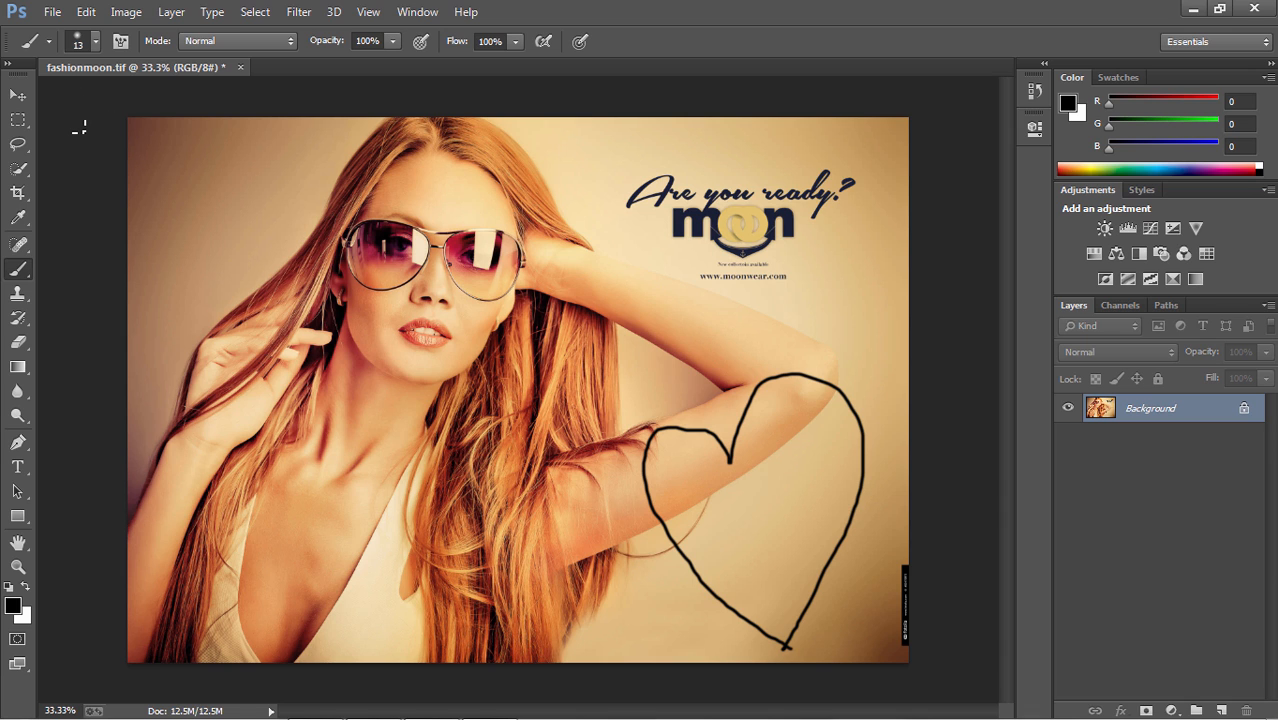
Save the fashionmoon image with its heart drawing and close it
{"action": "left_click", "coordinate": [88, 11]}
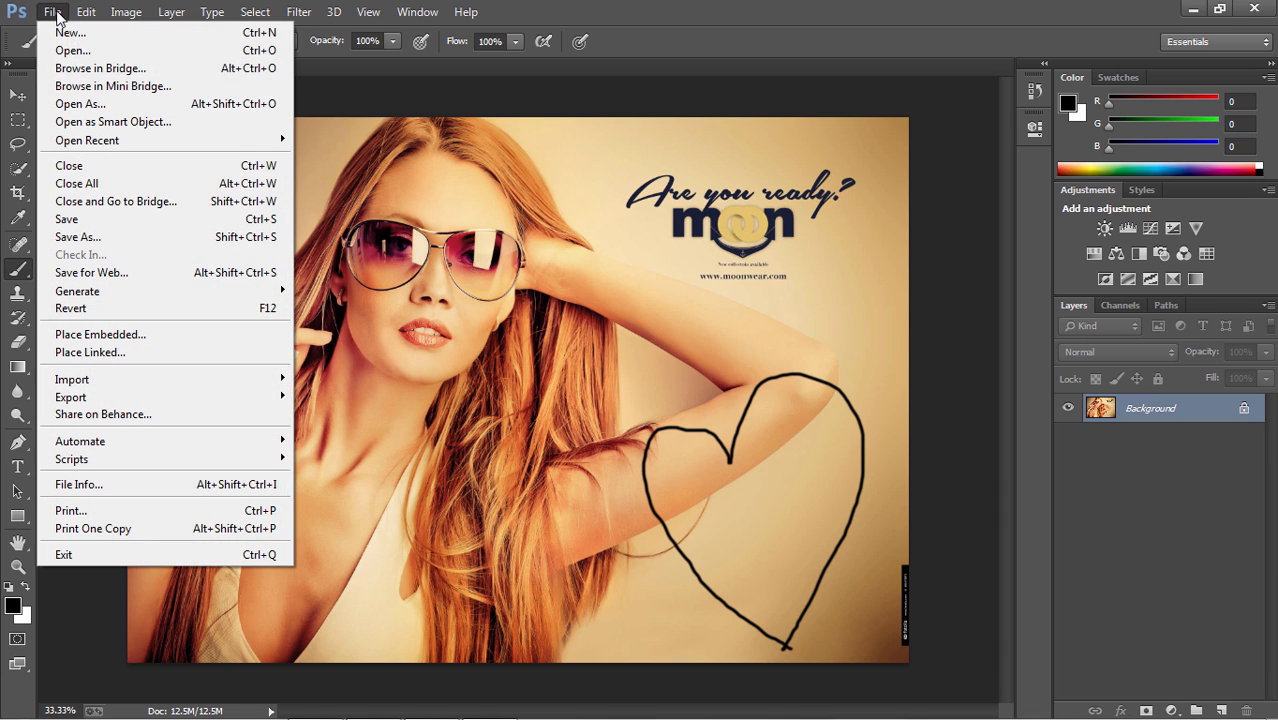
{"action": "left_click", "coordinate": [55, 13]}
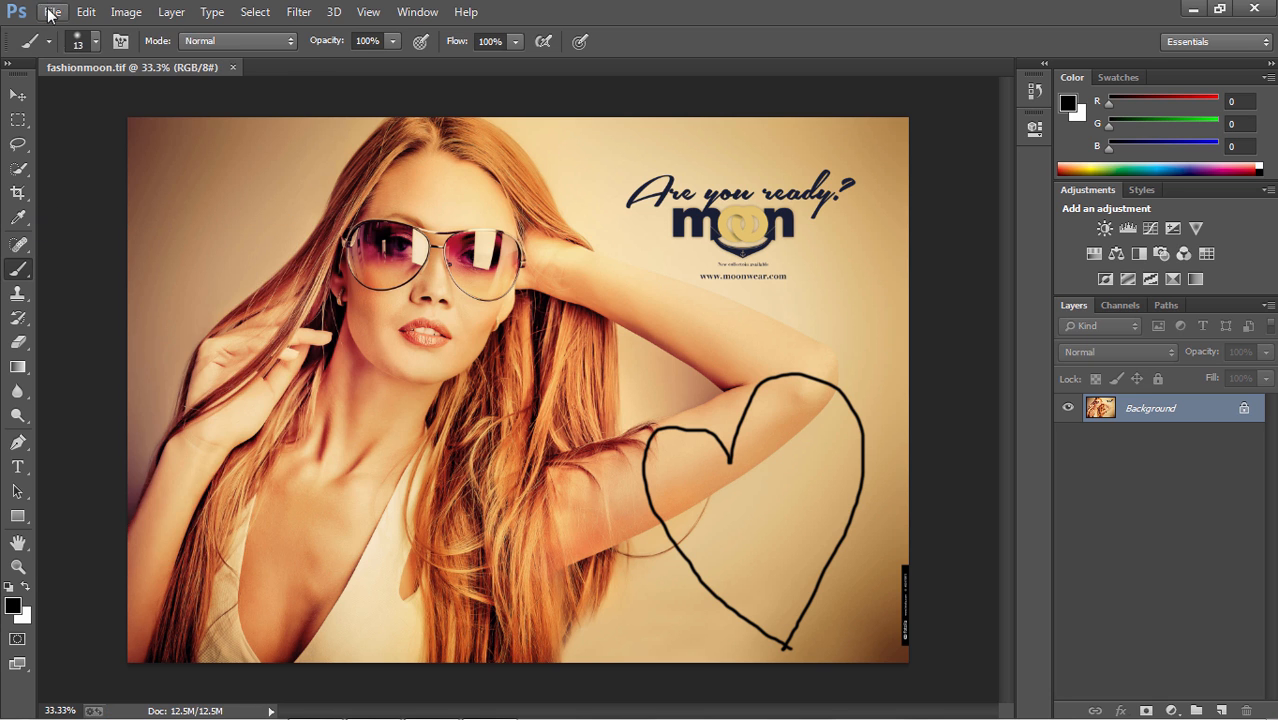
{"action": "left_click", "coordinate": [58, 13]}
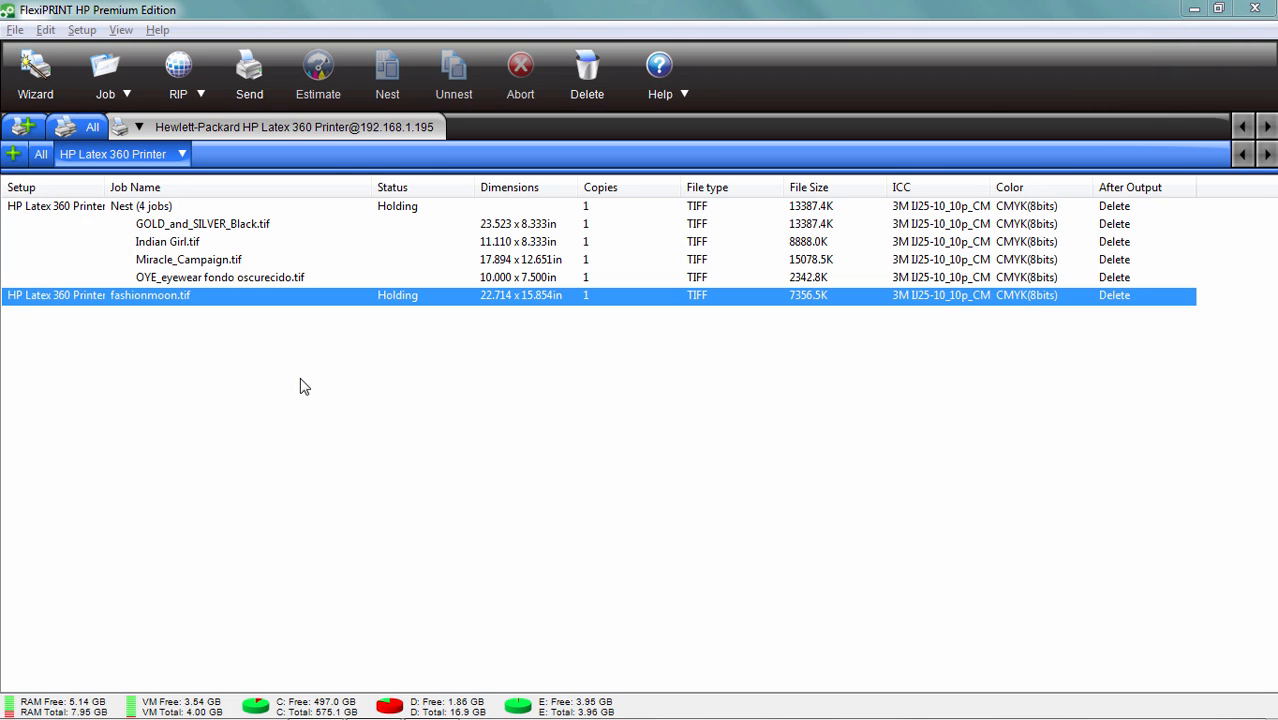
{"action": "mouse_move", "coordinate": [239, 325]}
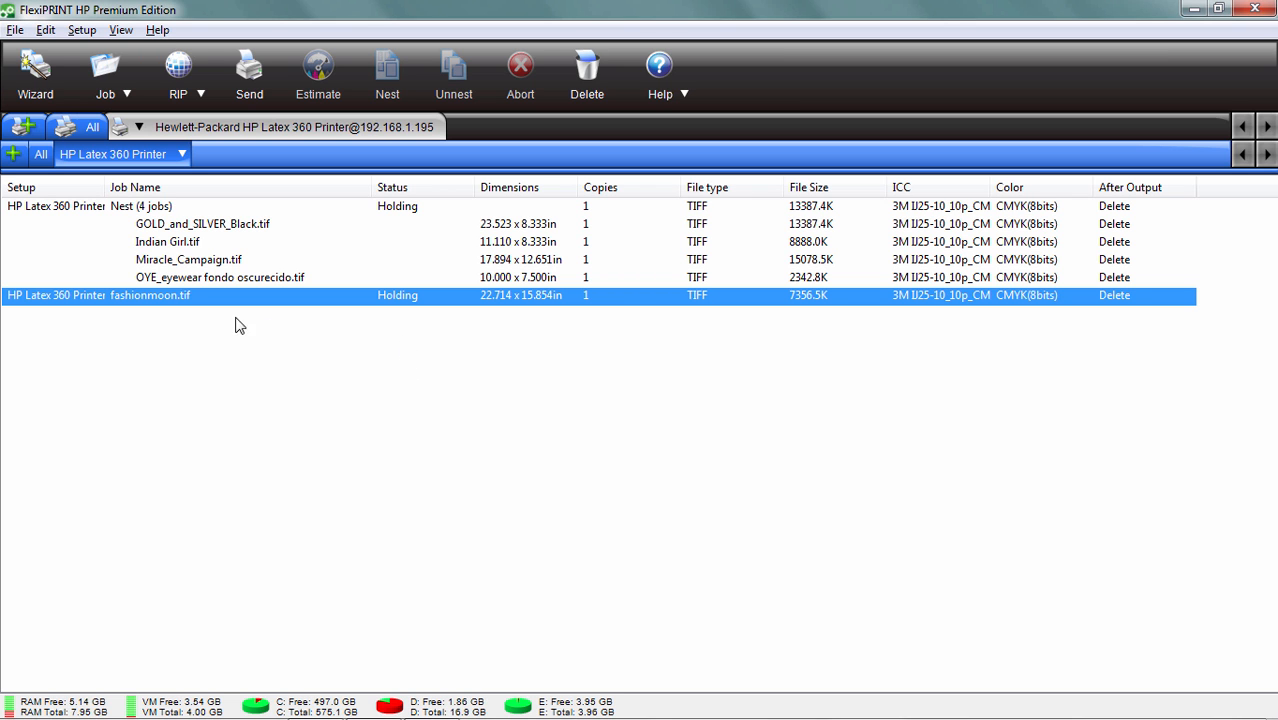
Reopen the updated fashionmoon.tif job's properties to view the heart
{"action": "double_click", "coordinate": [150, 295]}
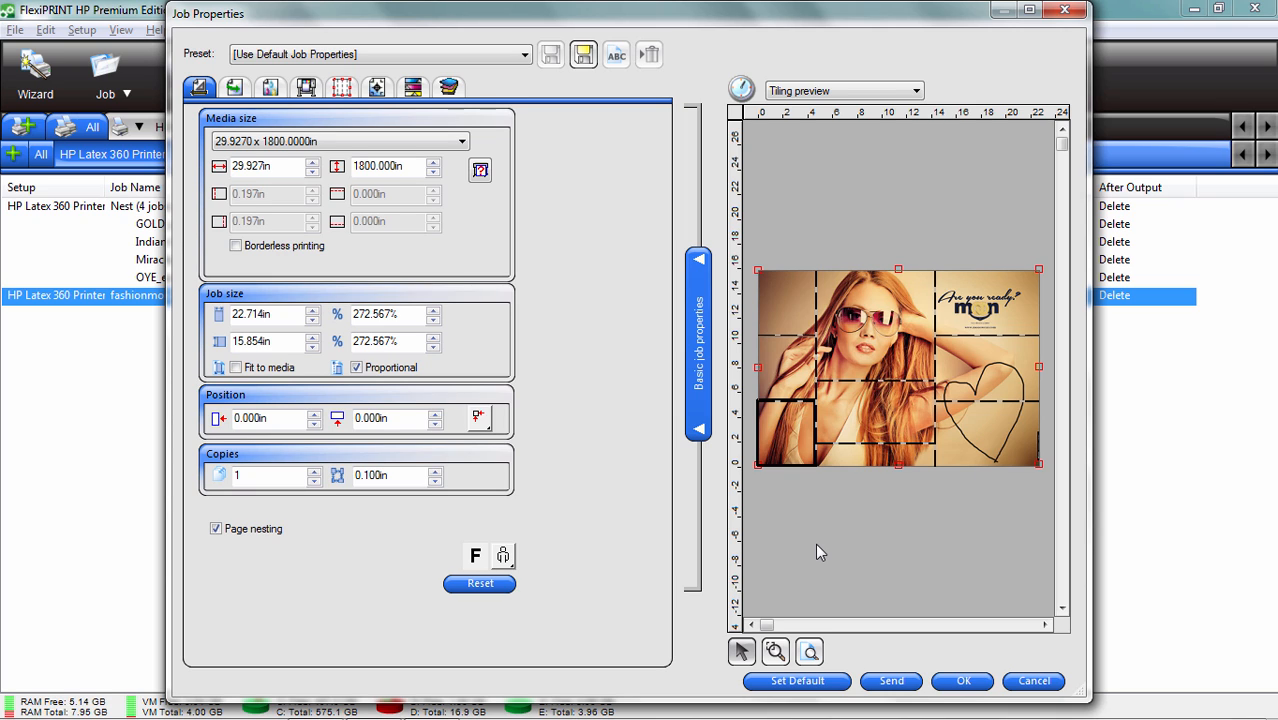
{"action": "mouse_move", "coordinate": [838, 546]}
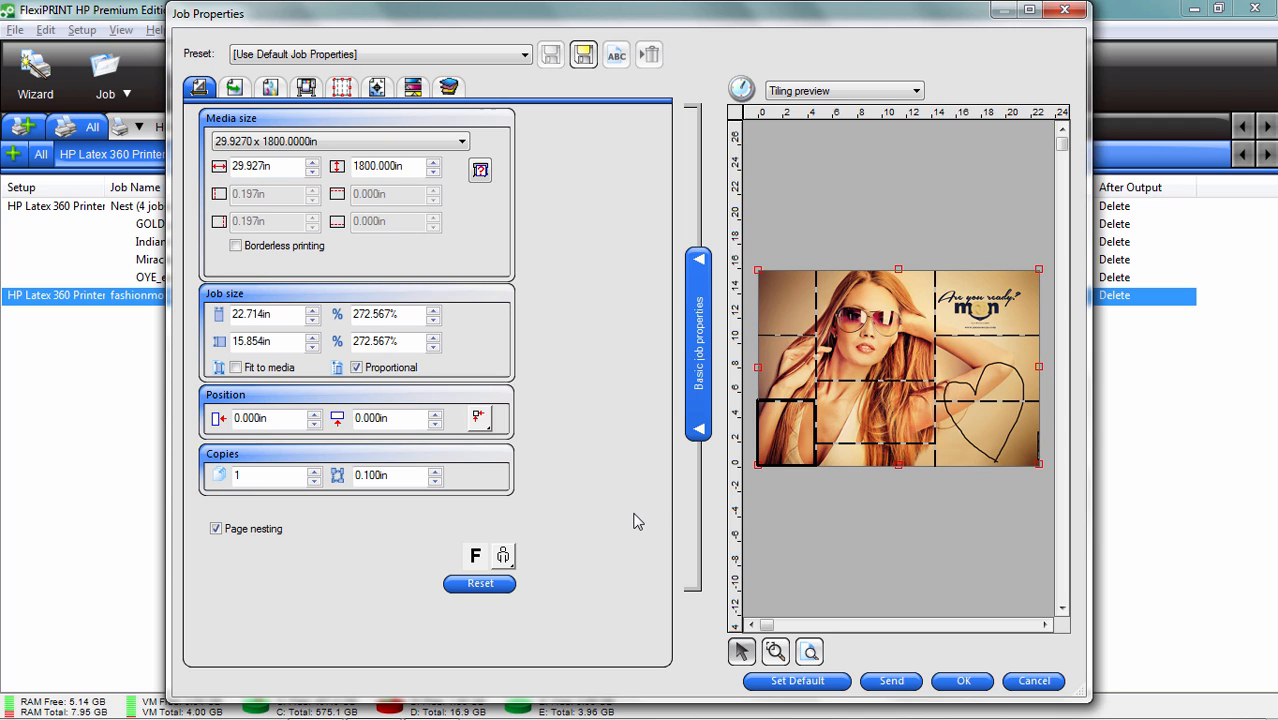
{"action": "mouse_move", "coordinate": [108, 315]}
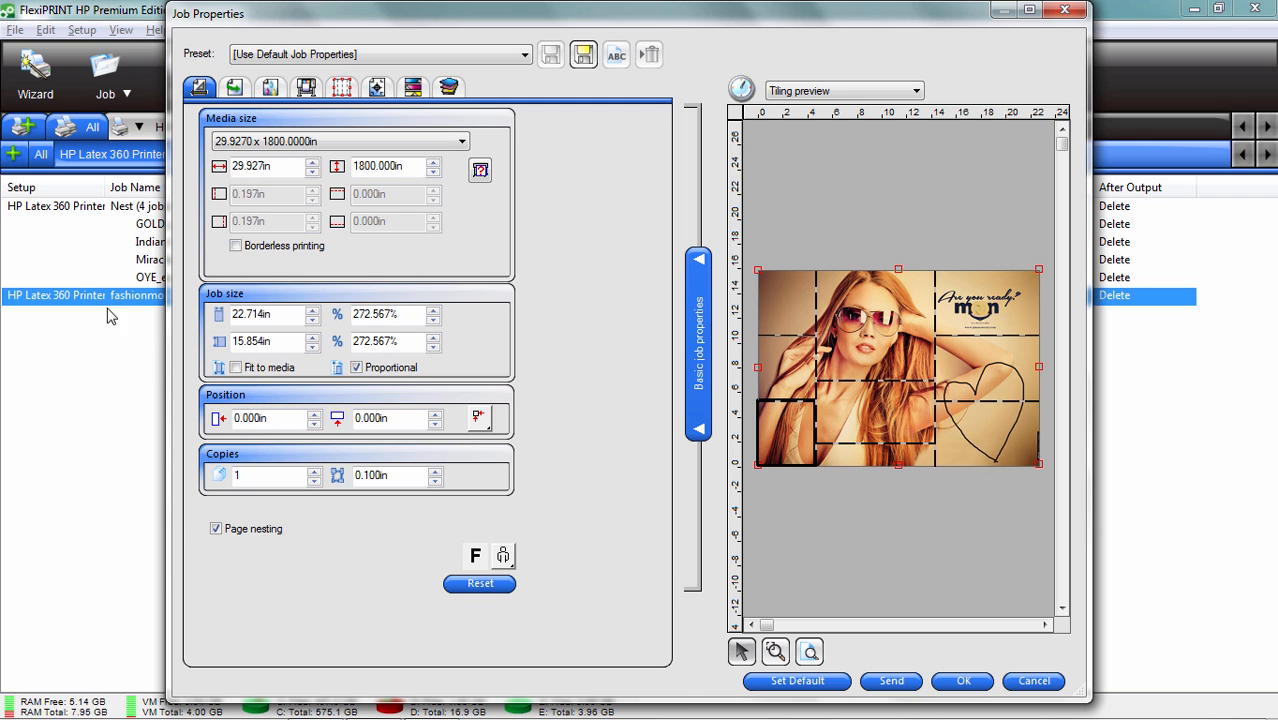
{"action": "mouse_move", "coordinate": [452, 329]}
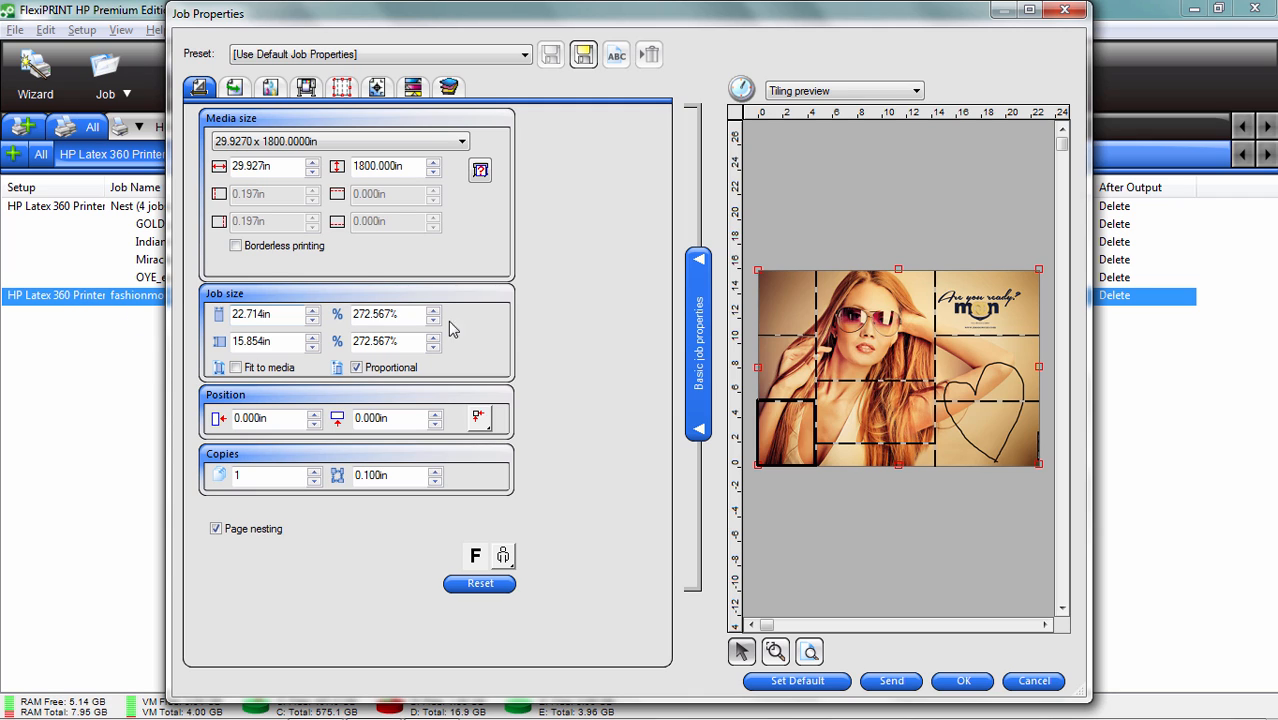